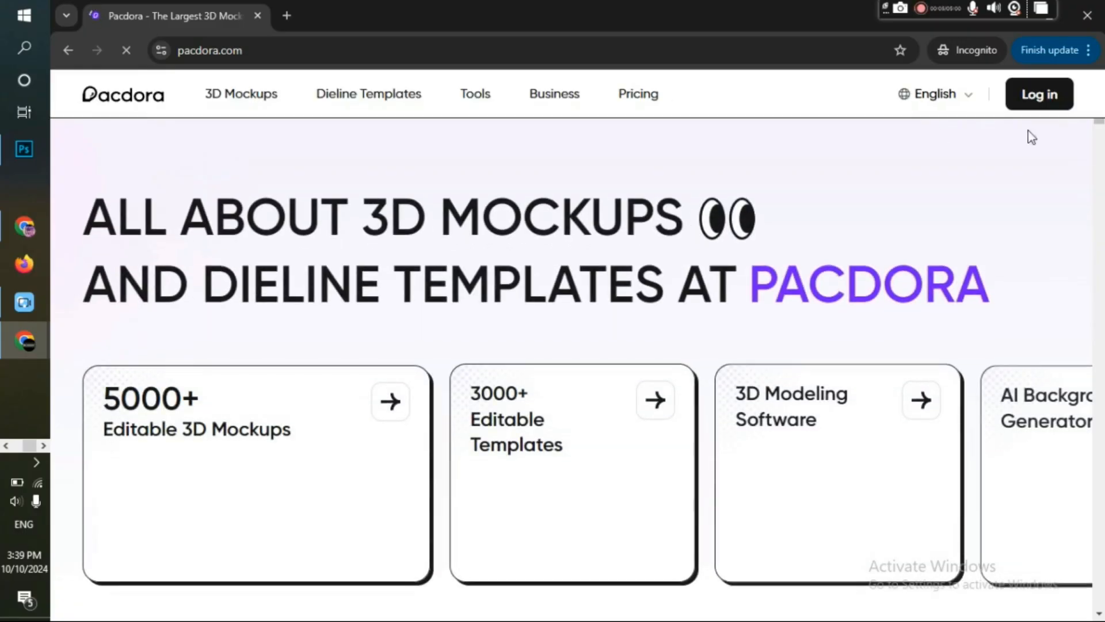
# - Browse down through FontSpace Fun Fonts pages 8 and 9 toward the page-10 link
pyautogui.scroll(-3)
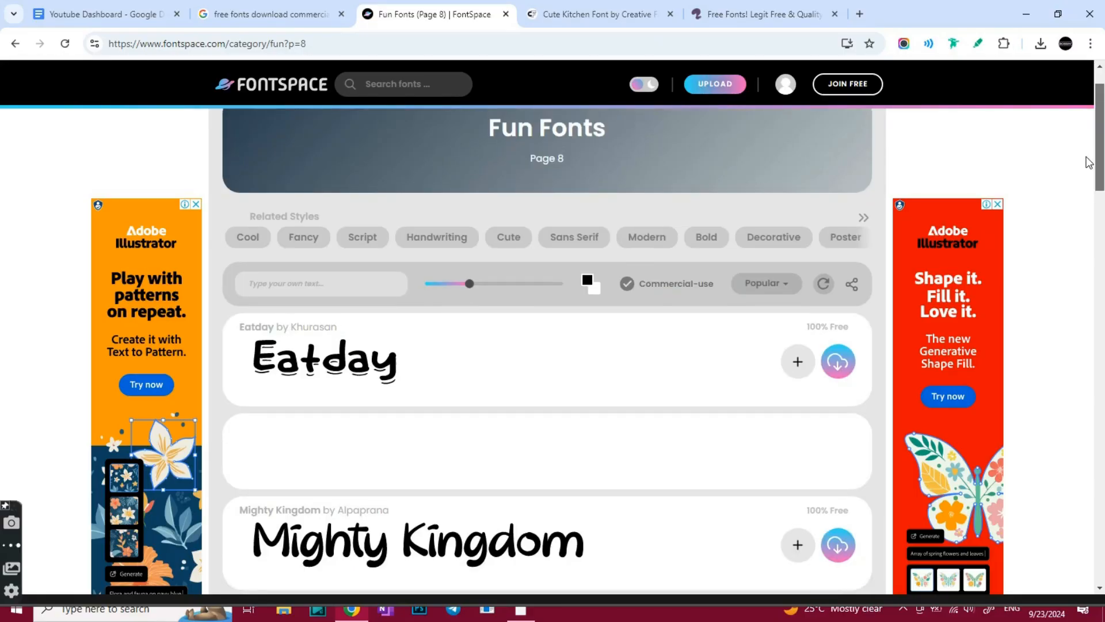
pyautogui.scroll(-3)
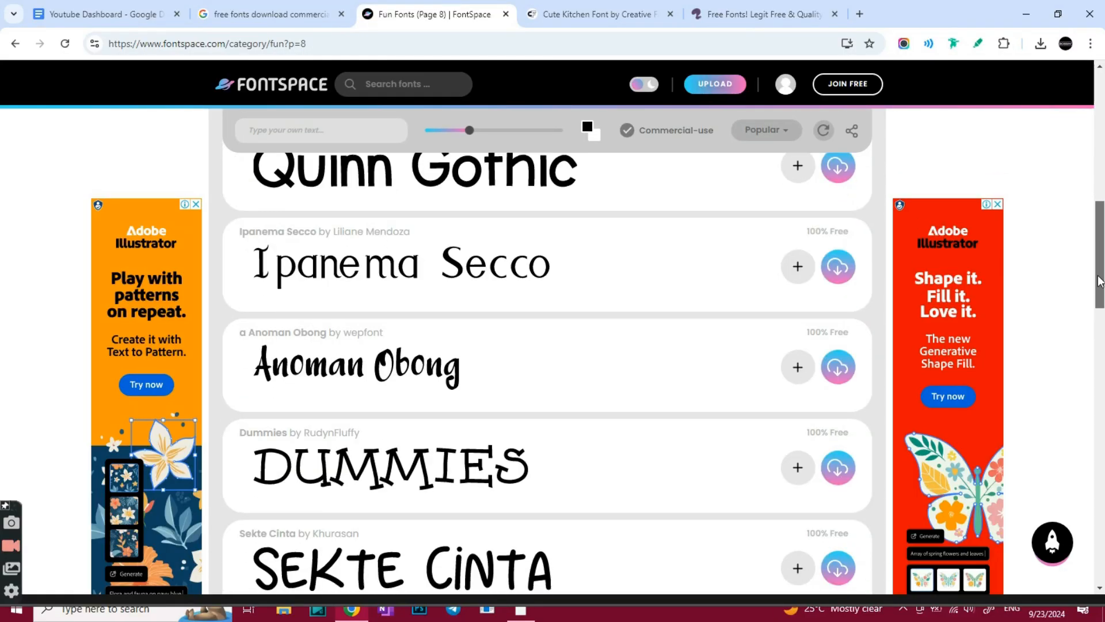
pyautogui.scroll(-3)
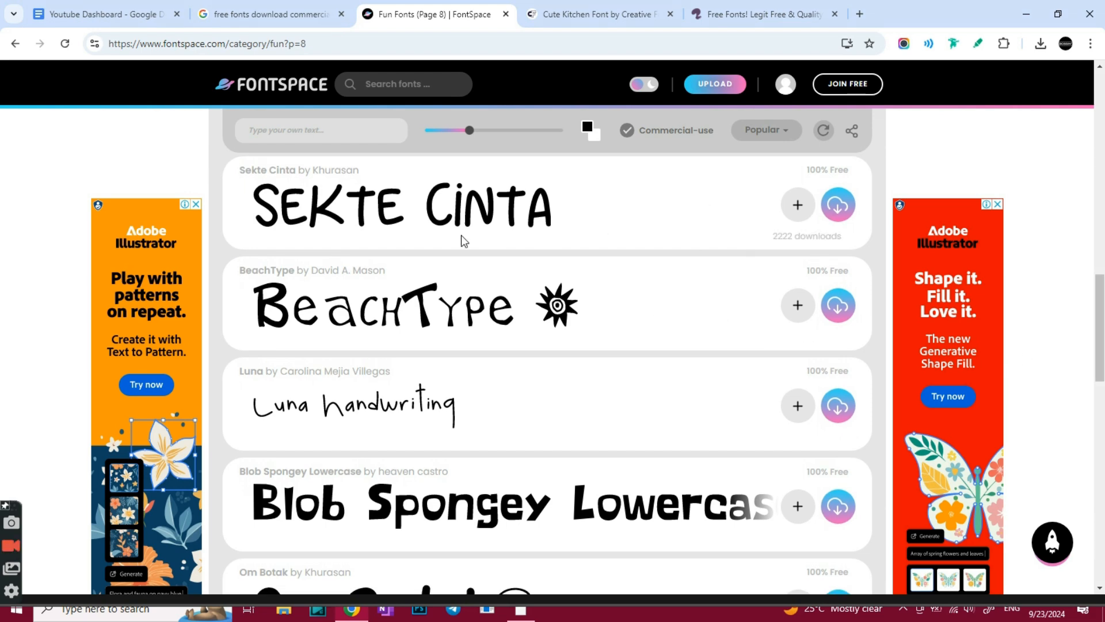
pyautogui.scroll(-3)
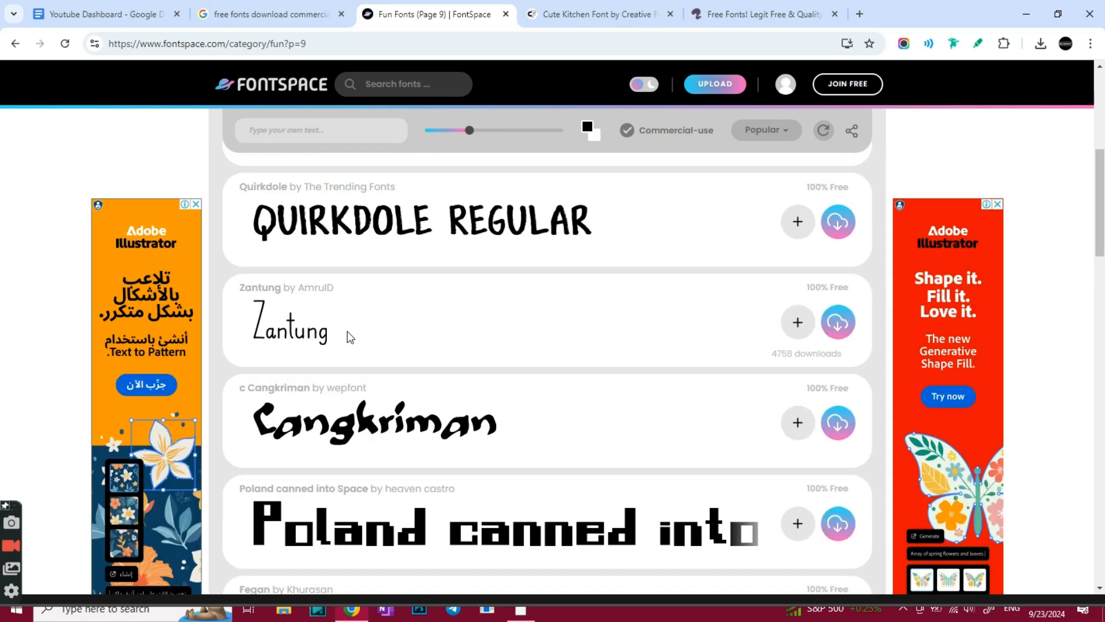
pyautogui.scroll(-3)
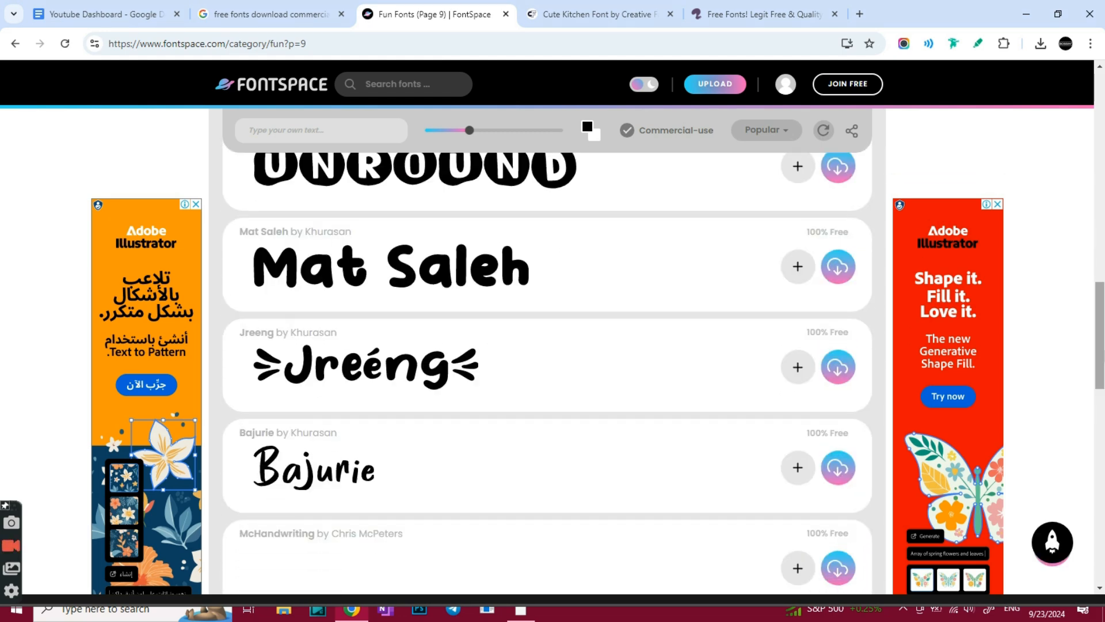
pyautogui.scroll(-3)
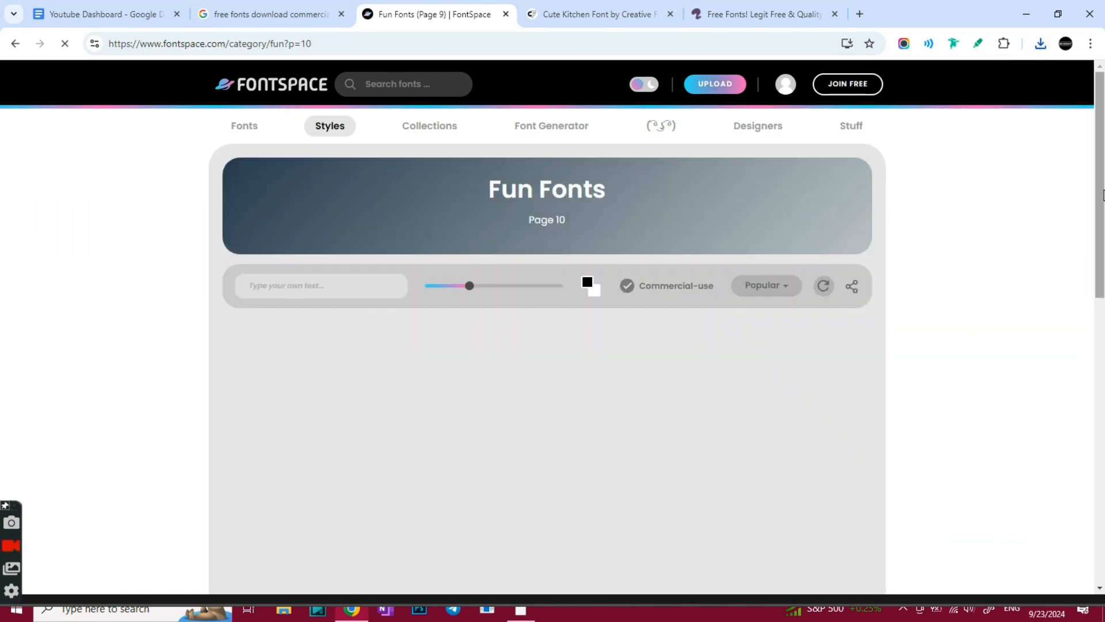
pyautogui.scroll(-3)
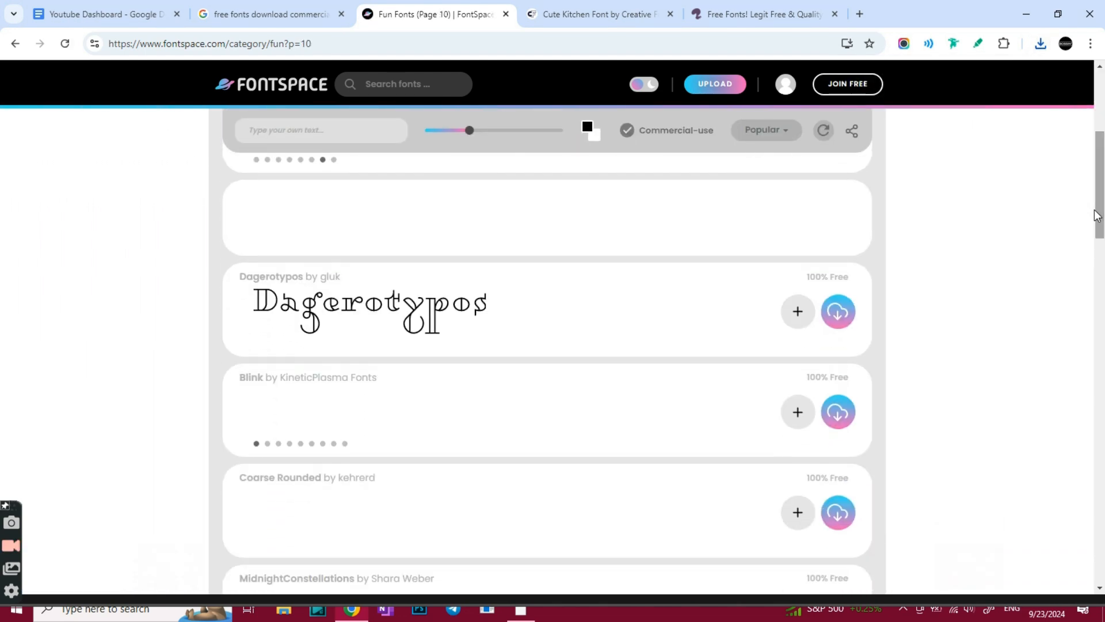
pyautogui.scroll(-3)
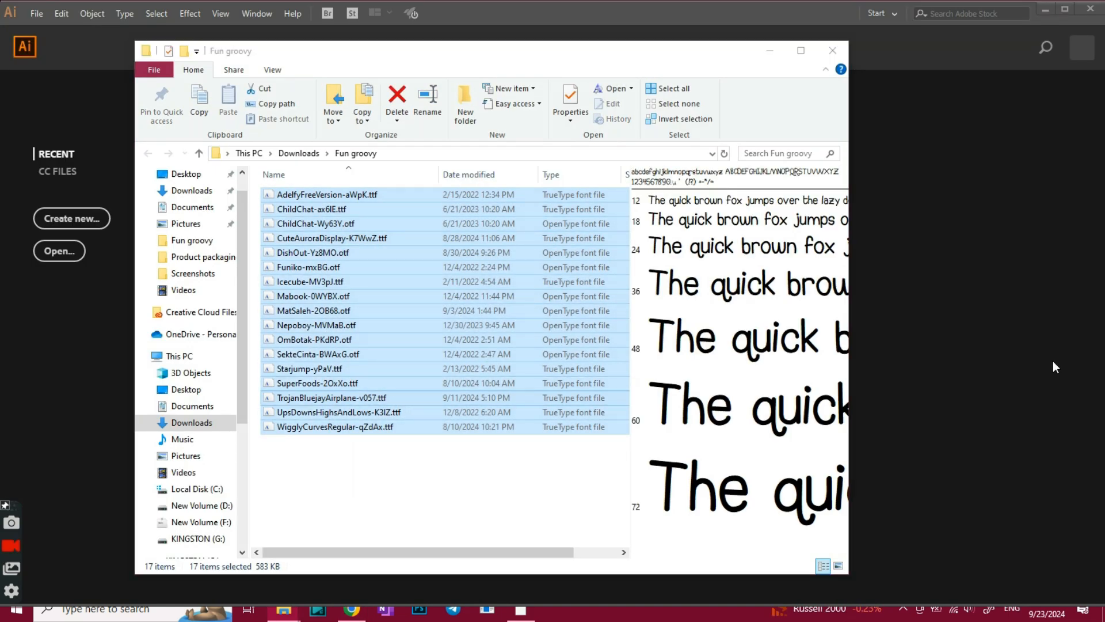
# - Create the Bake Today document with four 1500 × 1500 px artboards
pyautogui.click(831, 49)
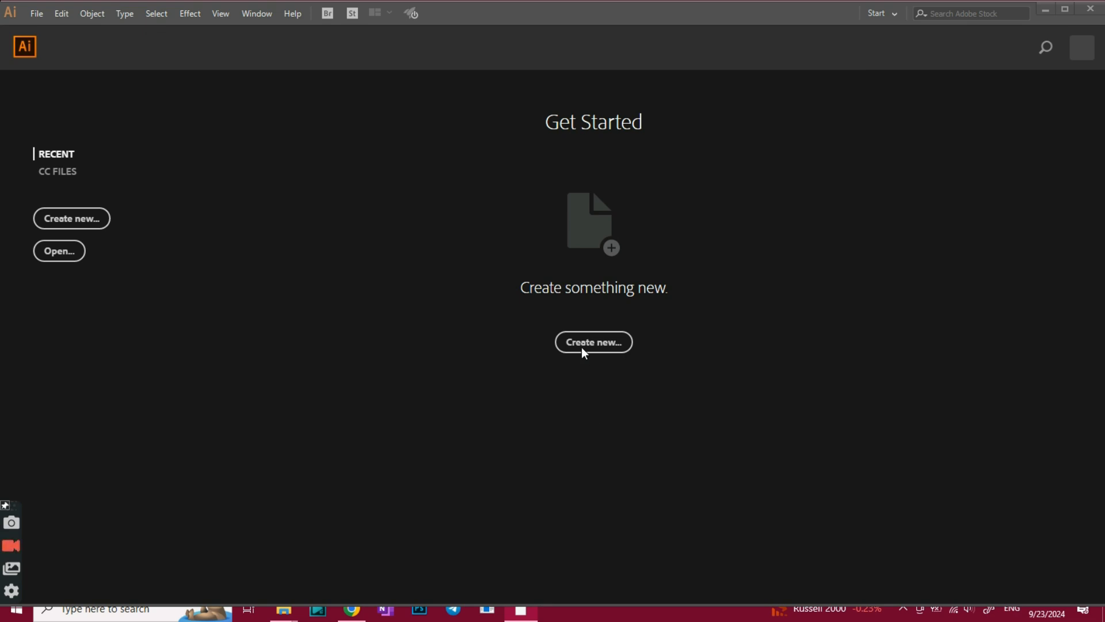
pyautogui.click(594, 342)
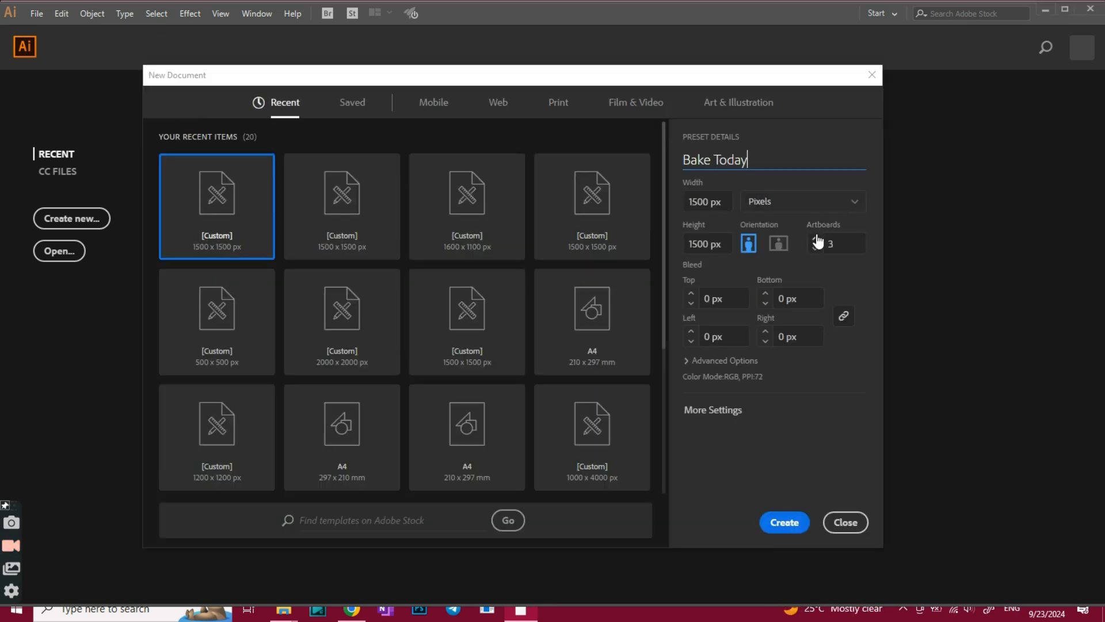
pyautogui.click(814, 240)
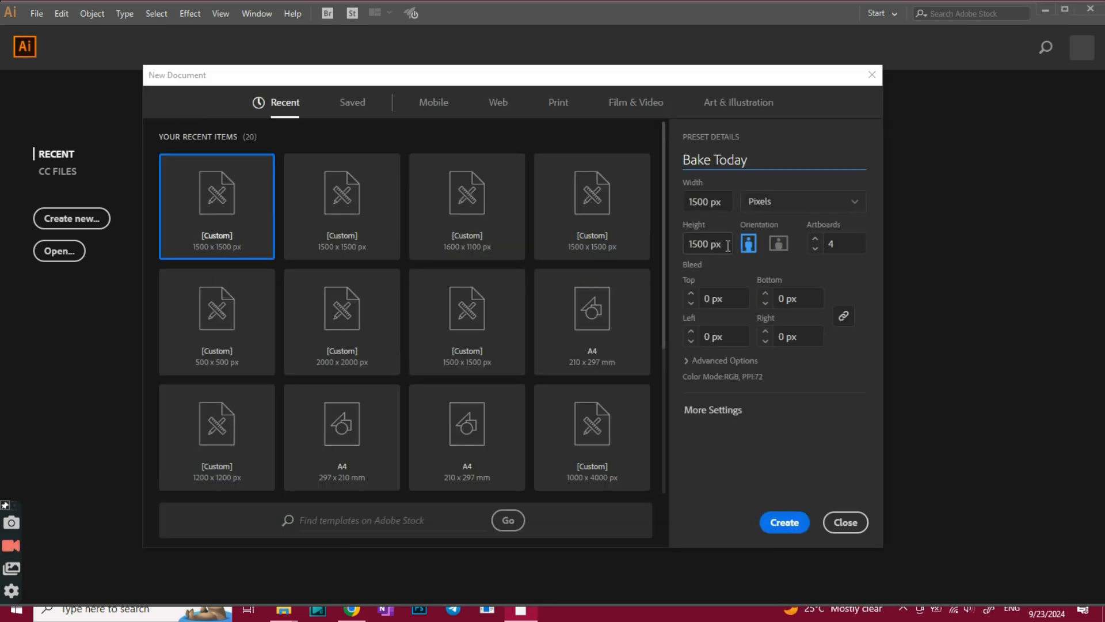
pyautogui.click(783, 523)
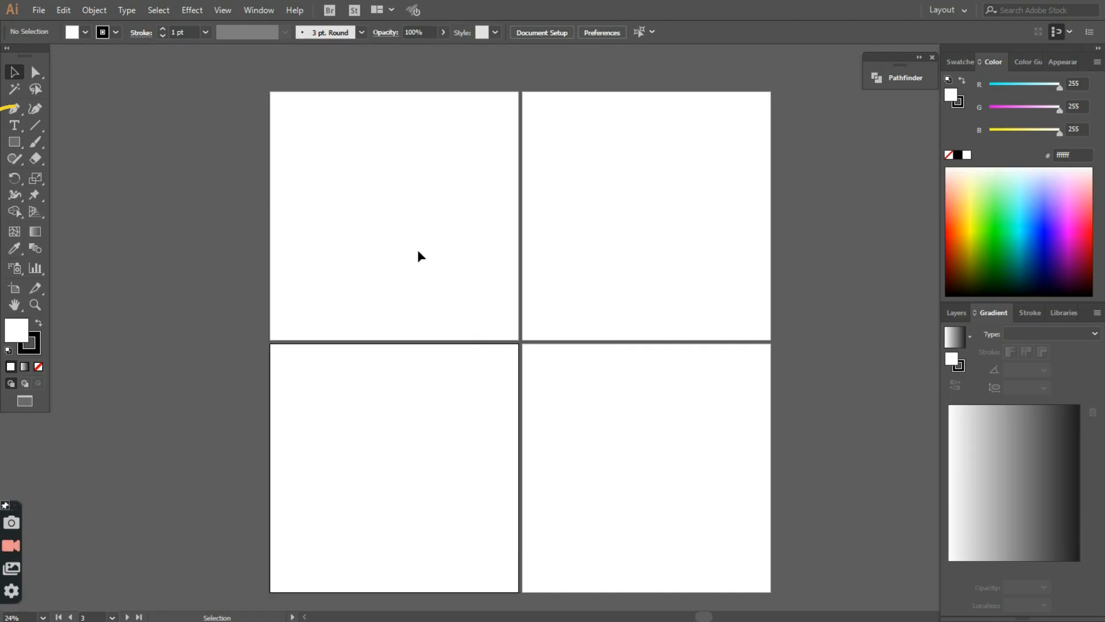
# - Set the sample text 'Bake Today' on the artboard for trying out fonts
pyautogui.write('Bake Today')
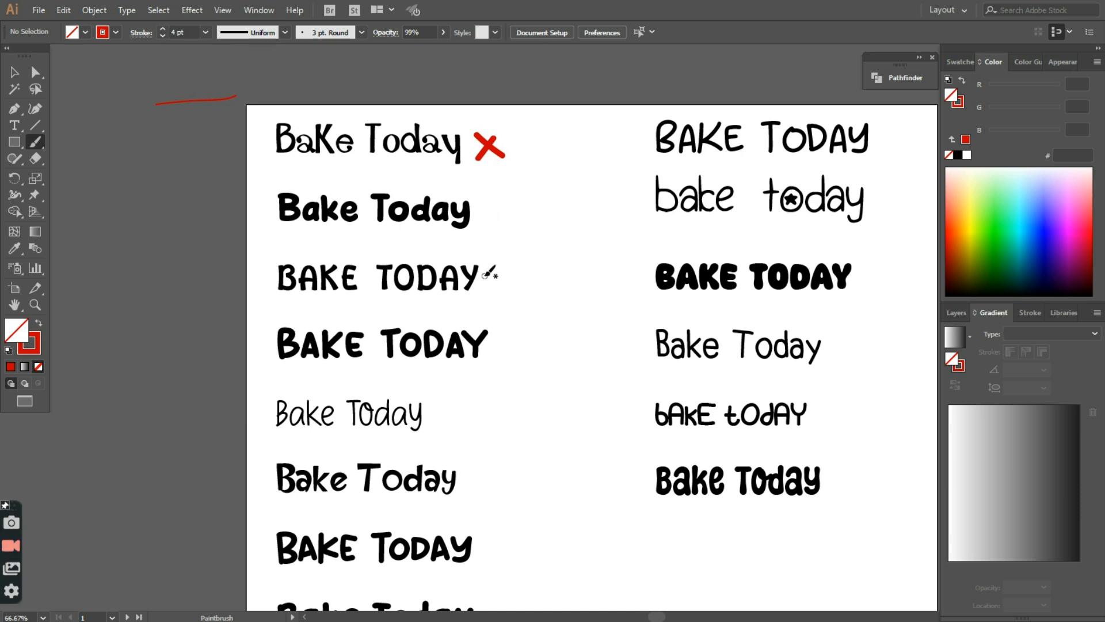
pyautogui.moveTo(399, 247)
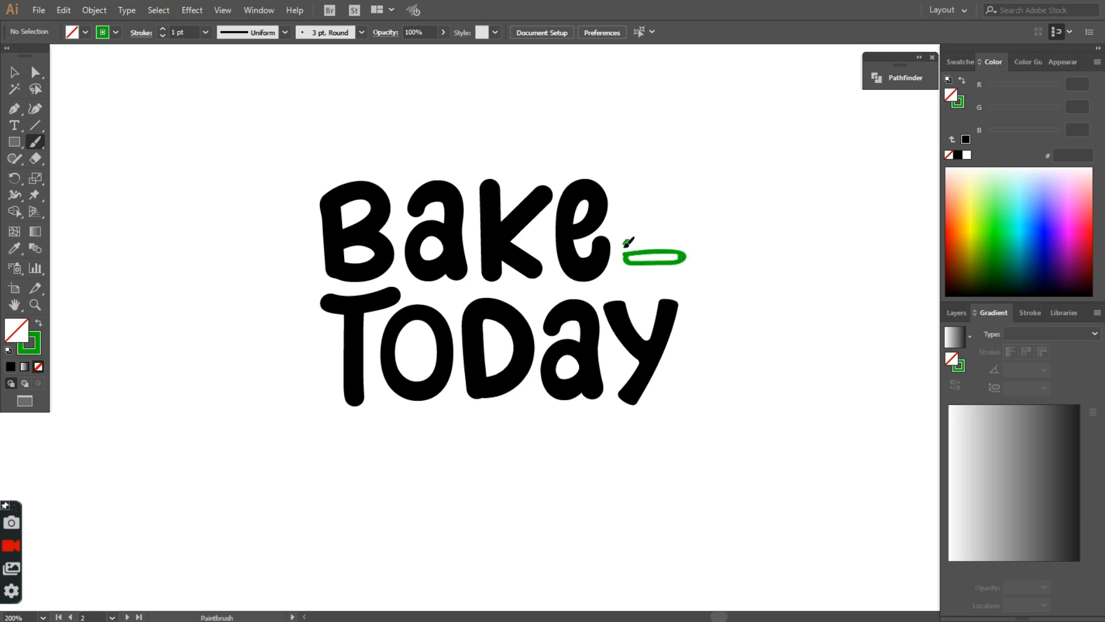
# - Sketch a pancake stack beside Bake with strokes across the k and a curve at right
pyautogui.moveTo(627, 243); pyautogui.dragTo(681, 246)
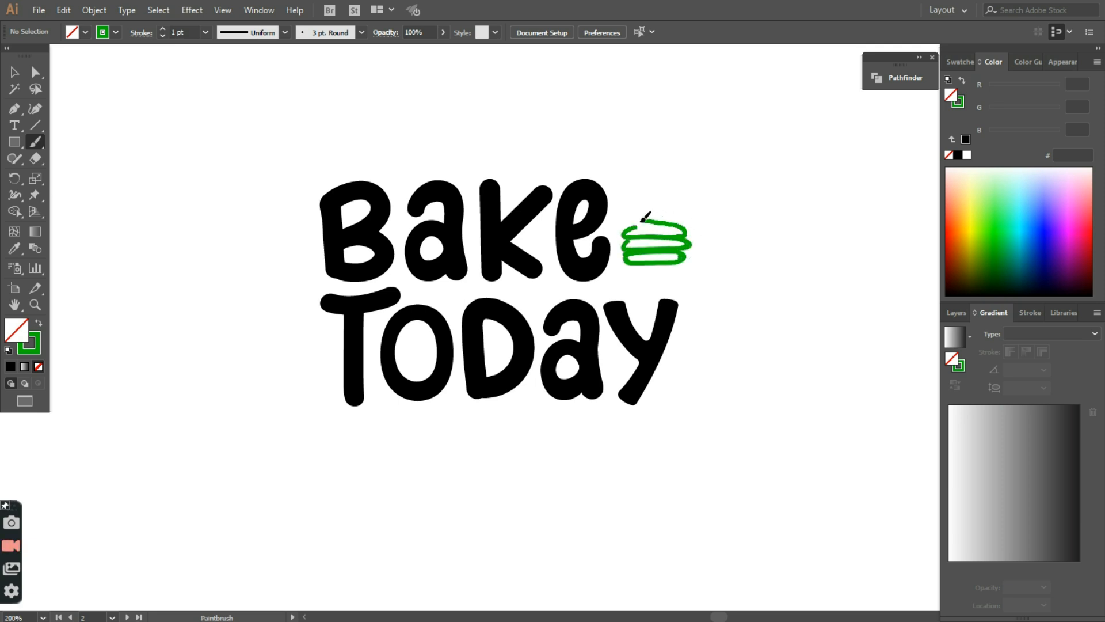
pyautogui.moveTo(639, 233); pyautogui.dragTo(663, 159)
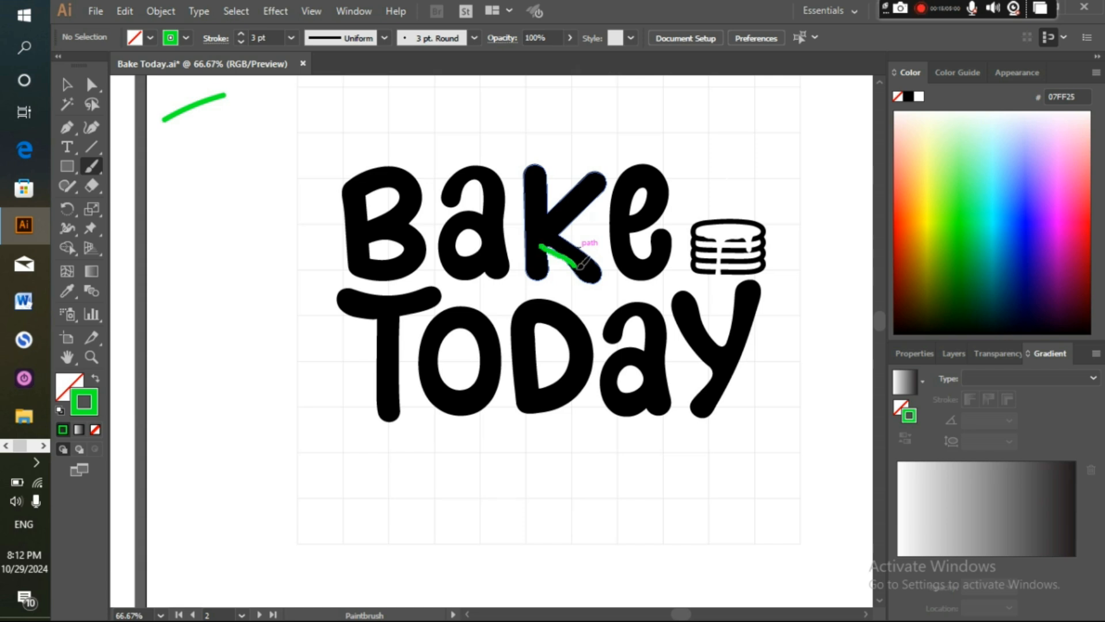
pyautogui.moveTo(557, 250); pyautogui.dragTo(602, 282)
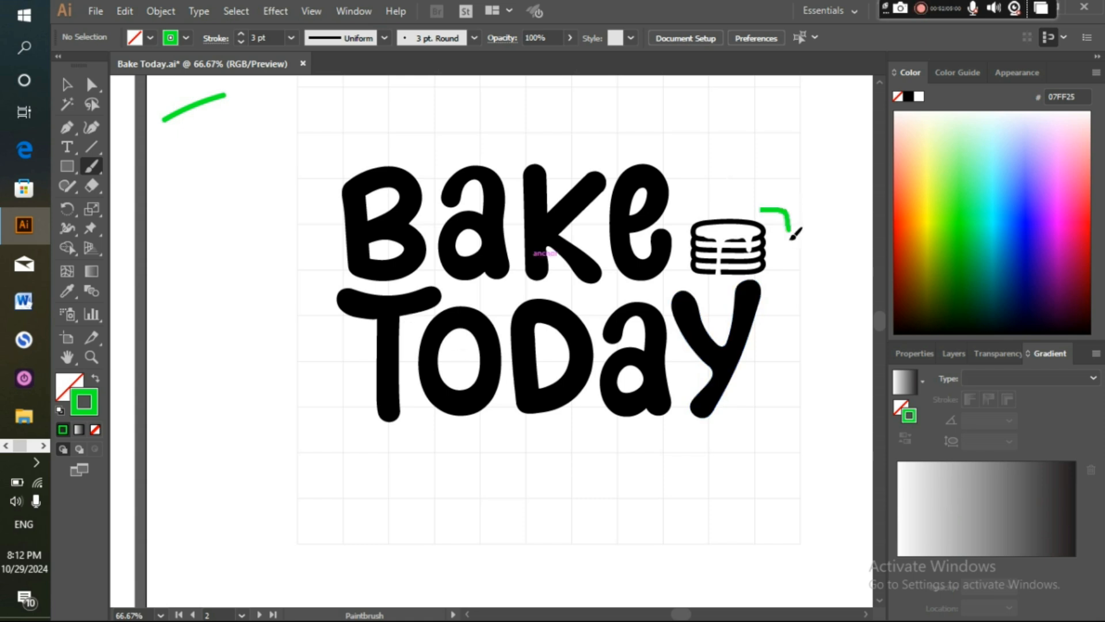
pyautogui.moveTo(789, 219); pyautogui.dragTo(771, 275)
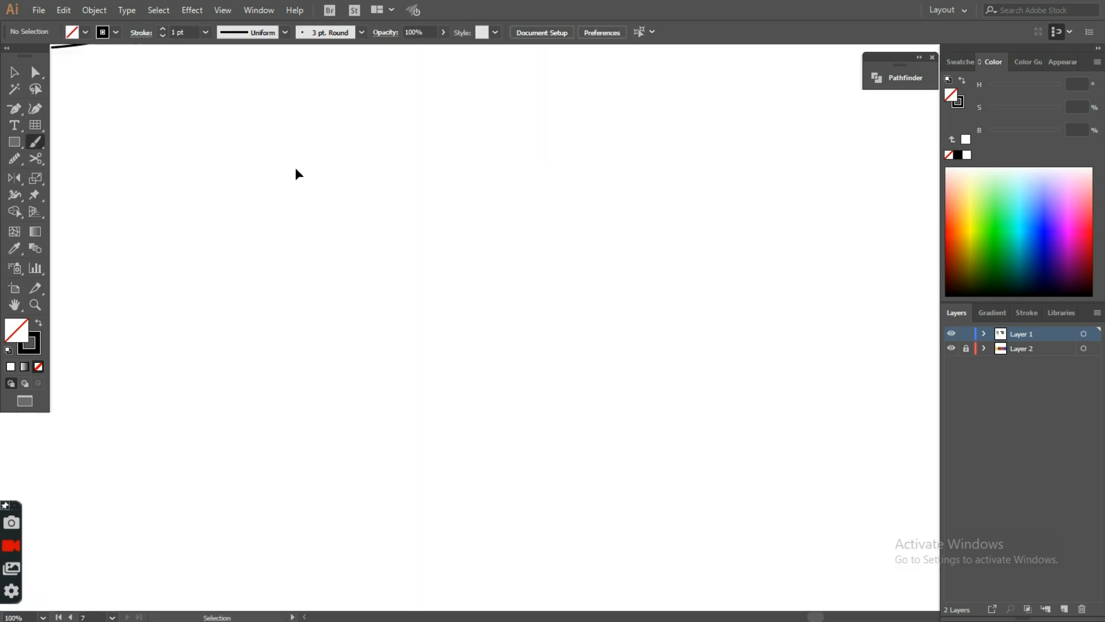
# - Handwrite the pancake motif list: flying pancakes, pancake pan, spatula, ladle
pyautogui.moveTo(230, 152); pyautogui.dragTo(283, 137)
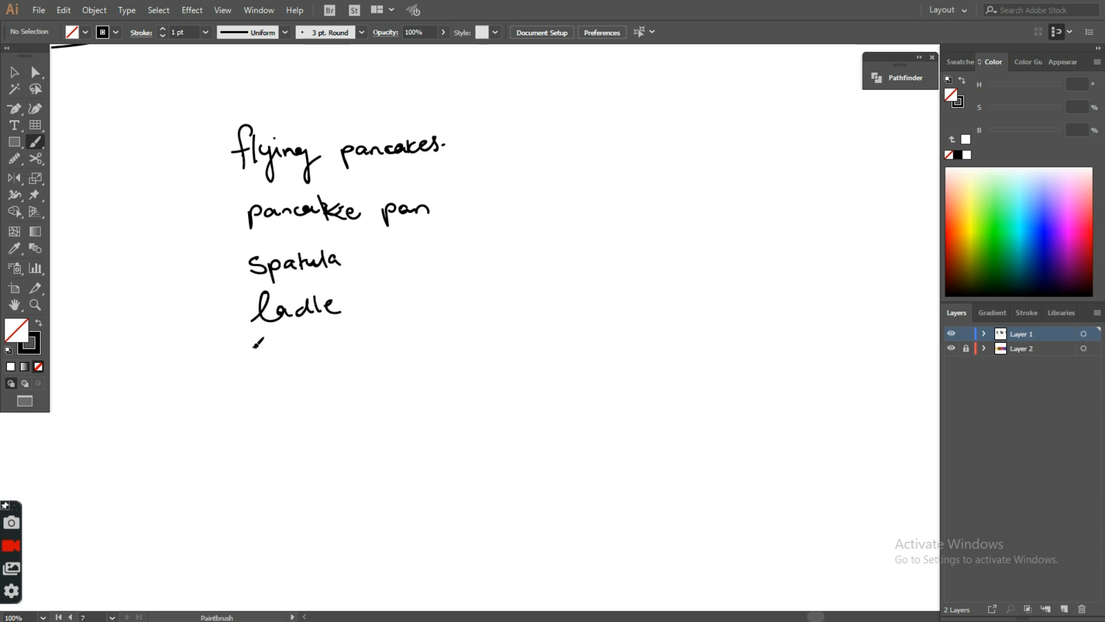
pyautogui.moveTo(253, 352); pyautogui.dragTo(331, 352)
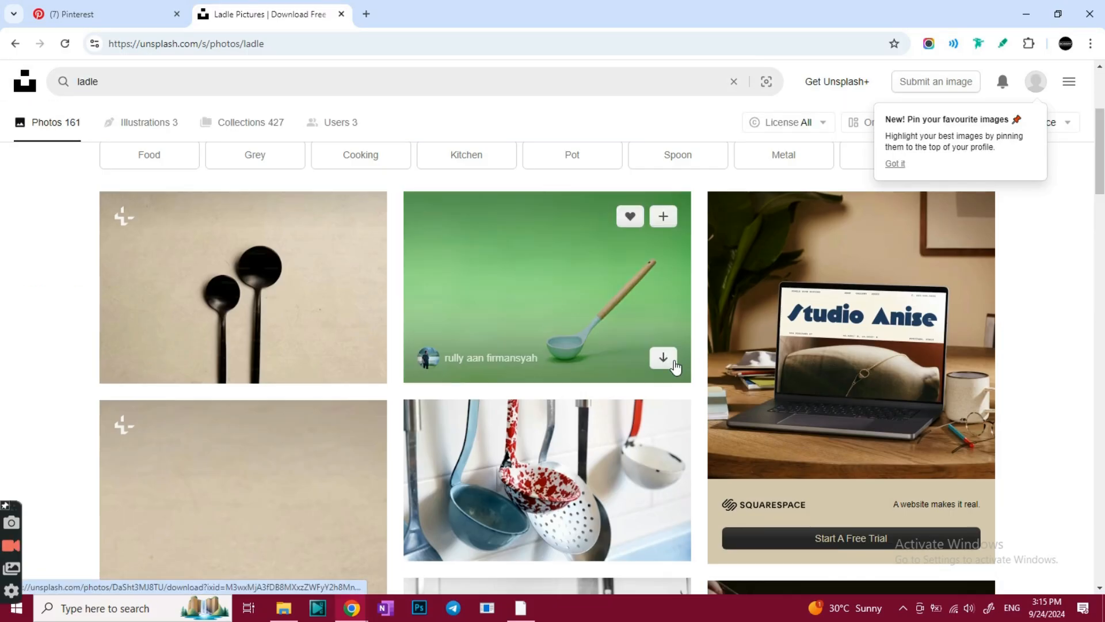
# - Review Unsplash ladle results, then search for spatula references
pyautogui.scroll(-3)
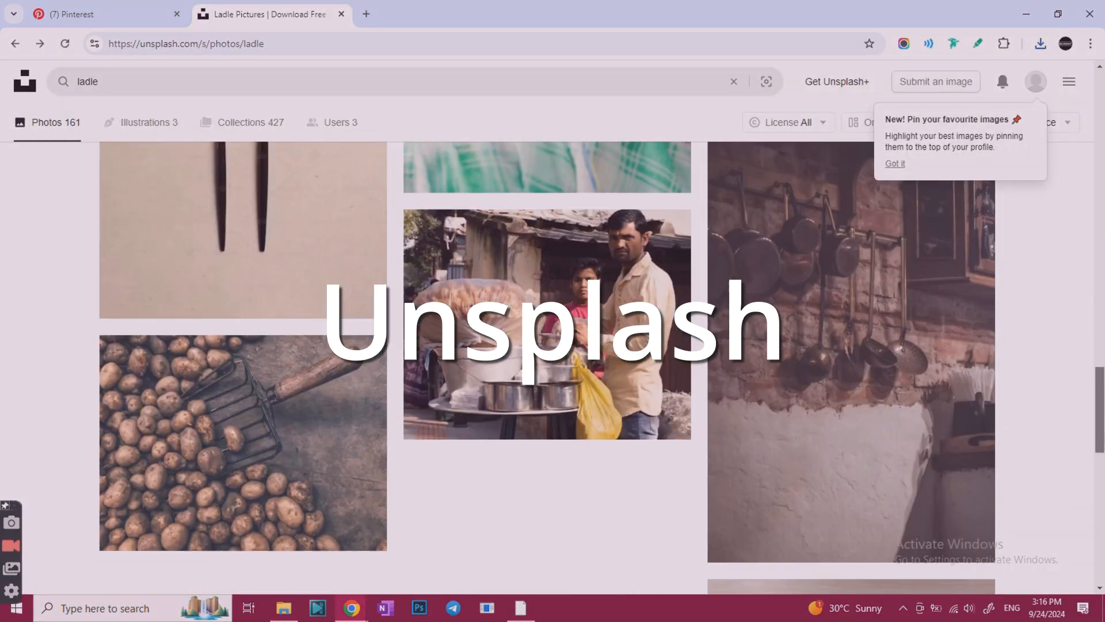
pyautogui.write('spatula')
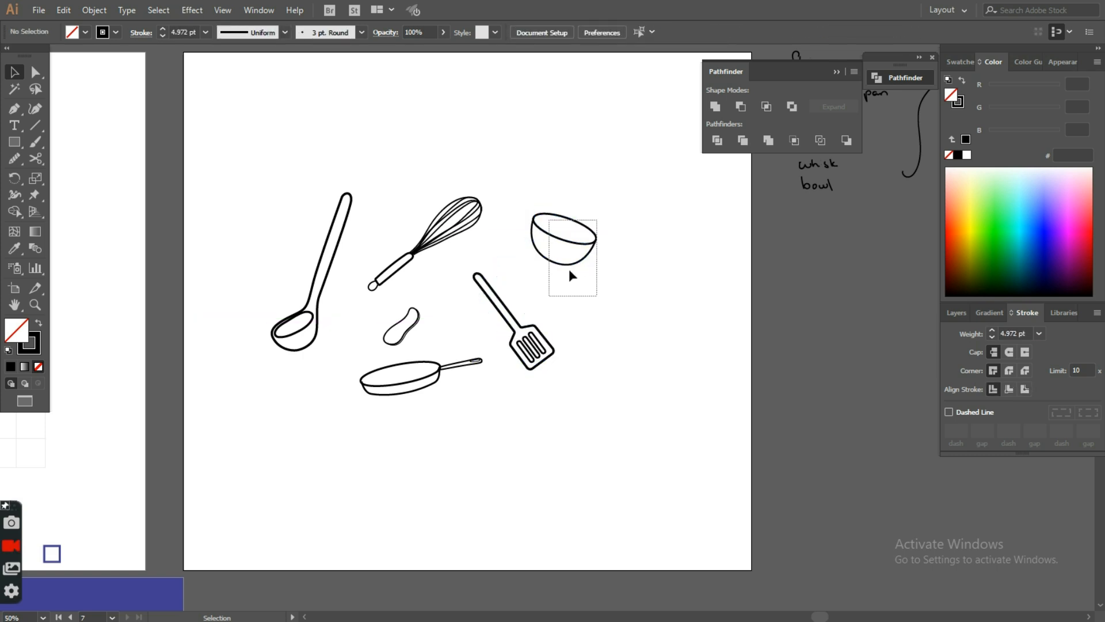
# - Make the utensil drawings into a new repeating pattern via Object > Pattern
pyautogui.click(94, 10)
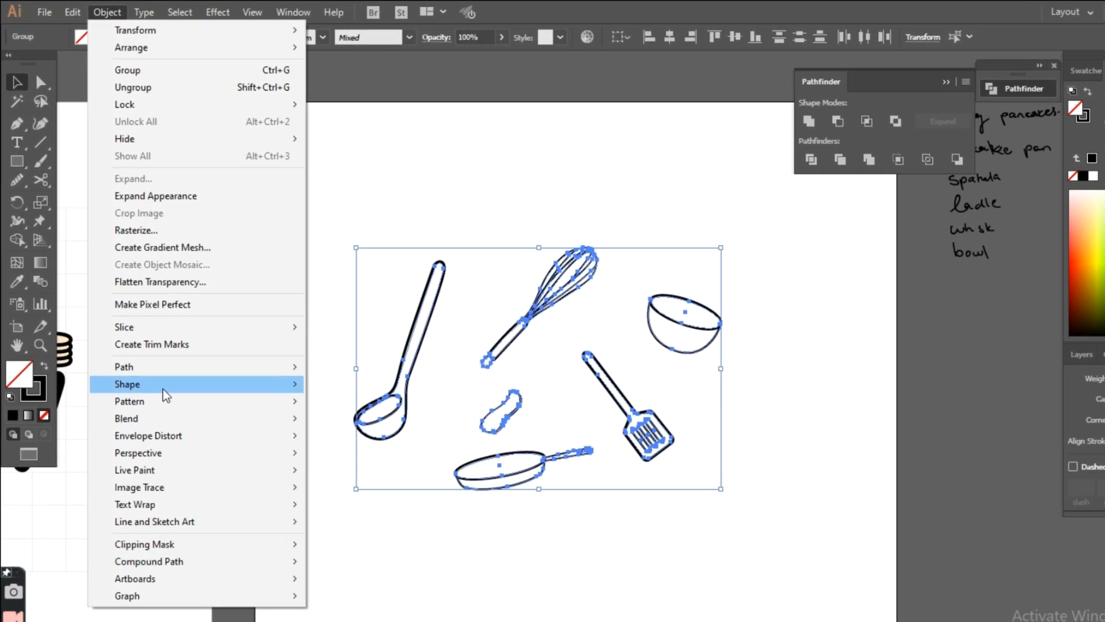
pyautogui.click(130, 401)
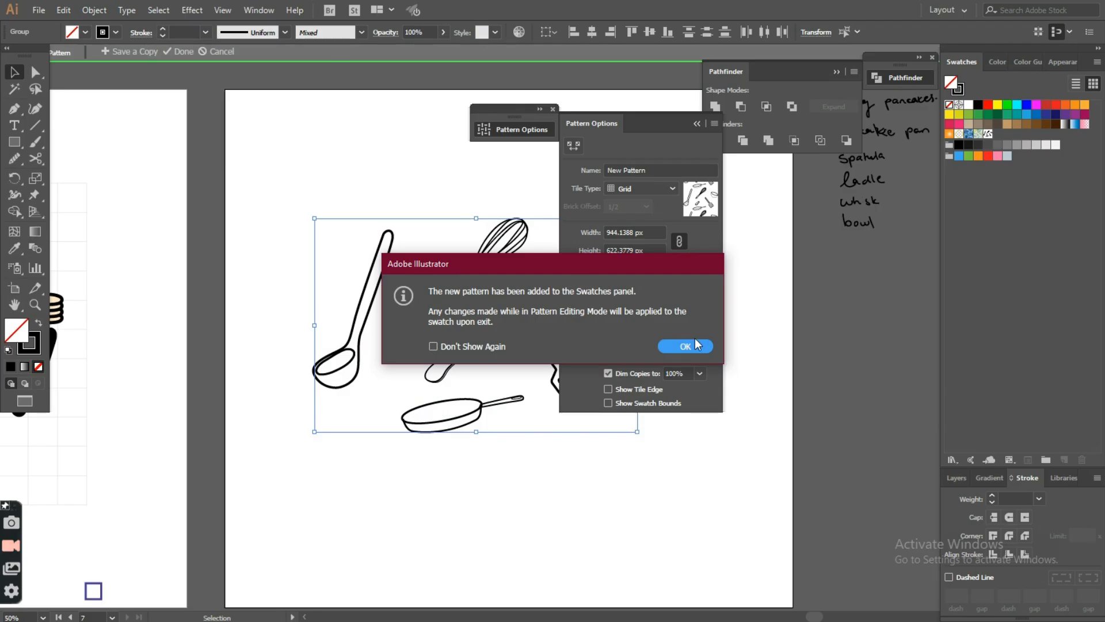
pyautogui.click(685, 346)
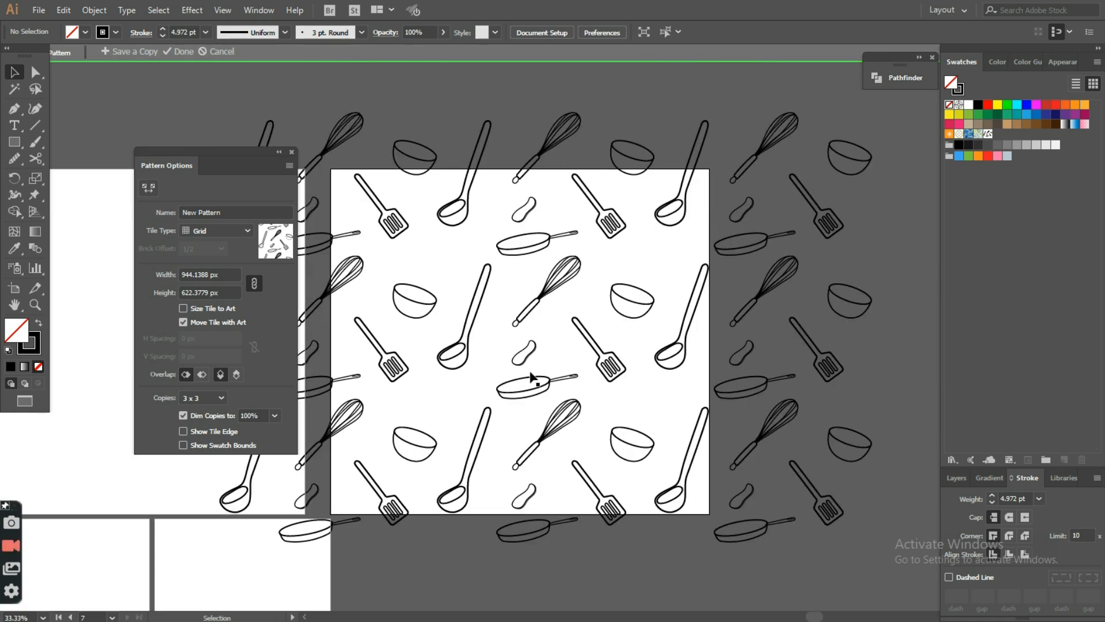
# - Reposition the bowl, a utensil and the ladle within the pattern tile
pyautogui.click(626, 296)
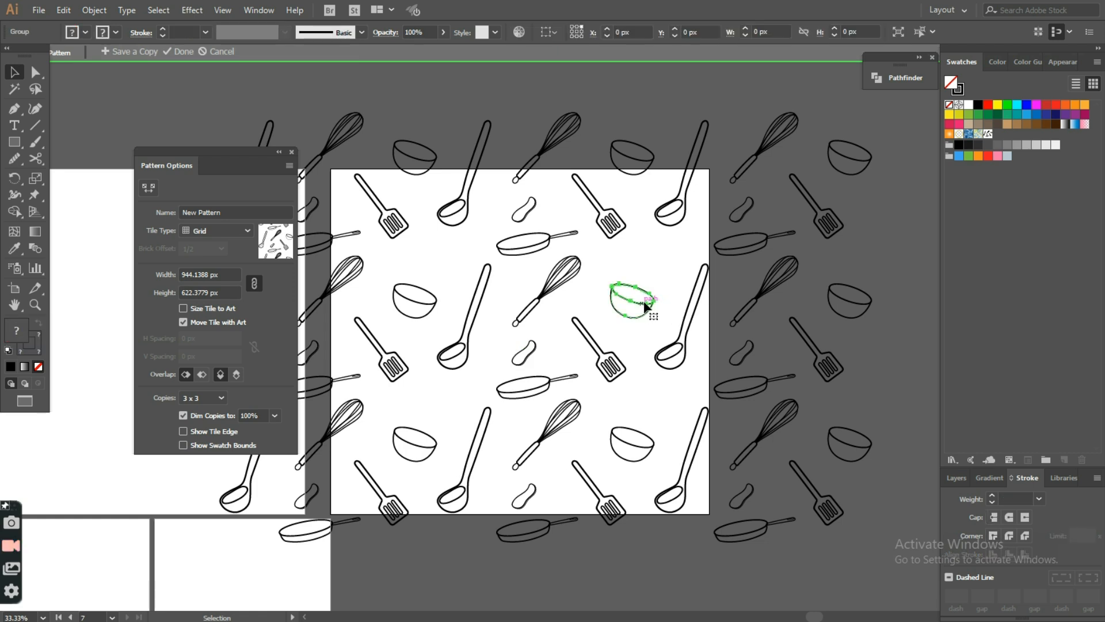
pyautogui.click(631, 299)
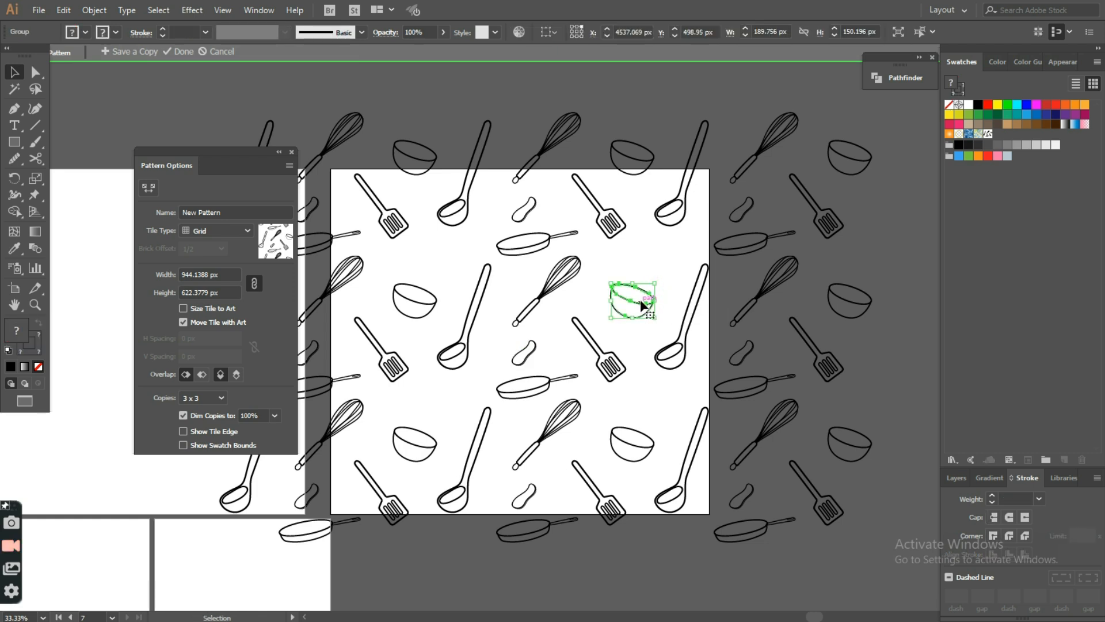
pyautogui.moveTo(631, 302); pyautogui.dragTo(637, 285)
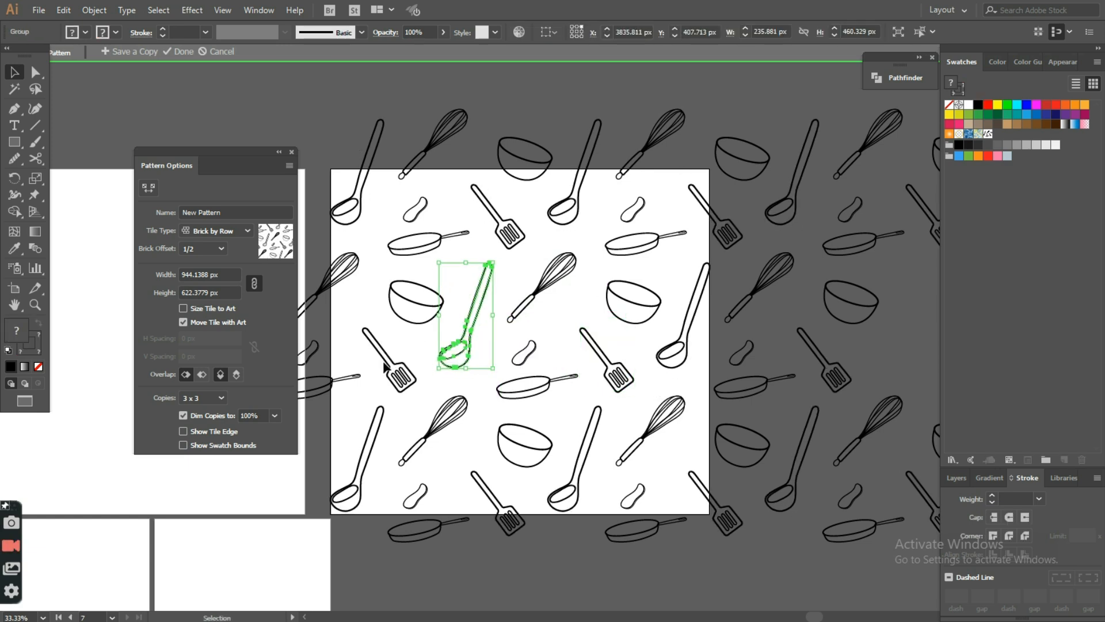
pyautogui.moveTo(462, 318); pyautogui.dragTo(606, 362)
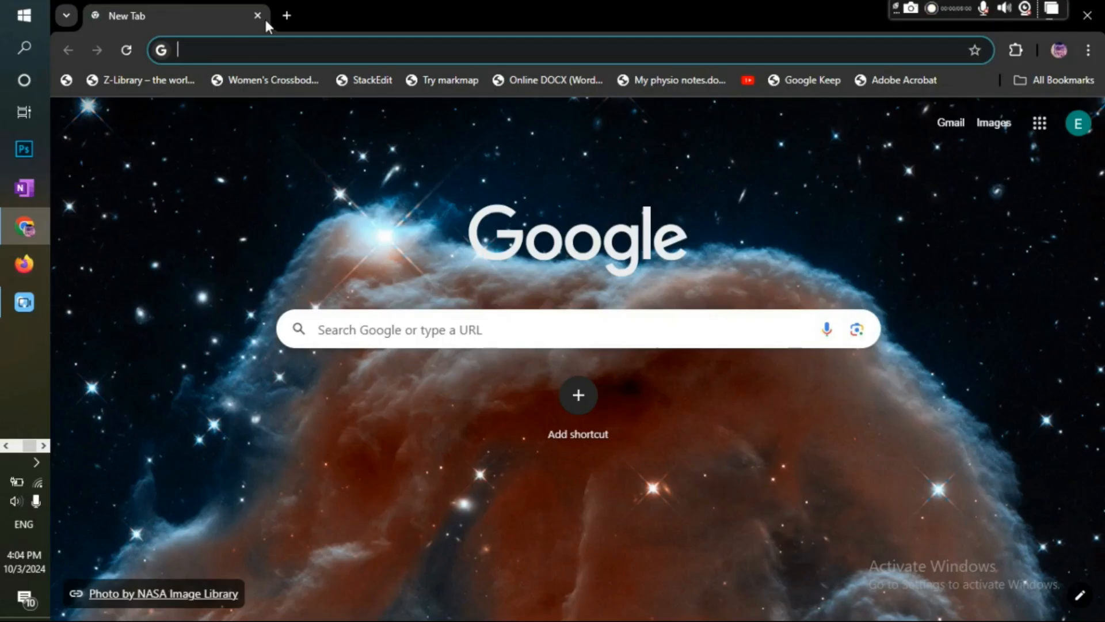
# - Go to pacdora.com and open the AI Background Generator in a new tab
pyautogui.write('pacdora.com')
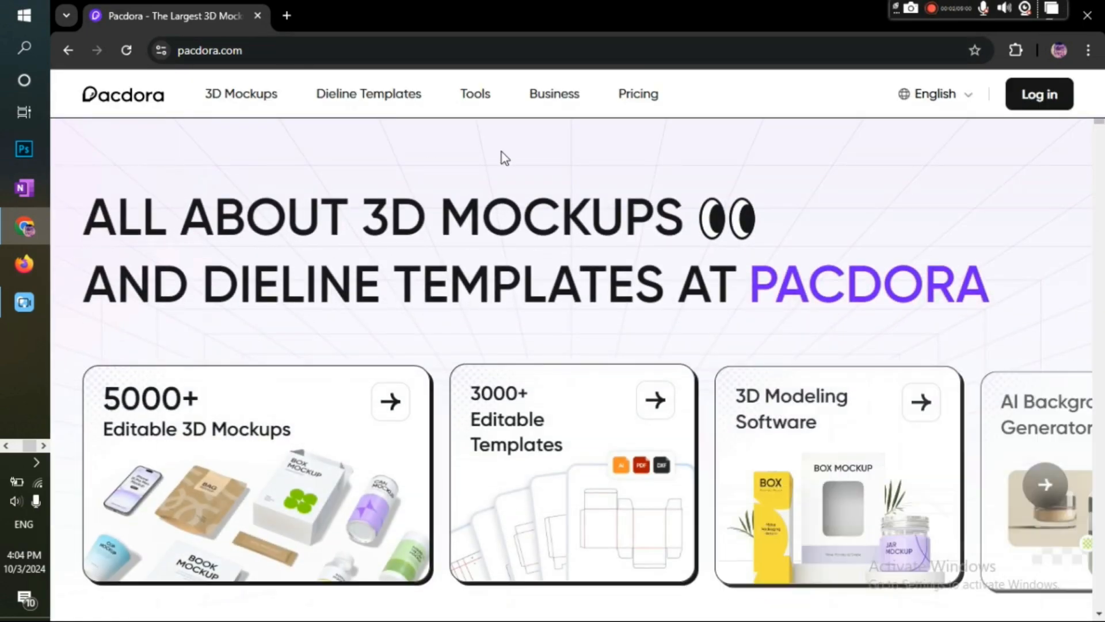
pyautogui.scroll(-3)
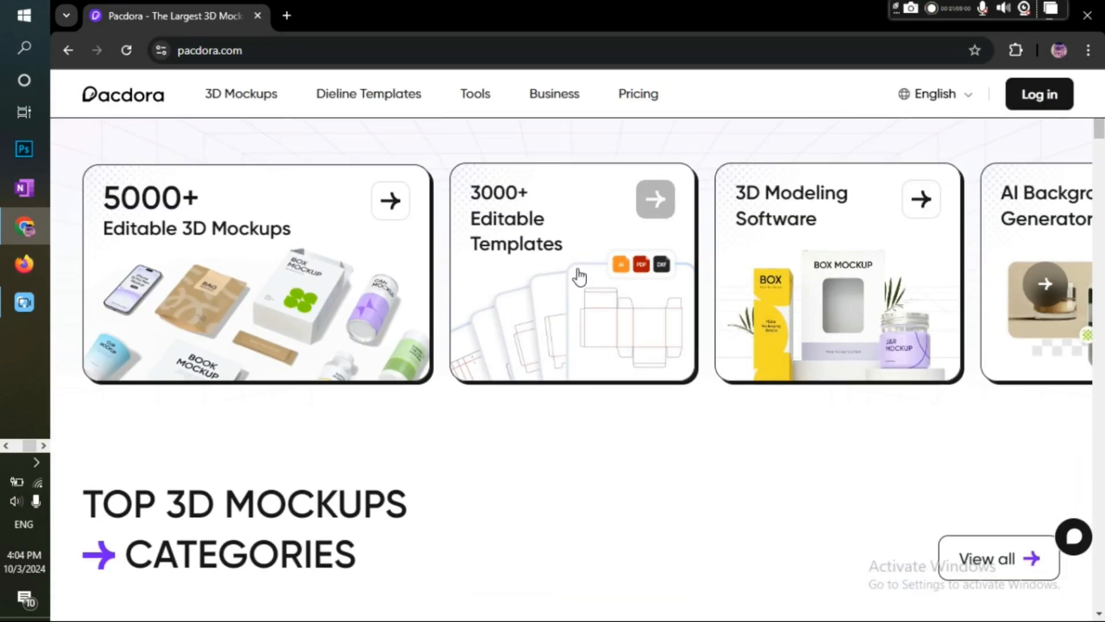
pyautogui.moveTo(781, 319)
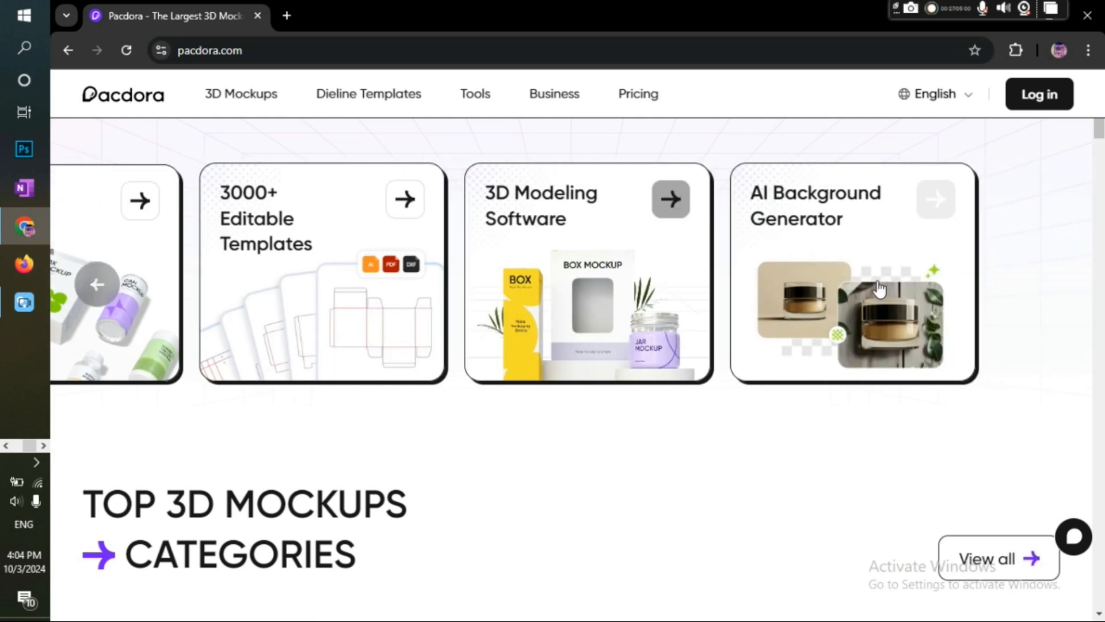
pyautogui.rightClick(878, 289)
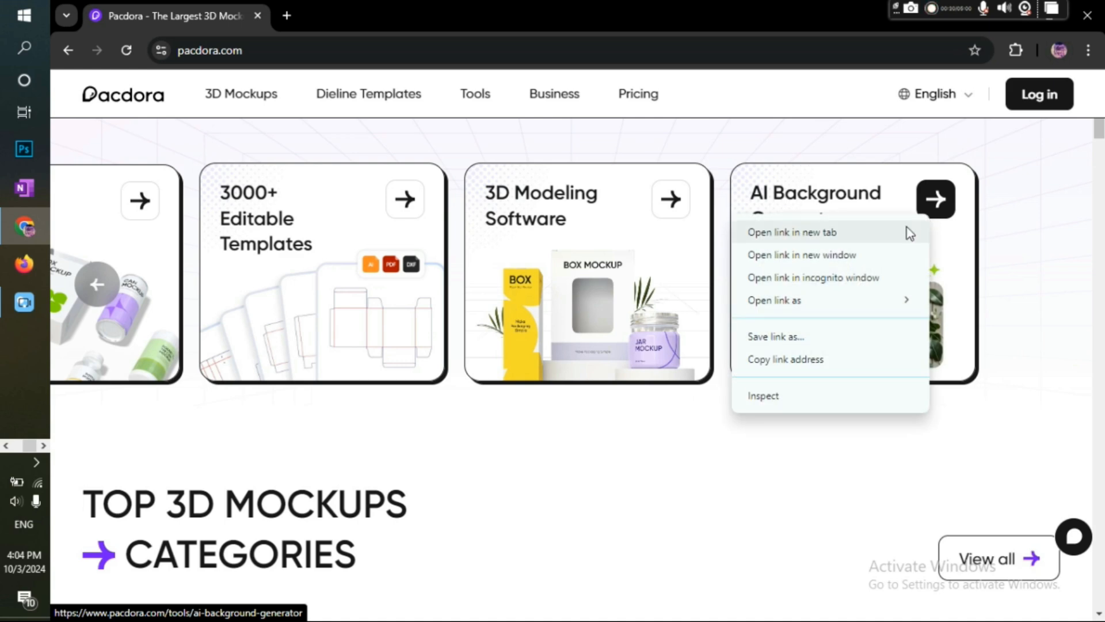
pyautogui.click(792, 231)
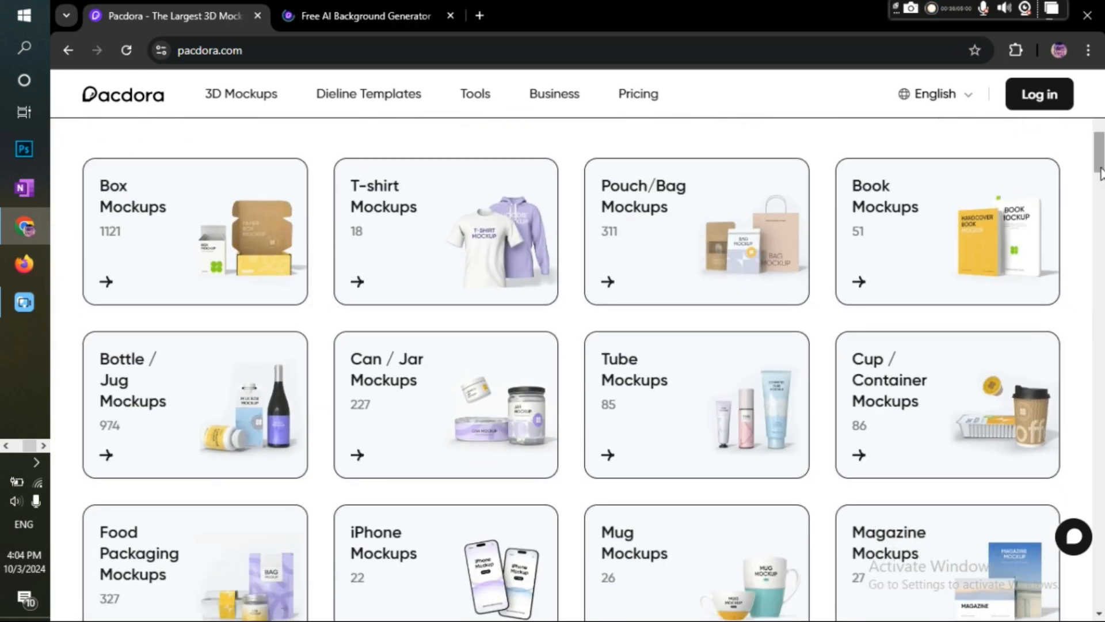
# - Open Pacdora's Box Mockups category to find the tuck end double tray box
pyautogui.scroll(-3)
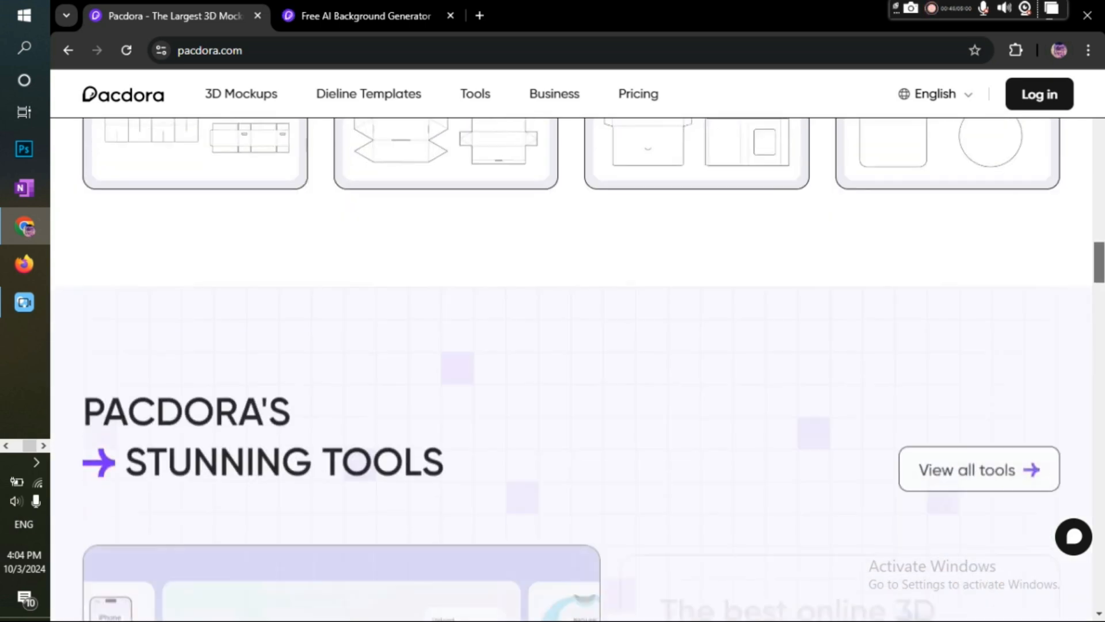
pyautogui.scroll(3)
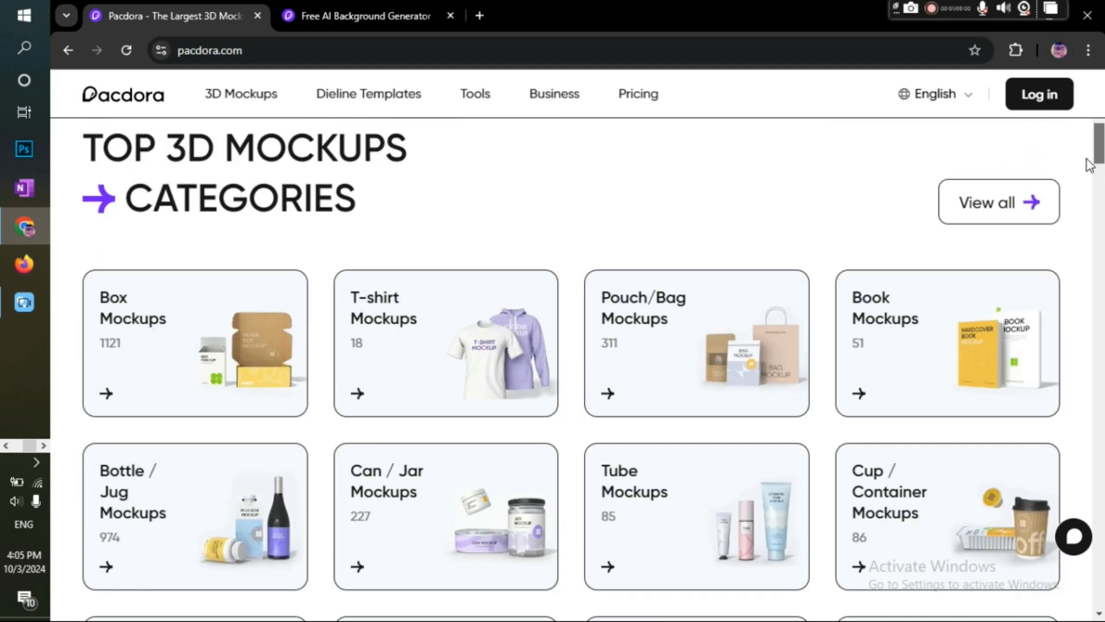
pyautogui.click(194, 343)
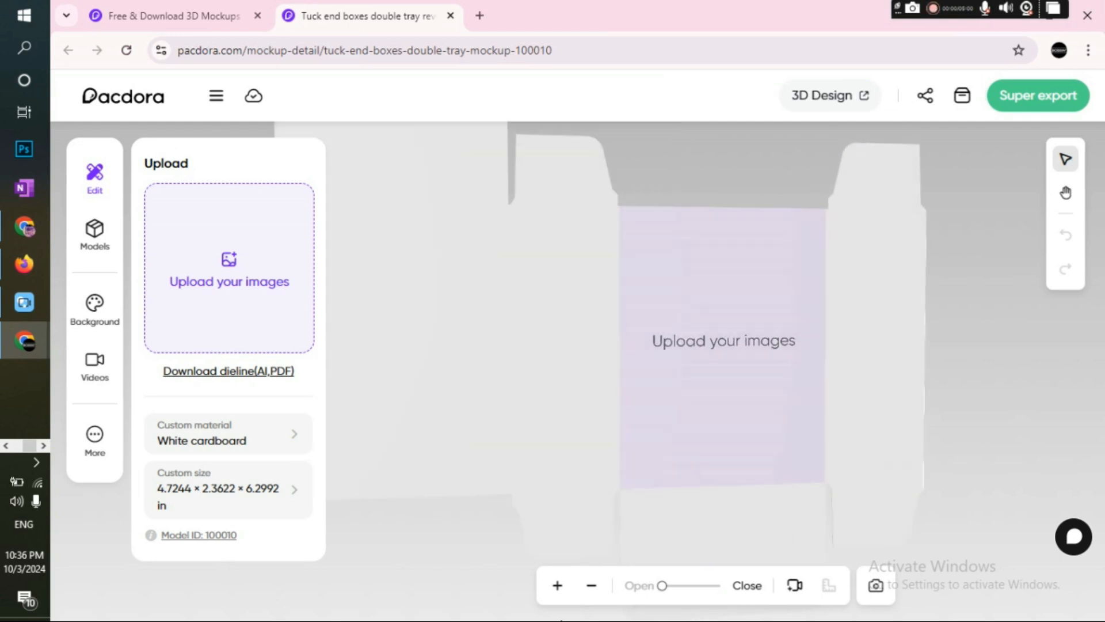
# - Show the box as a flat dieline, folding it partway and back fully open
pyautogui.click(592, 585)
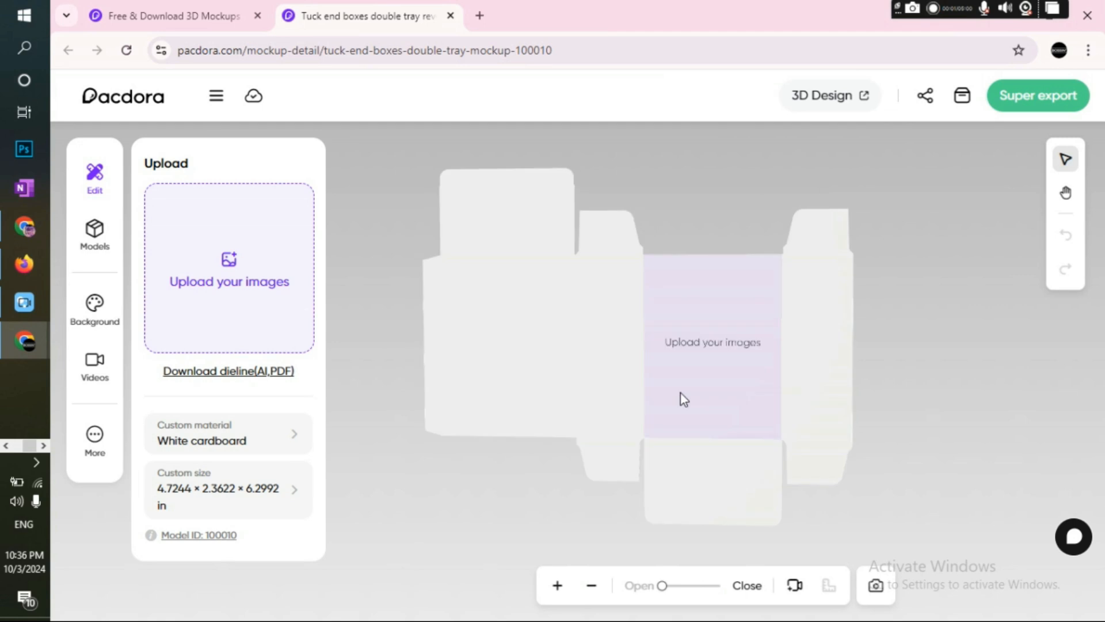
pyautogui.moveTo(767, 386)
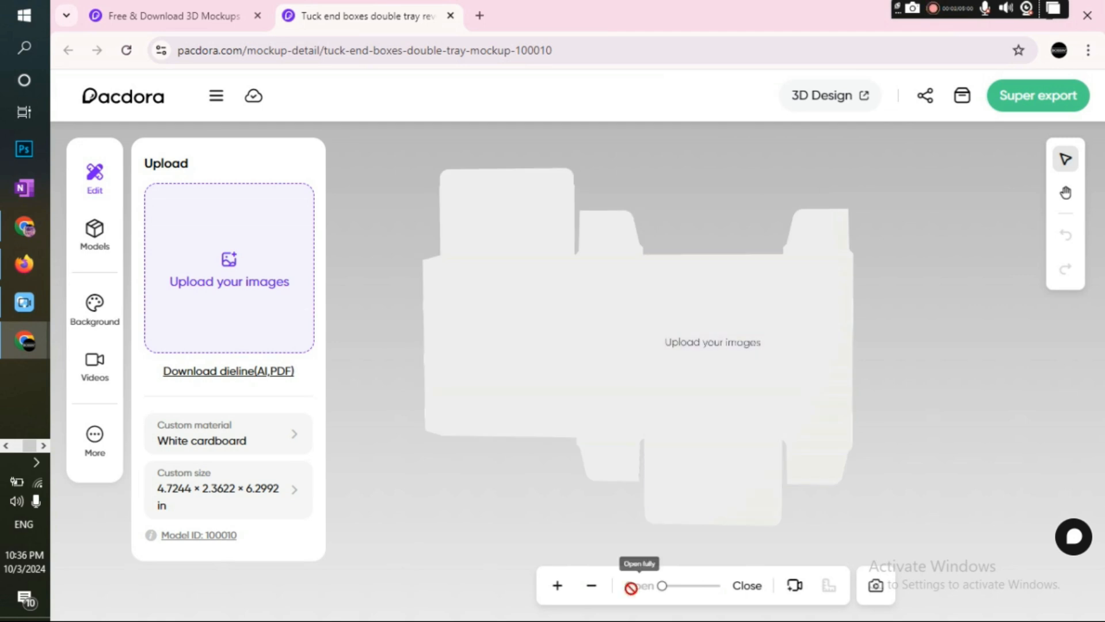
pyautogui.moveTo(661, 586); pyautogui.dragTo(670, 586)
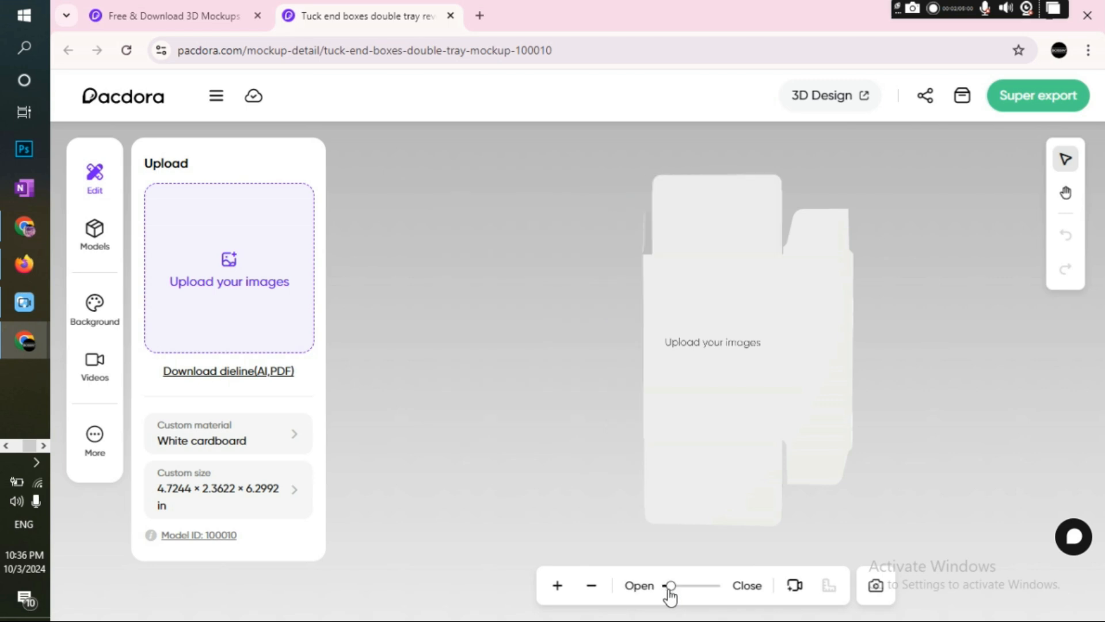
pyautogui.moveTo(670, 585); pyautogui.dragTo(694, 585)
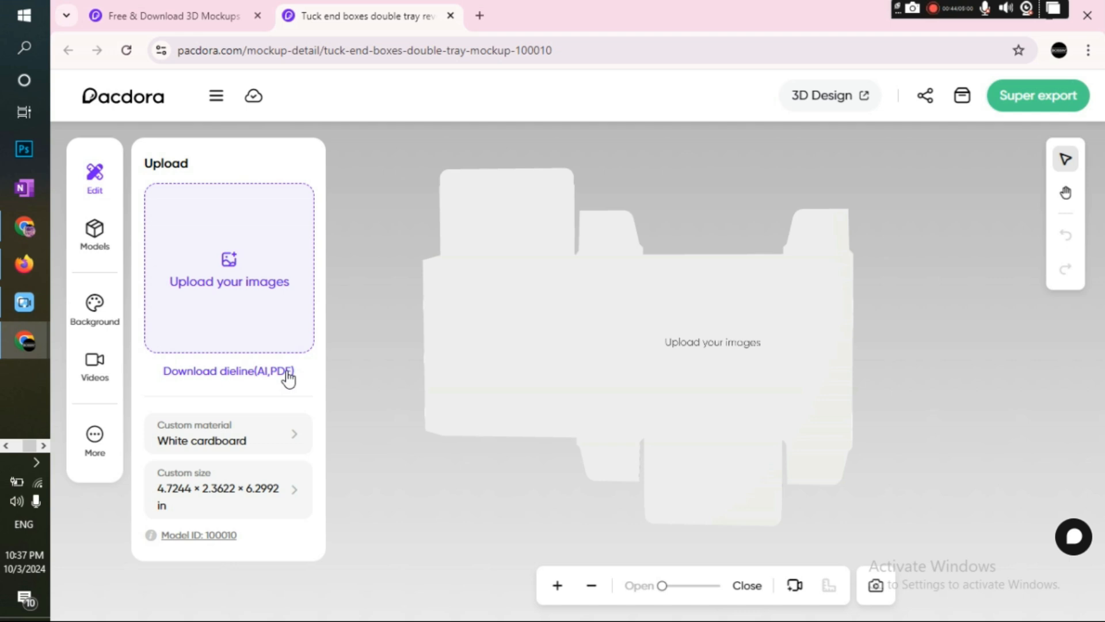
# - Download the box dieline in AI Dieline format after reviewing the instructions
pyautogui.click(227, 371)
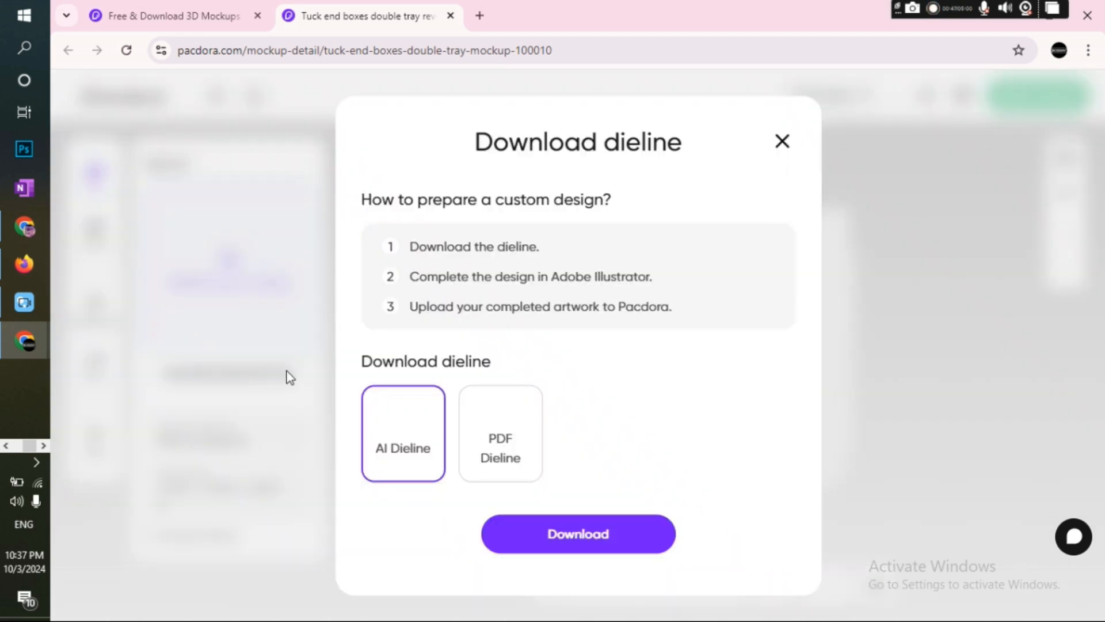
pyautogui.doubleClick(520, 246)
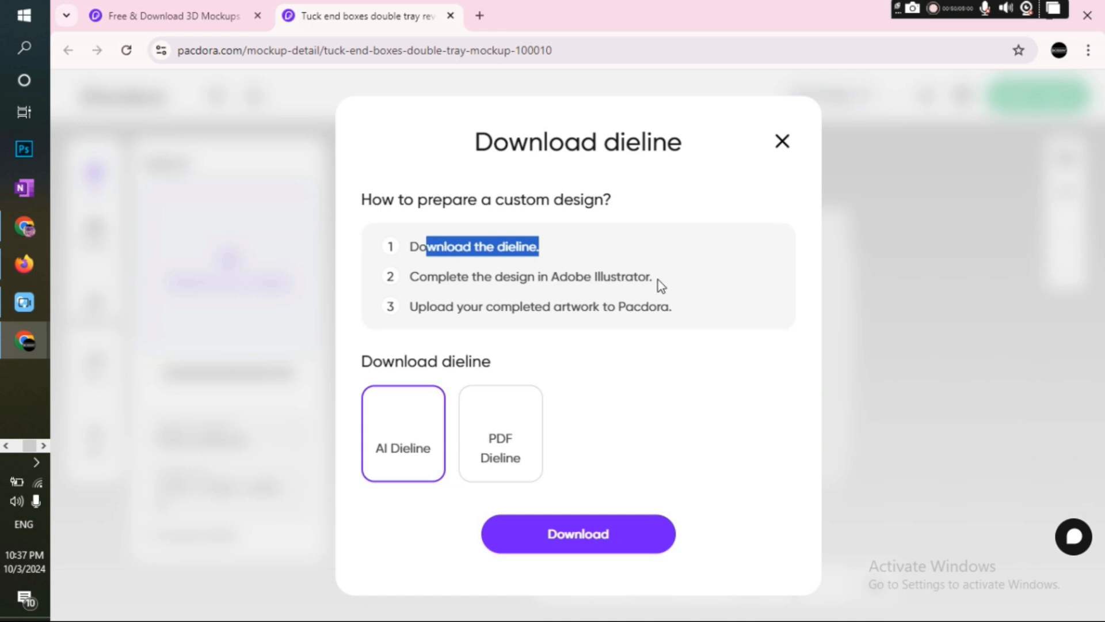
pyautogui.moveTo(452, 276); pyautogui.dragTo(651, 277)
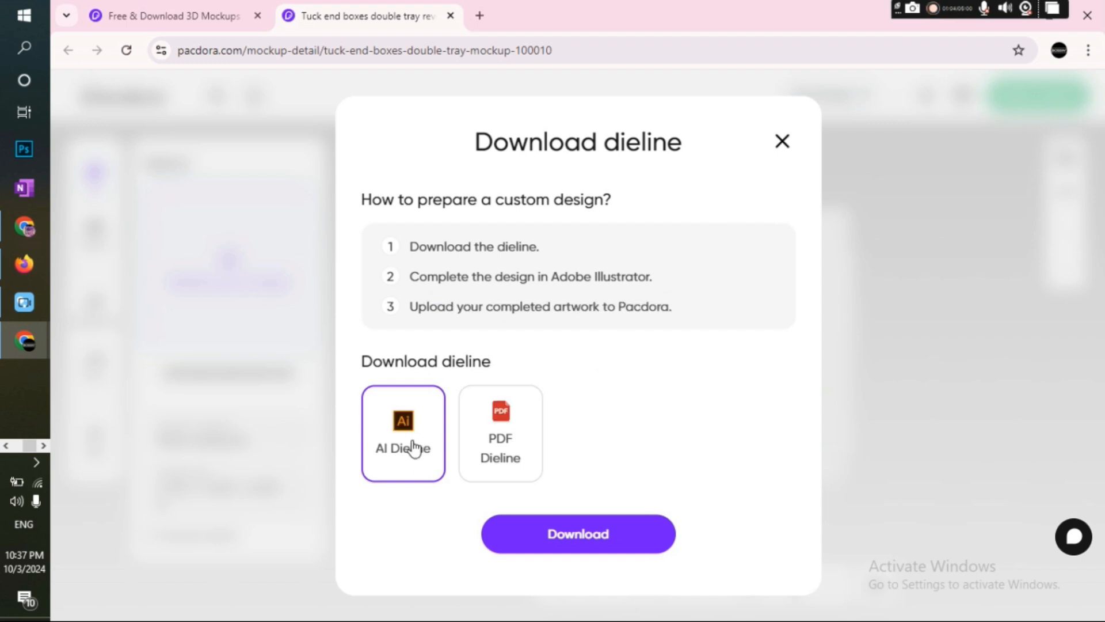
pyautogui.moveTo(453, 455)
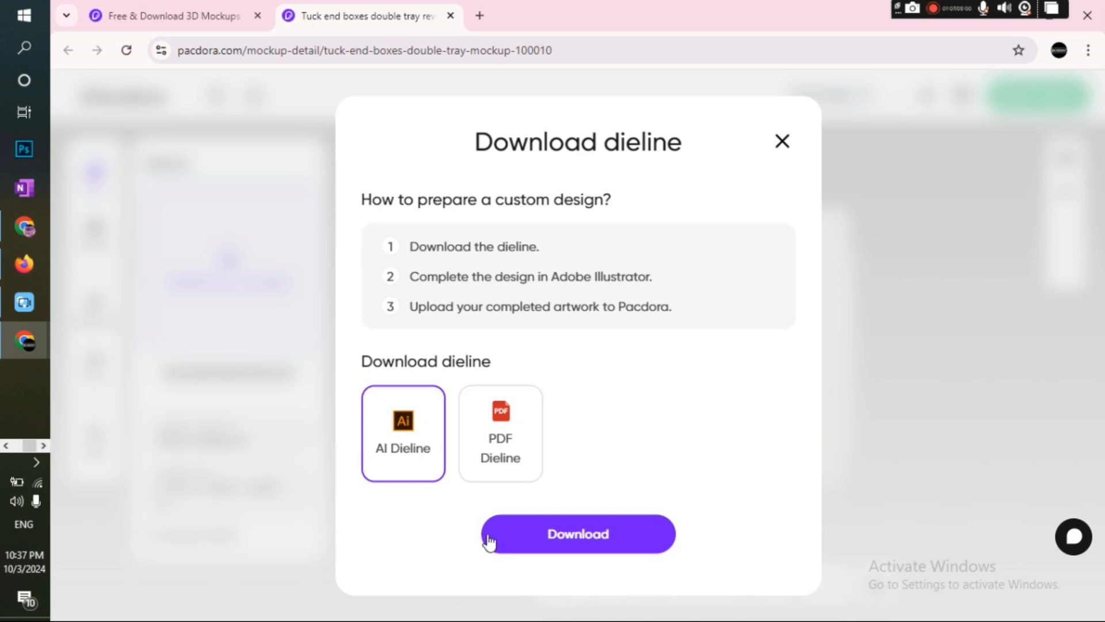
pyautogui.click(577, 533)
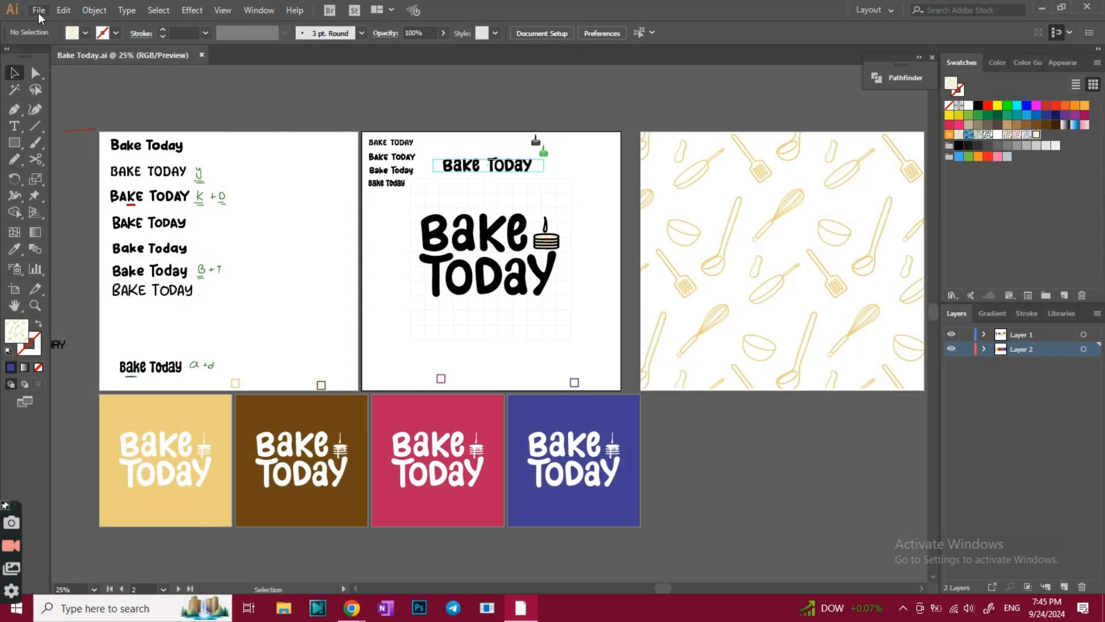
pyautogui.moveTo(76, 68)
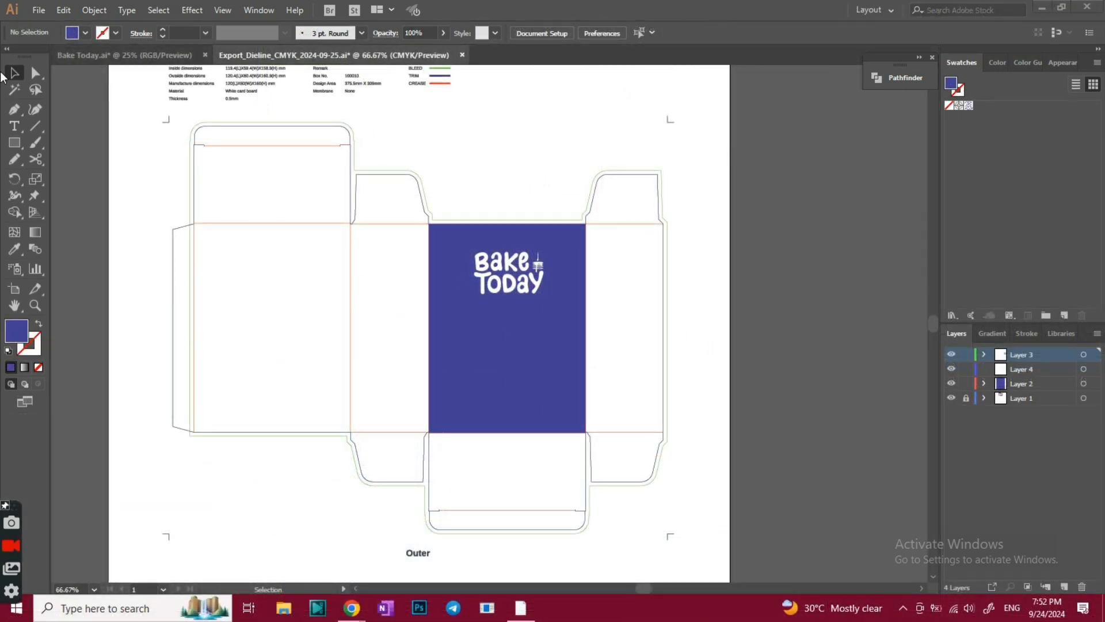
# - Bring the utensil pattern swatch from Bake Today.ai onto the front-panel rectangle
pyautogui.click(126, 55)
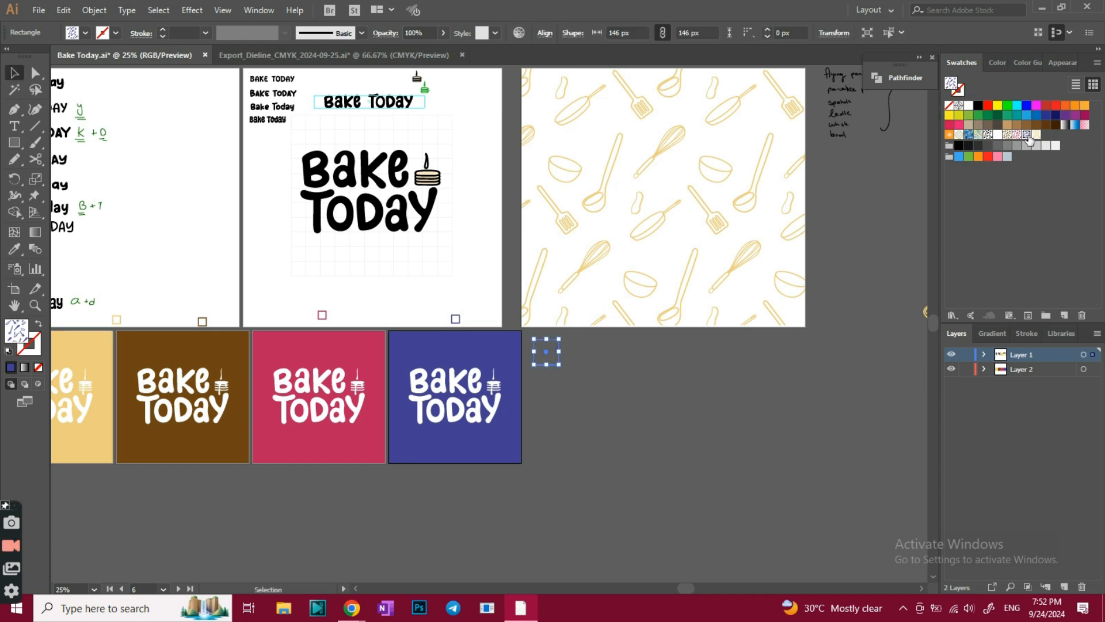
pyautogui.click(335, 56)
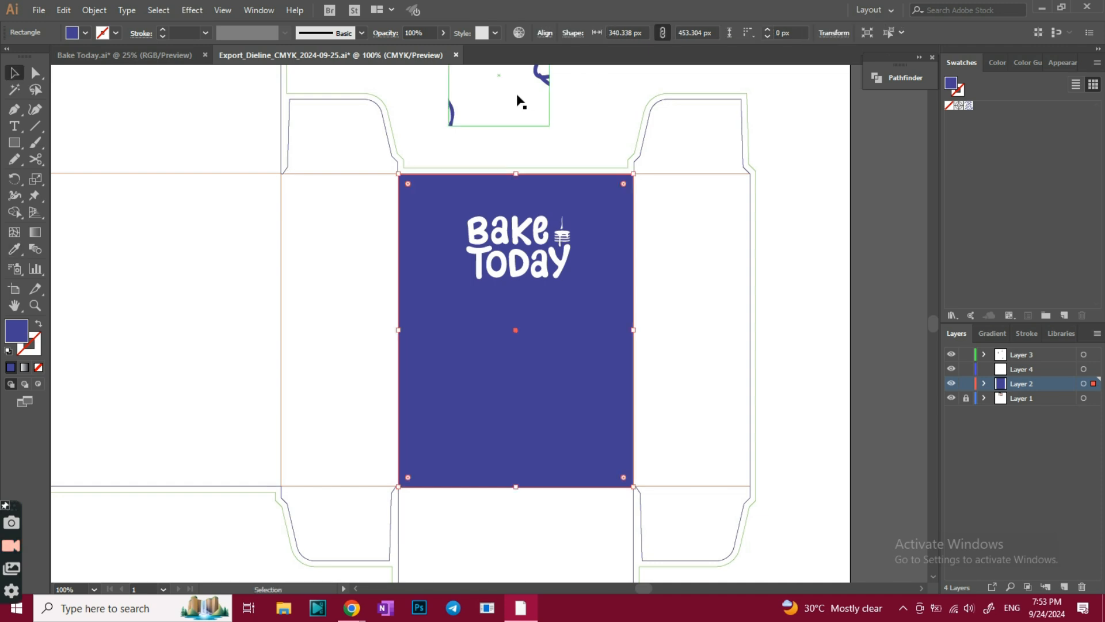
# - Edit the utensil pattern: shrink the utensils in the tile and enable Size Tile to Art
pyautogui.doubleClick(964, 106)
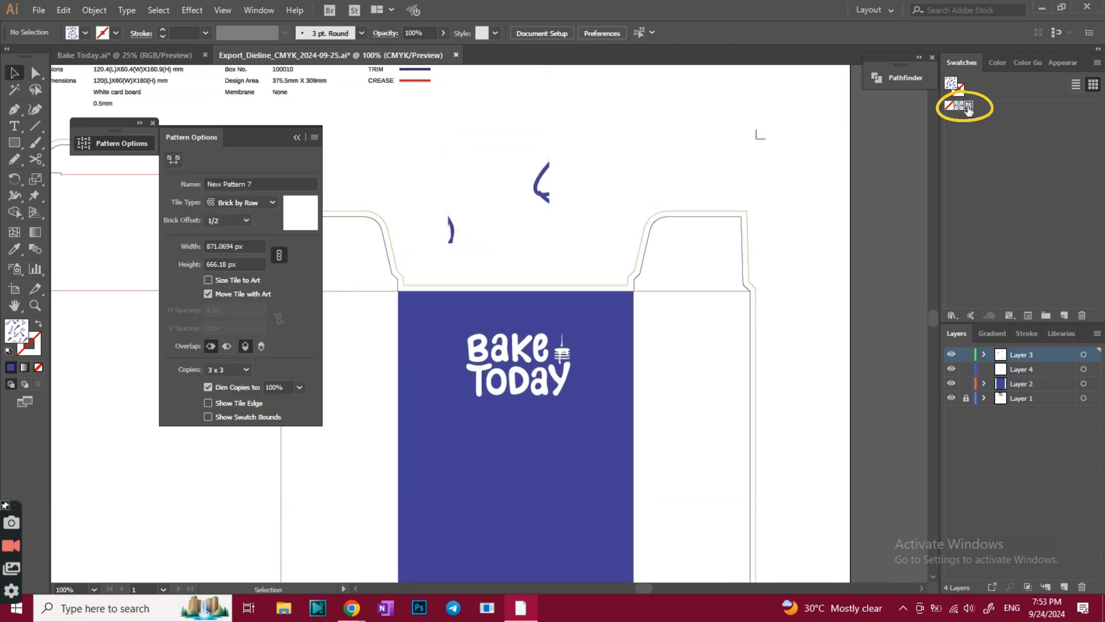
pyautogui.doubleClick(966, 107)
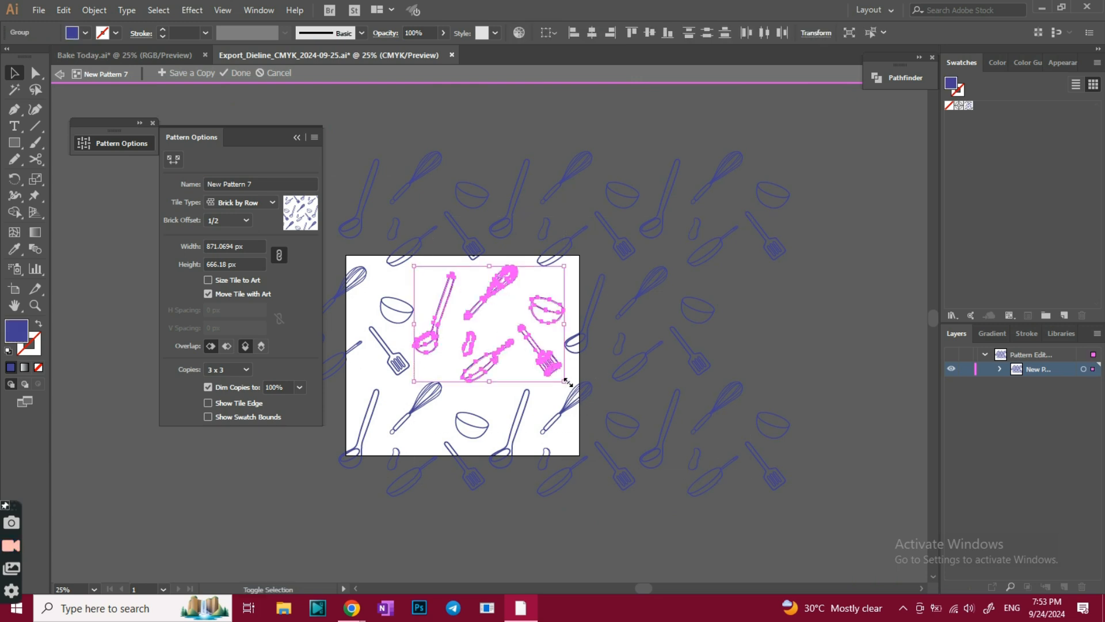
pyautogui.moveTo(568, 383); pyautogui.dragTo(465, 303)
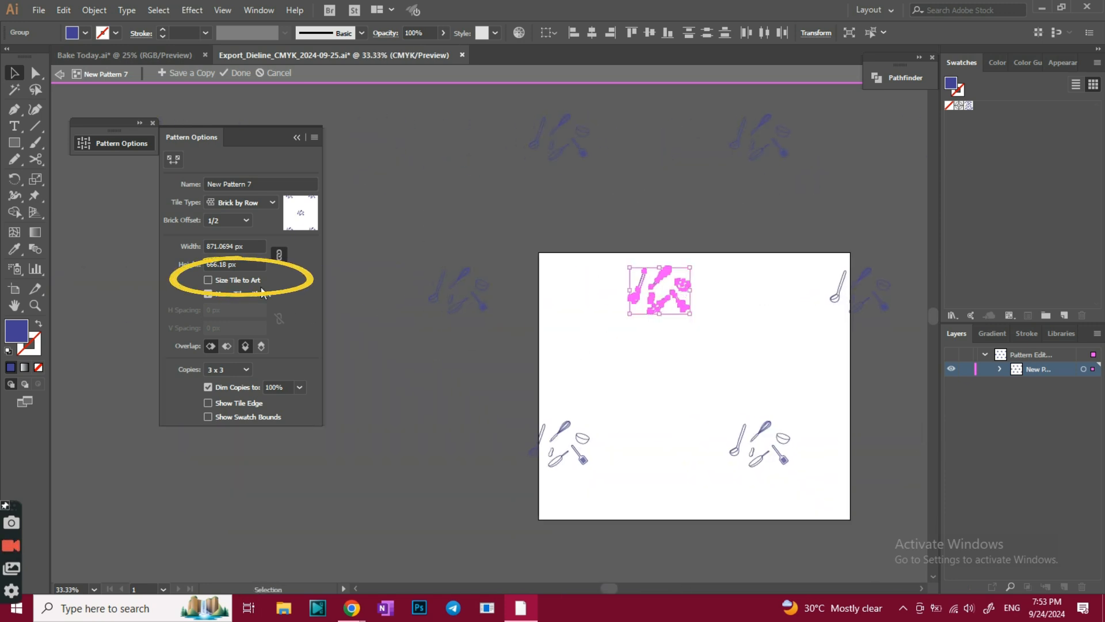
pyautogui.click(209, 280)
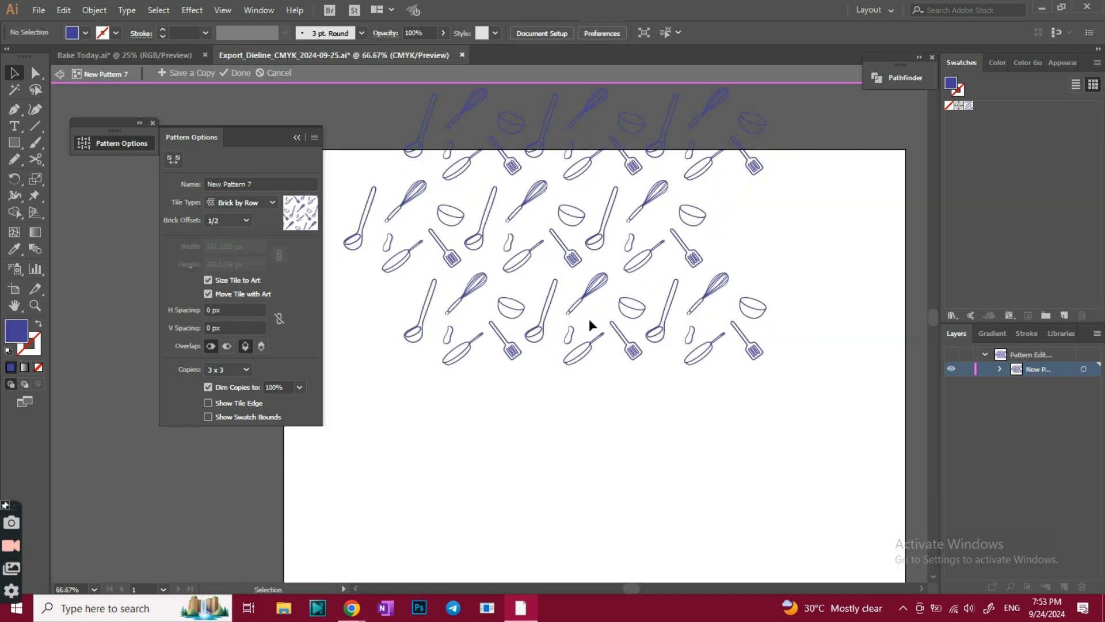
pyautogui.click(240, 72)
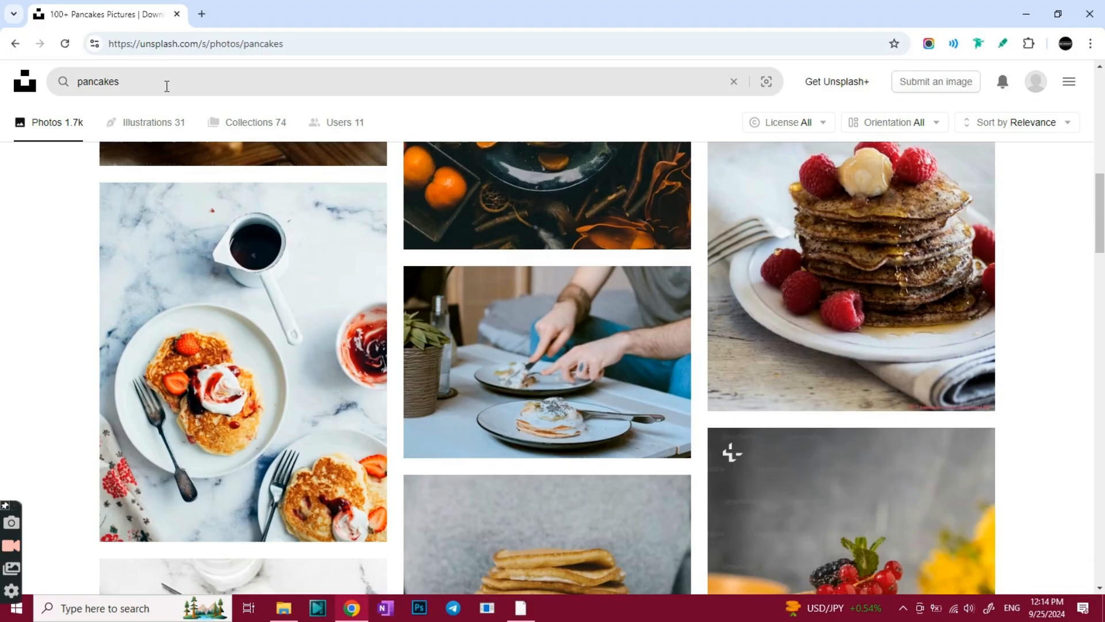
pyautogui.scroll(-3)
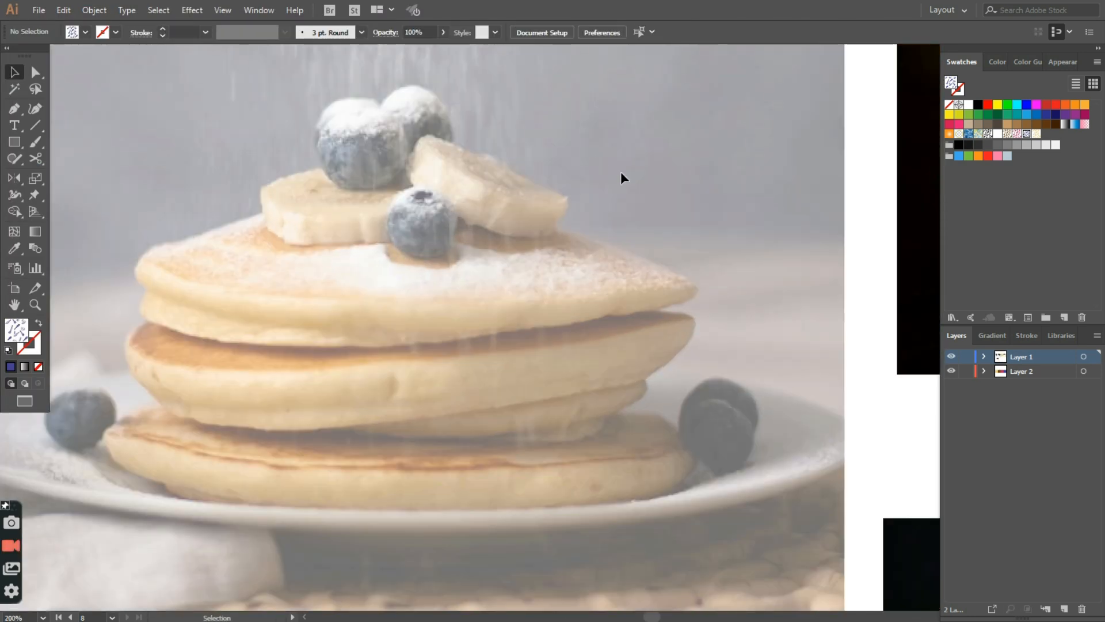
# - Copy the finished pancake-stack illustration from Bake Today.ai onto the blue front panel
pyautogui.click(15, 109)
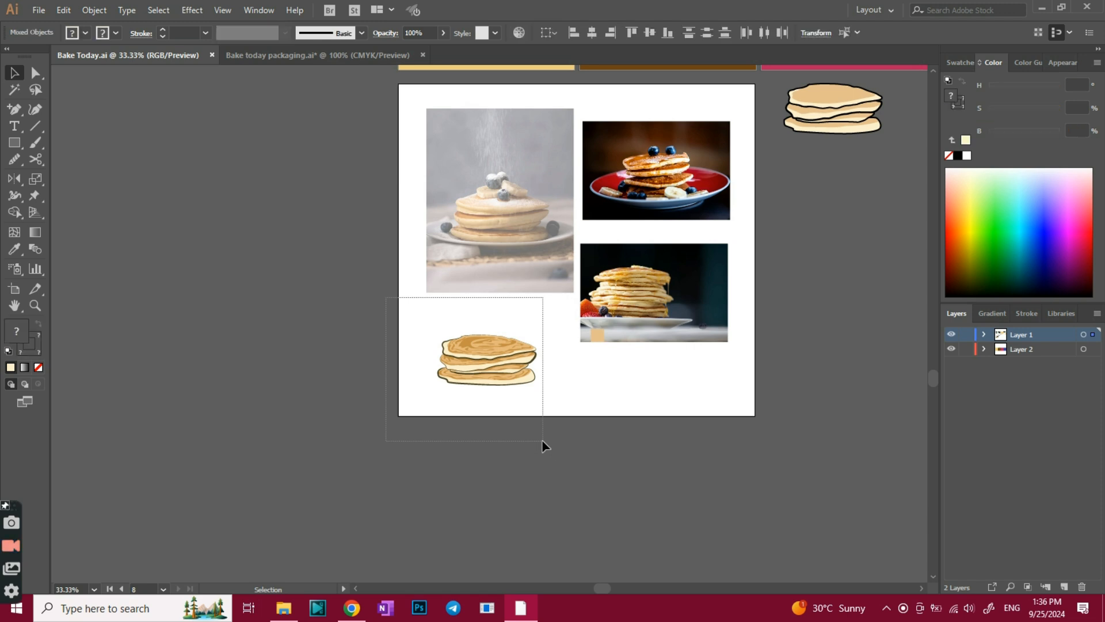
pyautogui.click(316, 55)
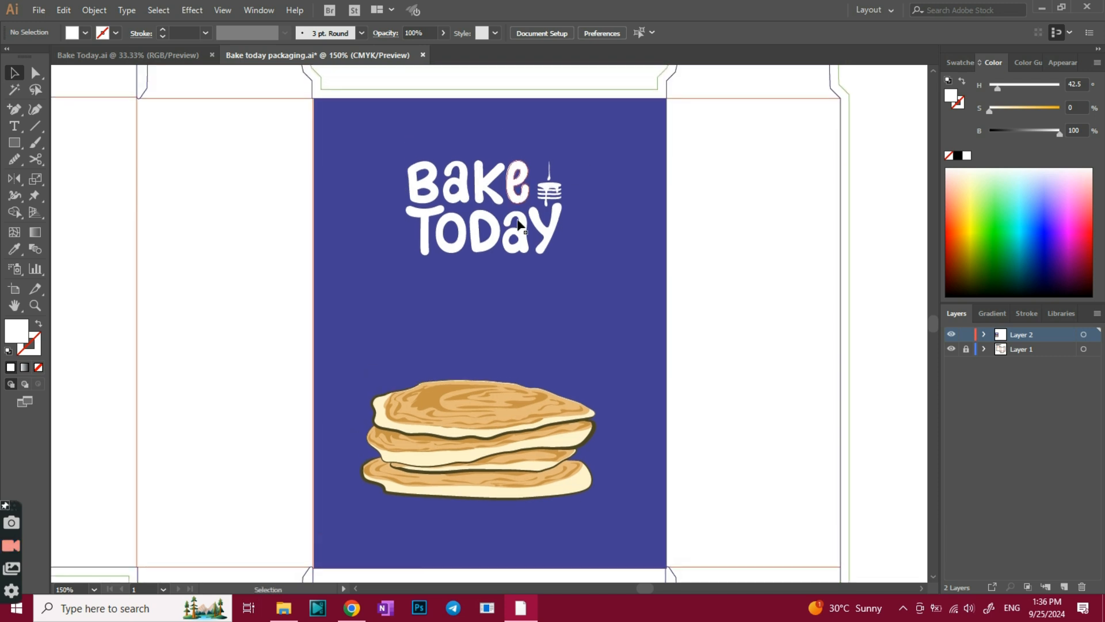
# - Cut the Bake Today logo group and paste it back in place on a new third layer
pyautogui.click(479, 437)
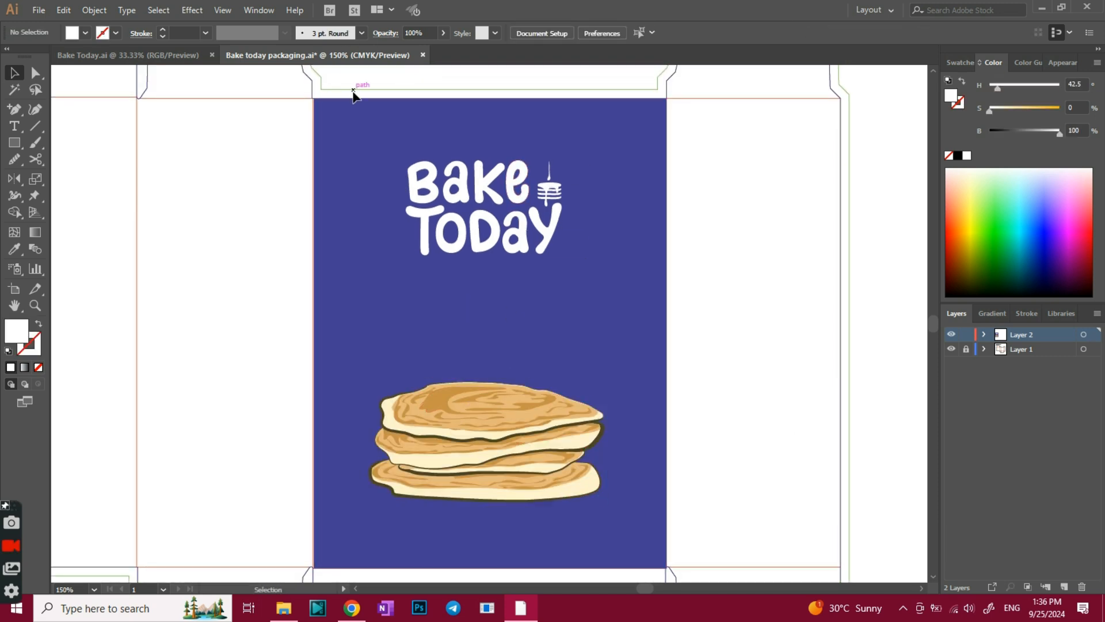
pyautogui.click(479, 233)
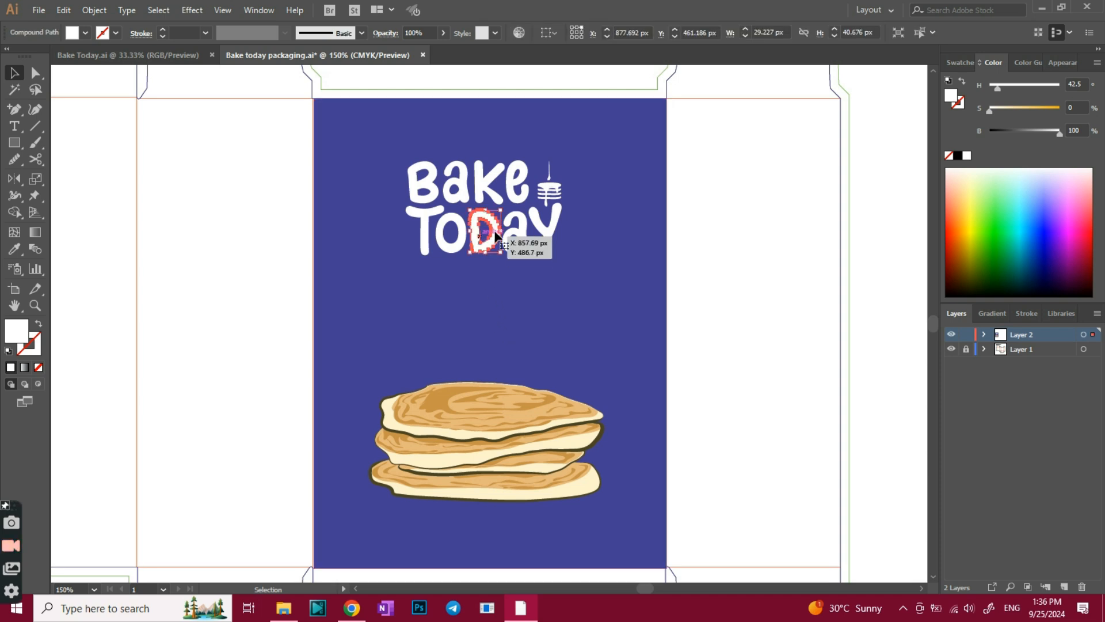
pyautogui.press('ctrl+x')
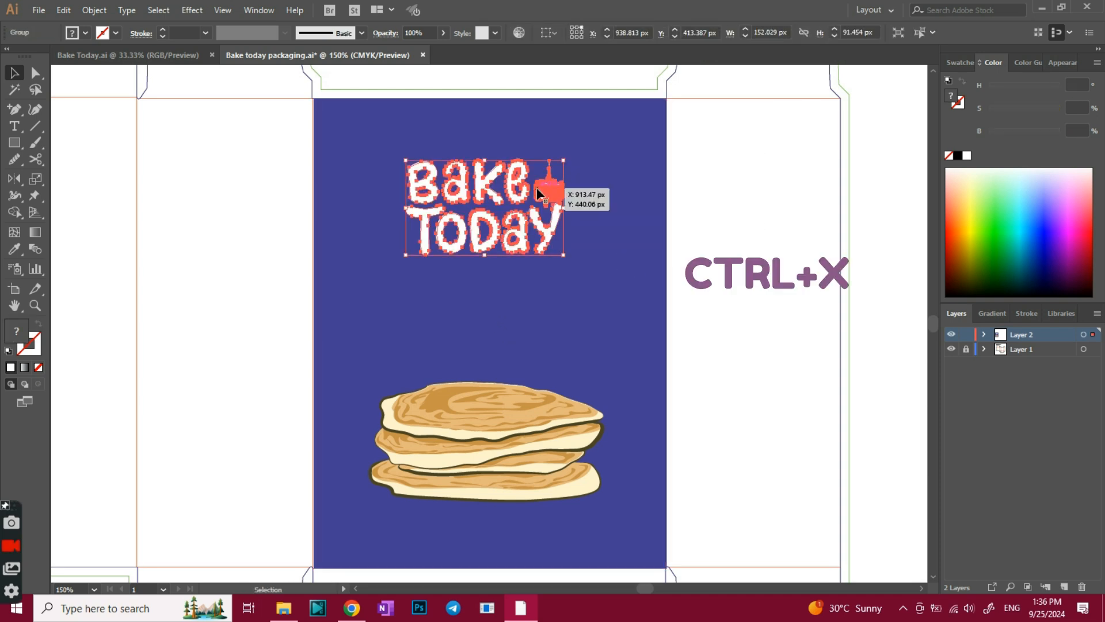
pyautogui.press('ctrl+x')
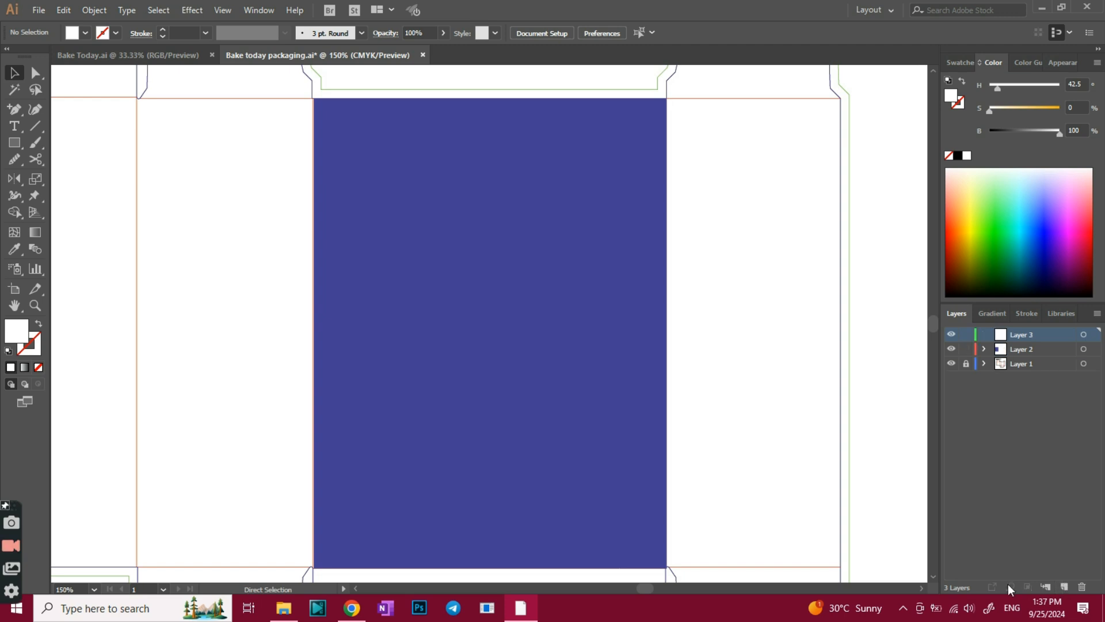
pyautogui.press('ctrl+v')
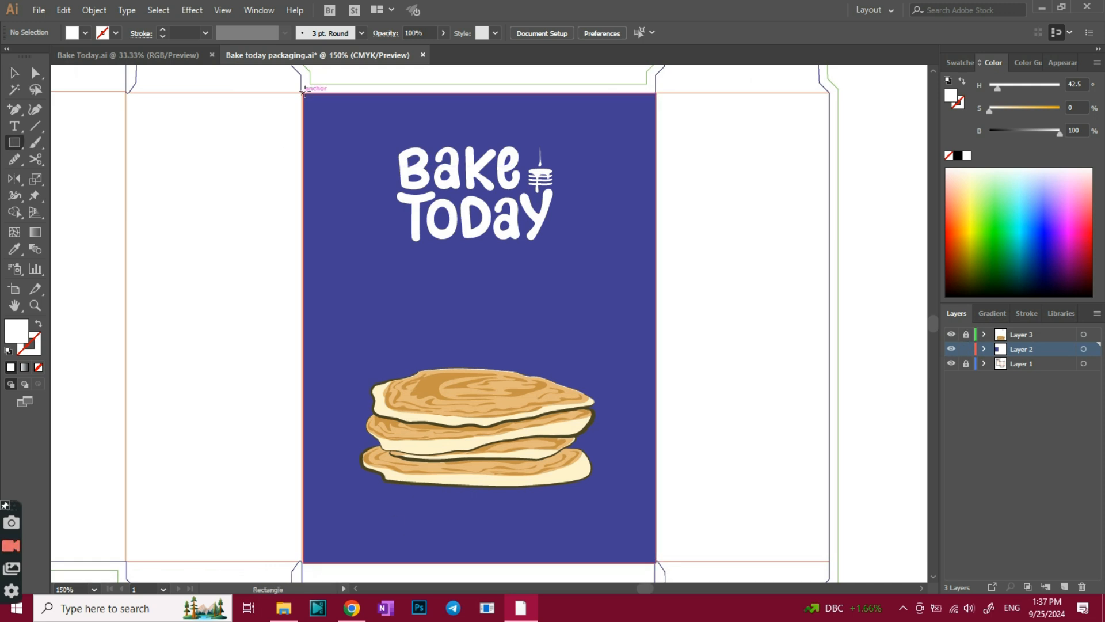
# - Draw a rectangle across the top of the panel filled with the kitchen-utensil pattern swatch
pyautogui.moveTo(302, 92); pyautogui.dragTo(654, 381)
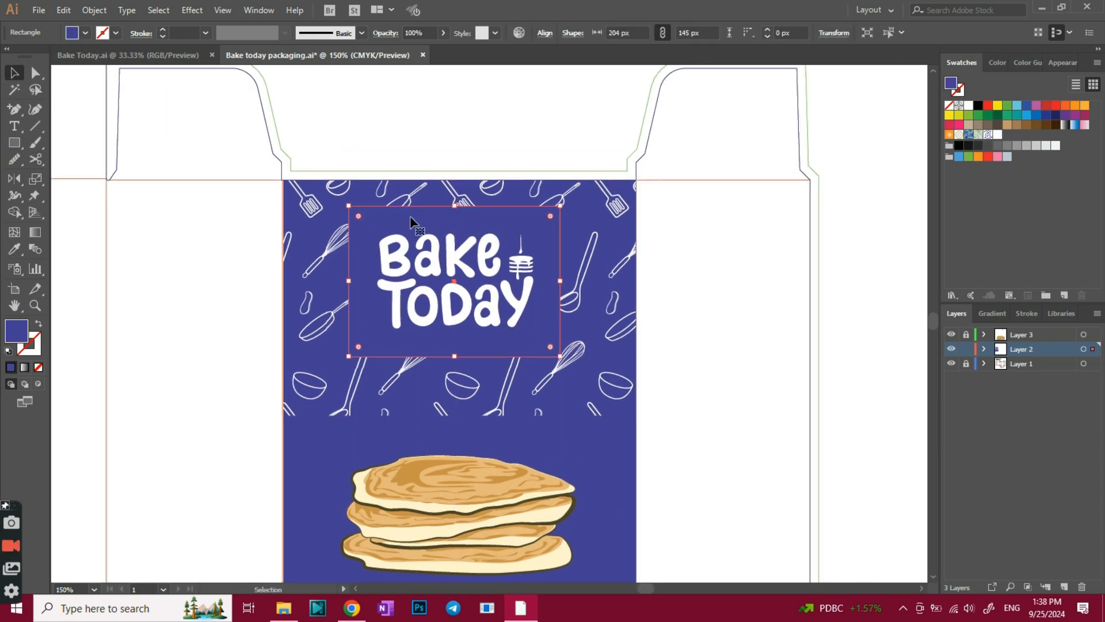
pyautogui.click(742, 305)
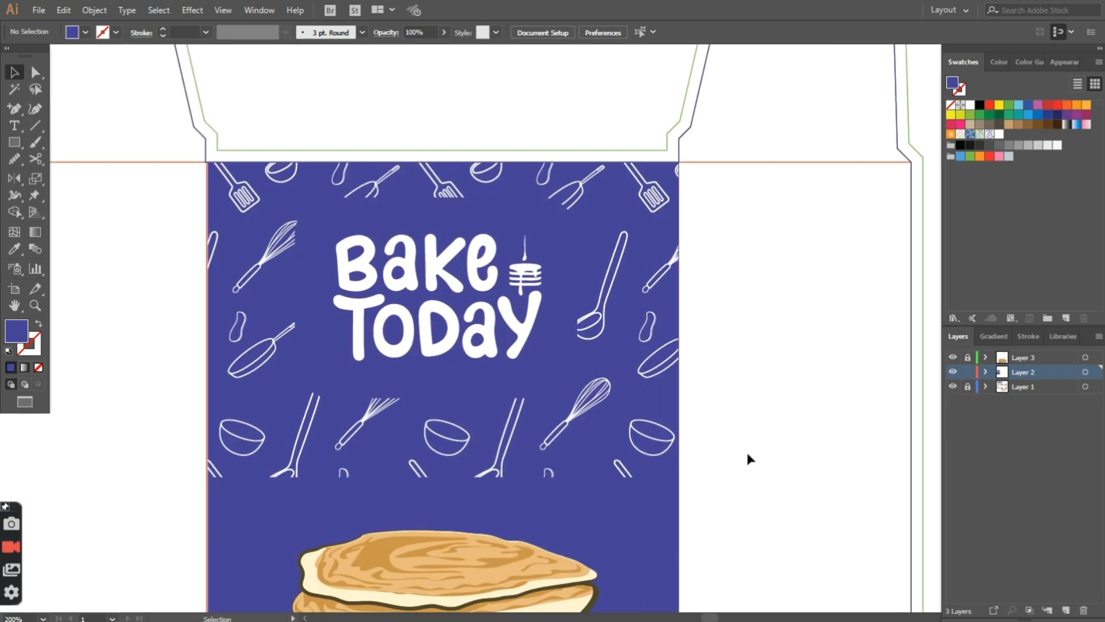
pyautogui.scroll(-3)
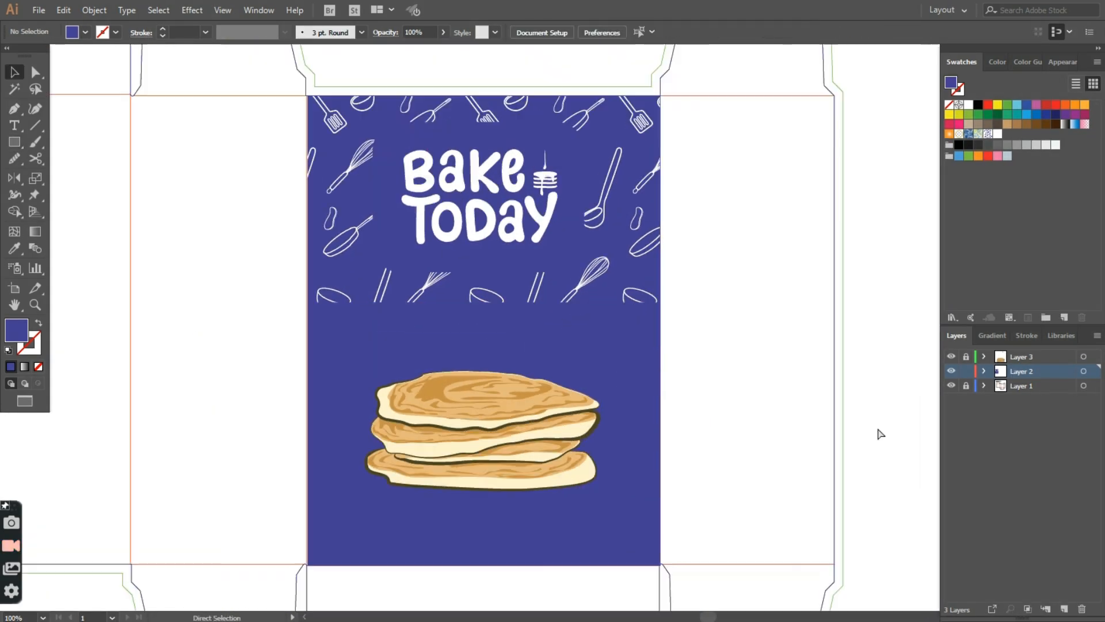
# - Draw a rectangle band, fill it pale tan in the Color panel, and bring it to front
pyautogui.click(482, 434)
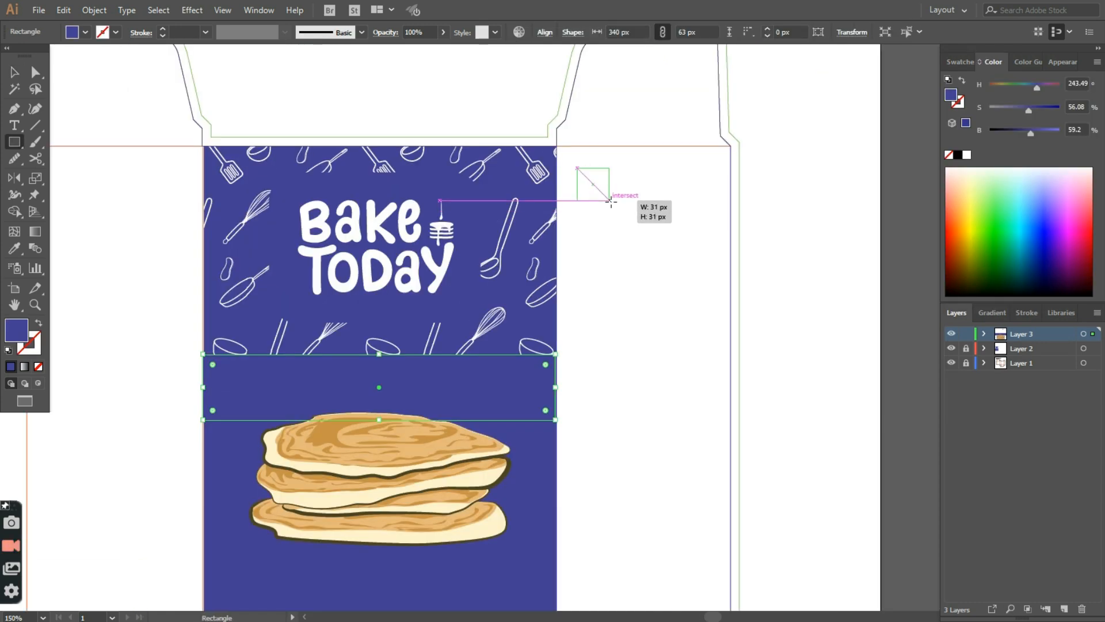
pyautogui.moveTo(576, 168); pyautogui.dragTo(610, 202)
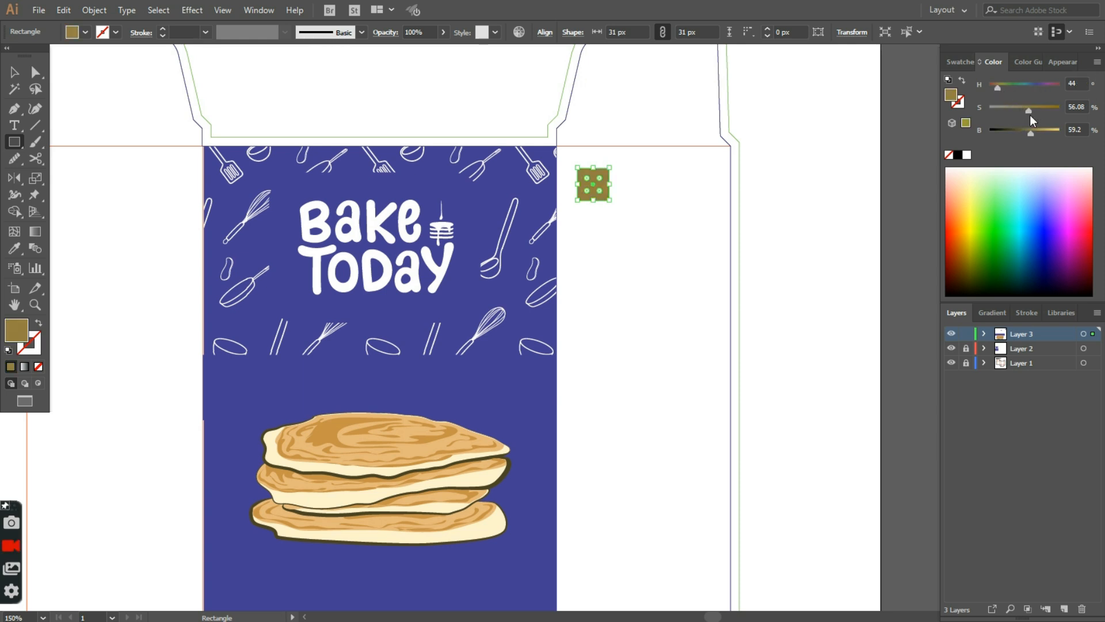
pyautogui.moveTo(1029, 129); pyautogui.dragTo(1057, 129)
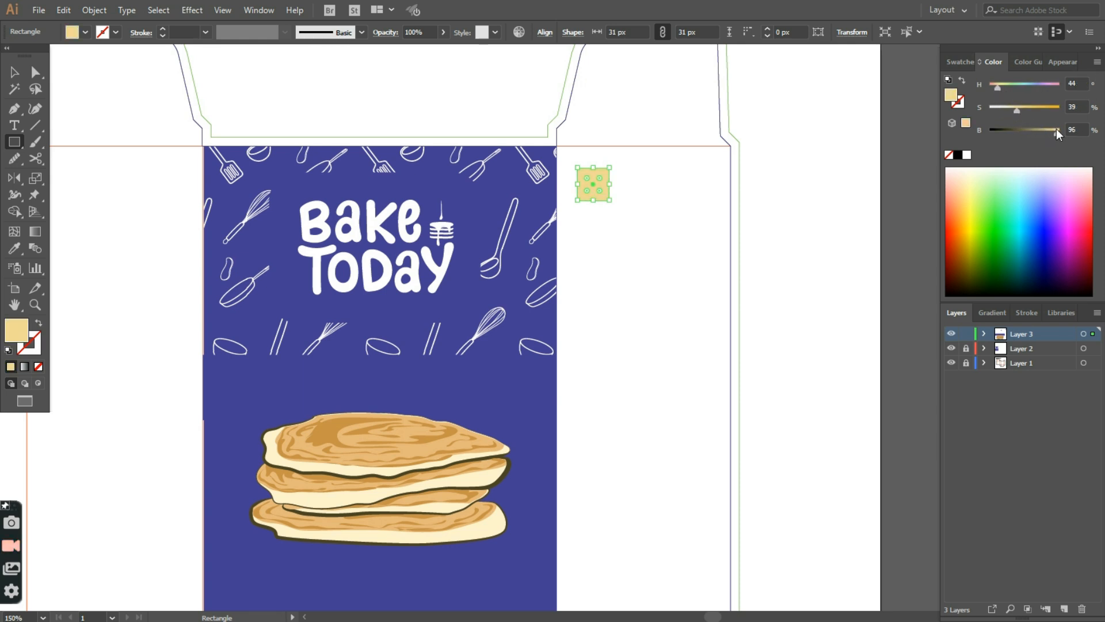
pyautogui.press('ctrl+shift+]')
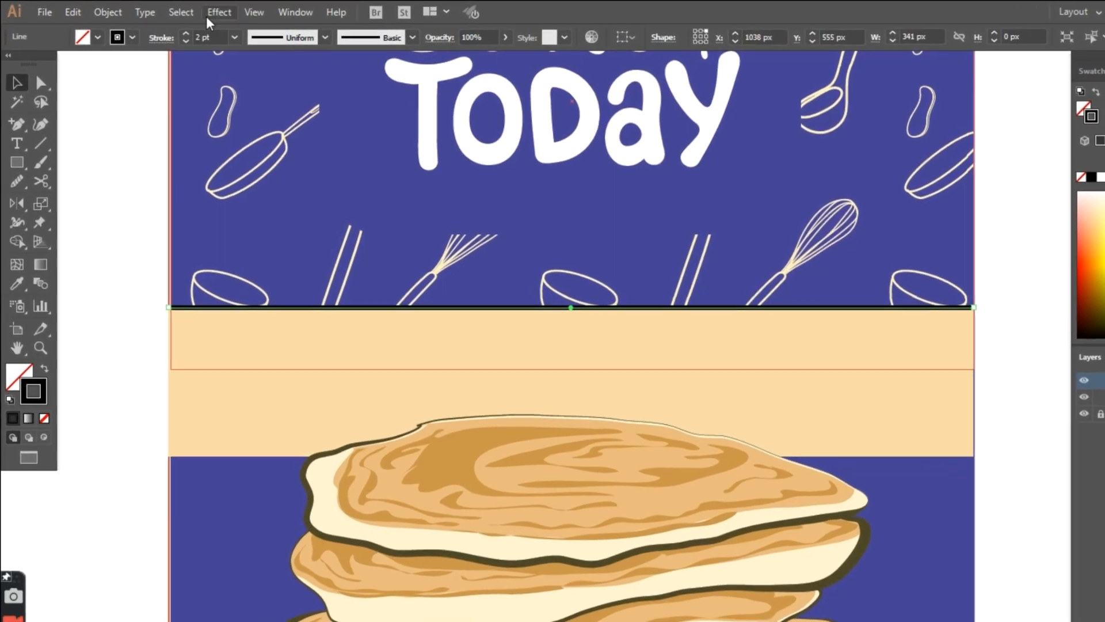
# - Apply a Zig Zag effect to the line: Size 3 px, Ridges 31, Smooth points
pyautogui.click(219, 11)
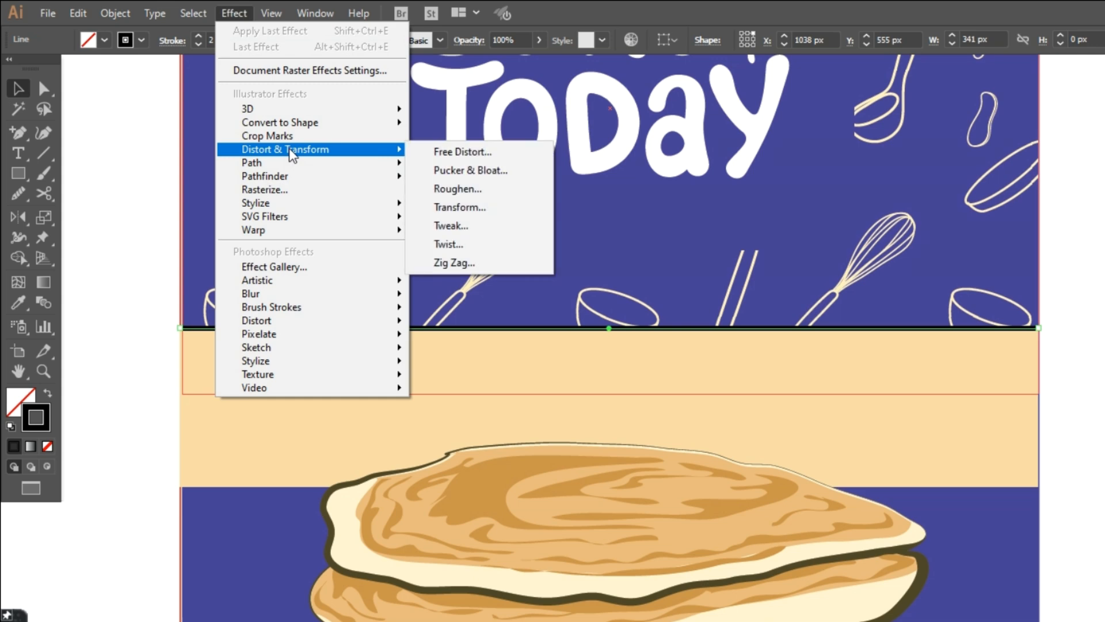
pyautogui.click(454, 263)
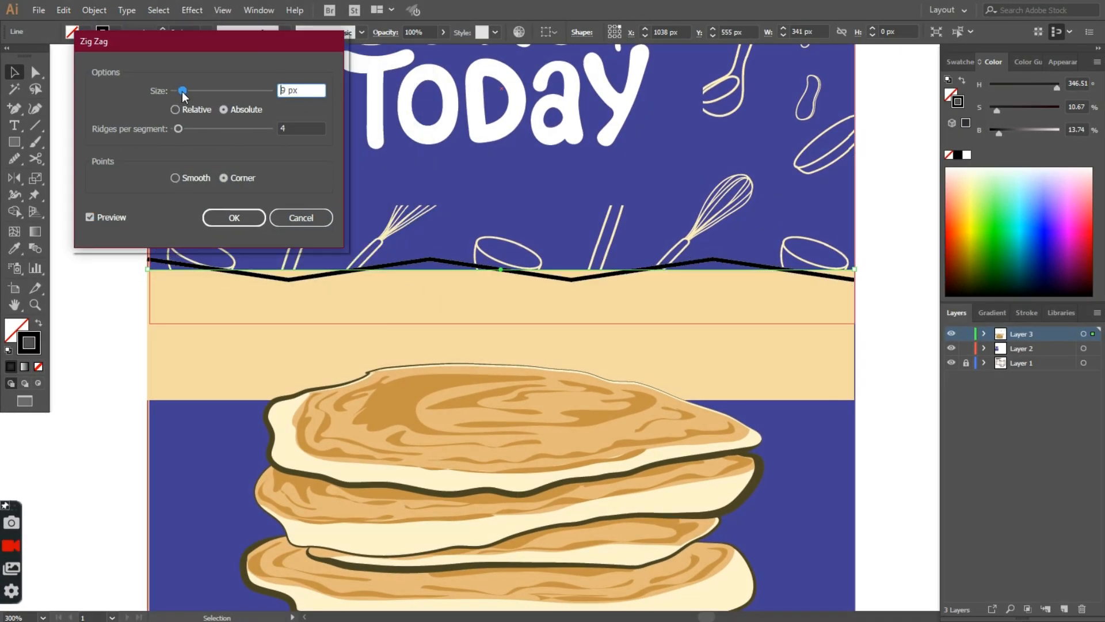
pyautogui.moveTo(179, 129); pyautogui.dragTo(187, 129)
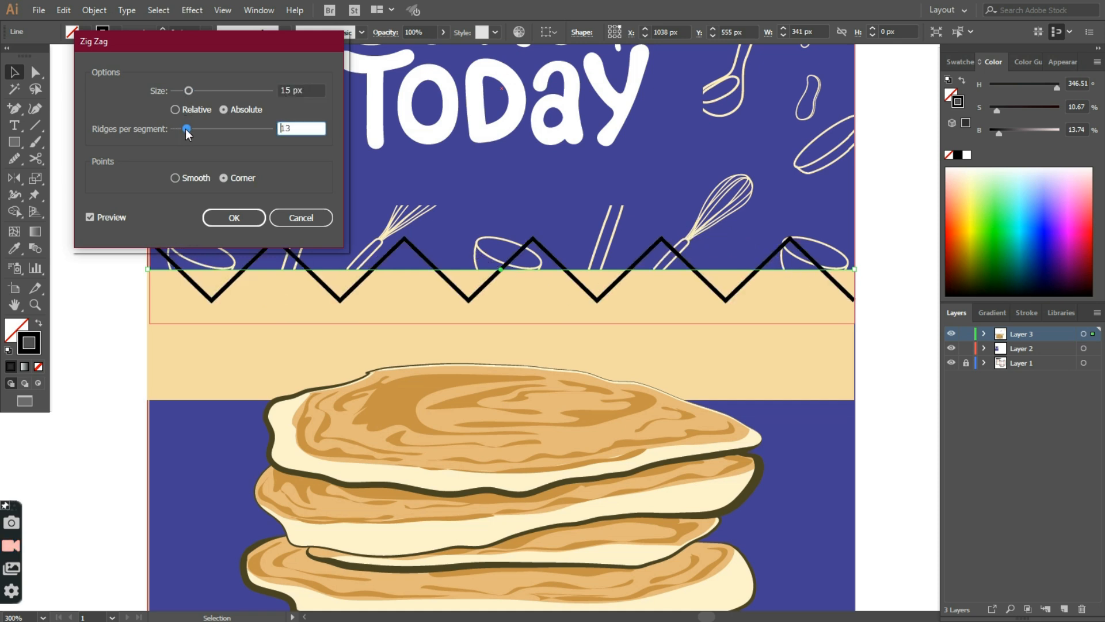
pyautogui.moveTo(187, 128); pyautogui.dragTo(196, 128)
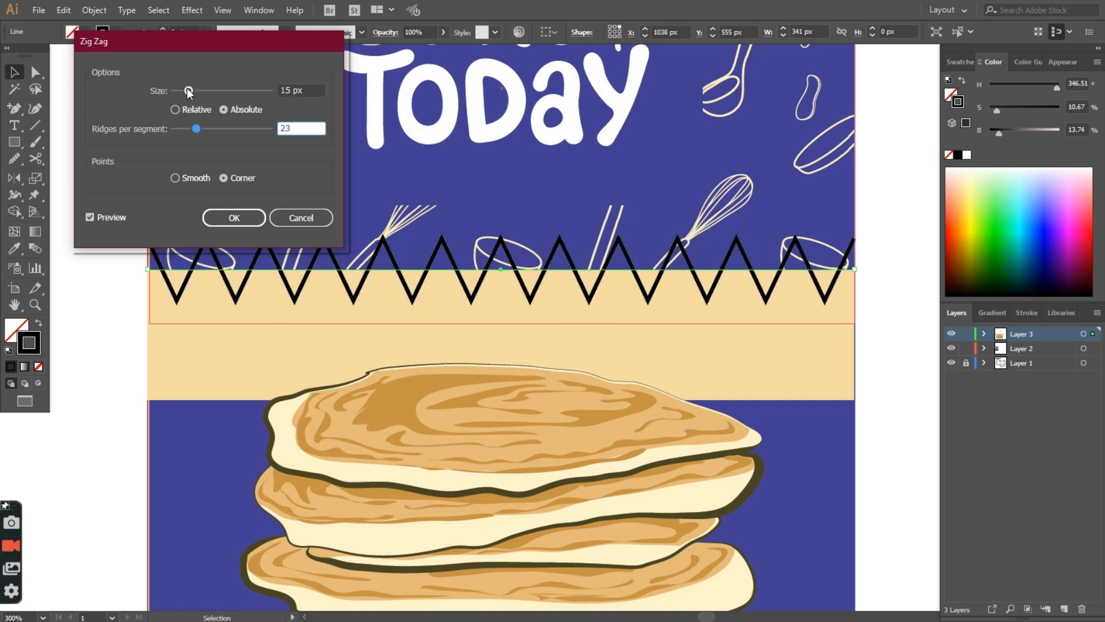
pyautogui.moveTo(187, 90); pyautogui.dragTo(178, 90)
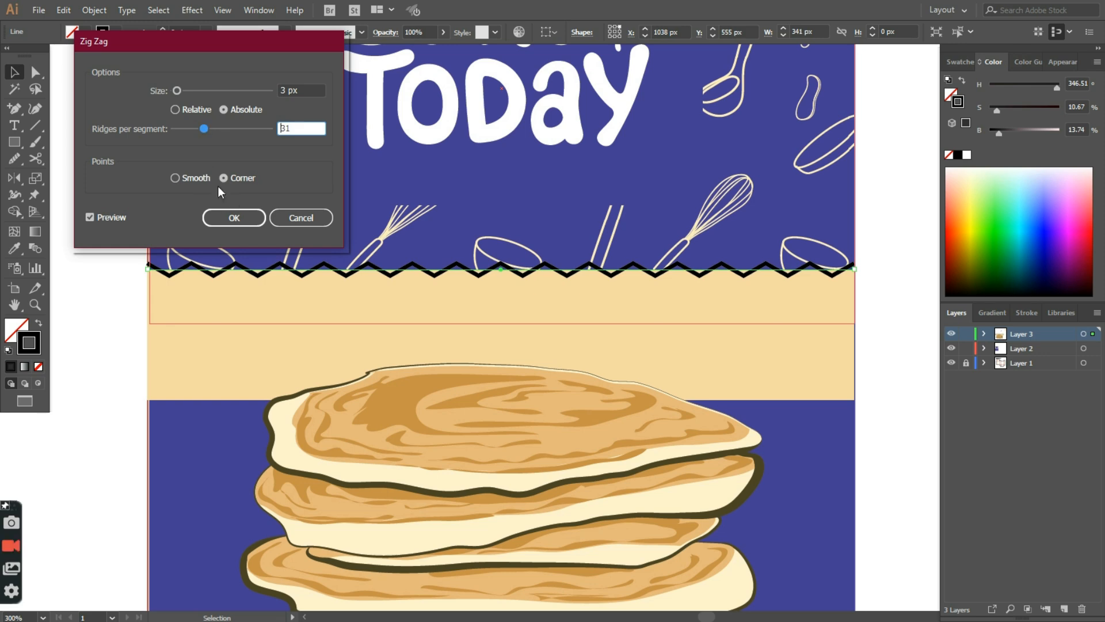
pyautogui.click(234, 217)
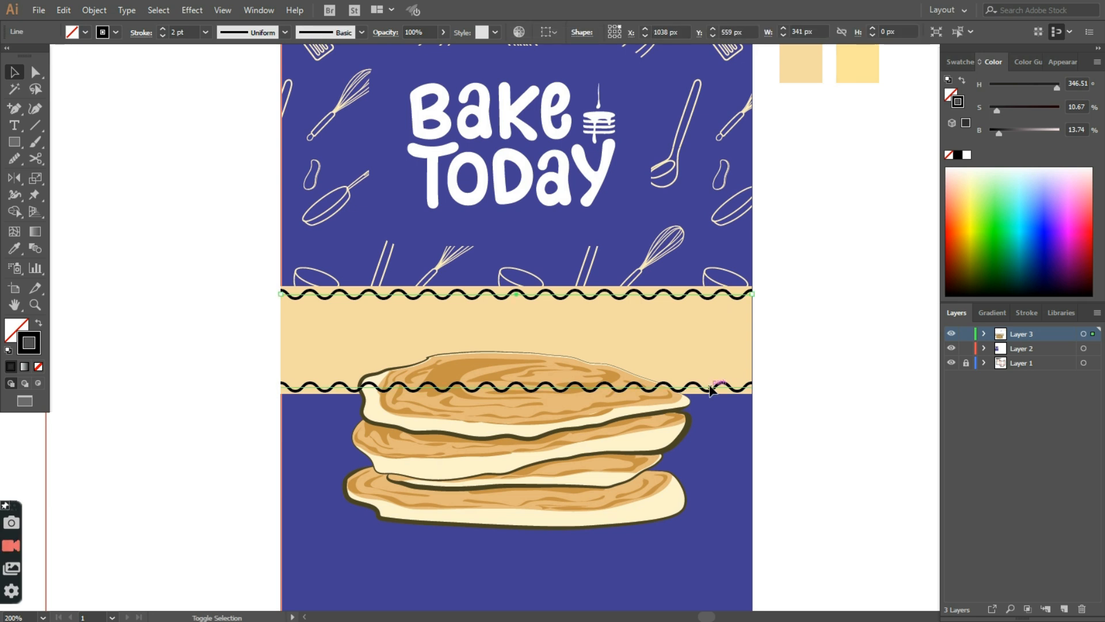
# - Select both wavy lines with the band and bring up the Pathfinder panel
pyautogui.click(14, 72)
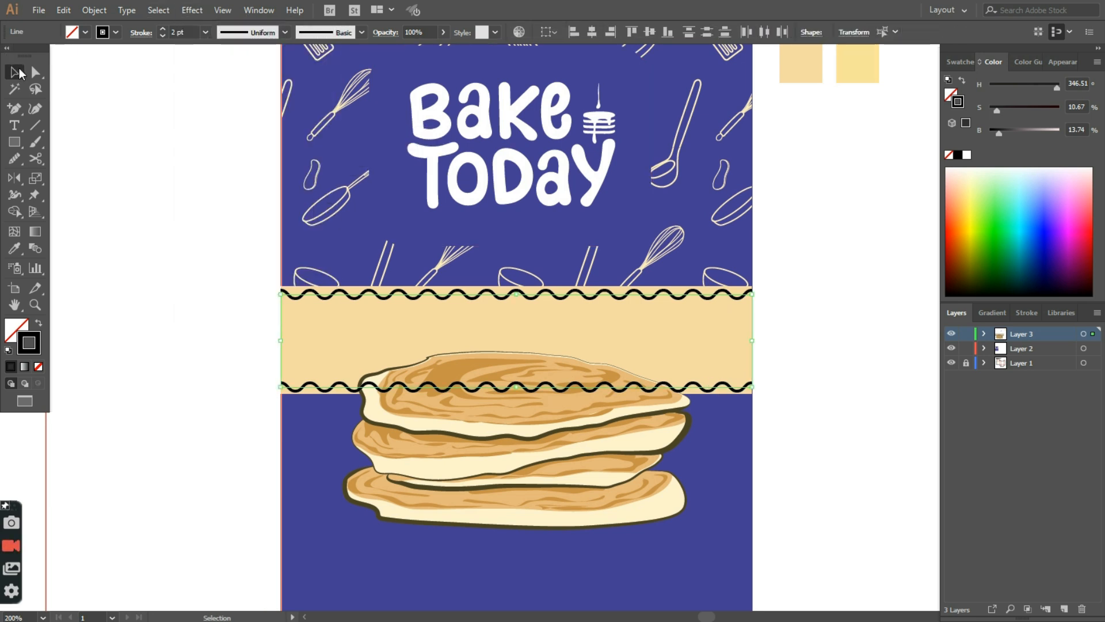
pyautogui.click(94, 10)
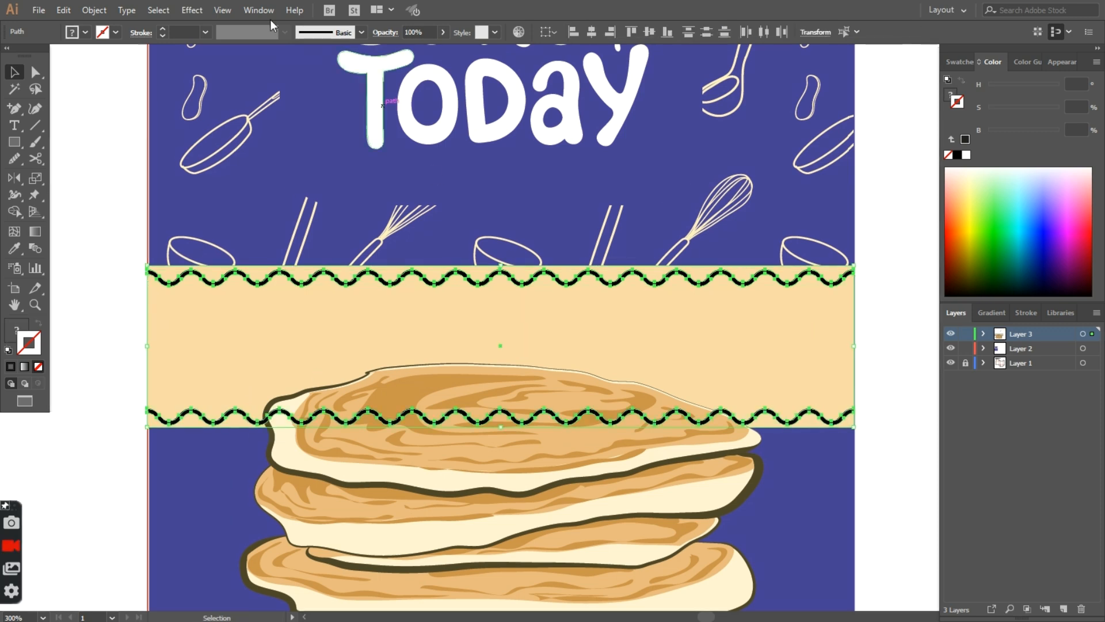
pyautogui.click(258, 10)
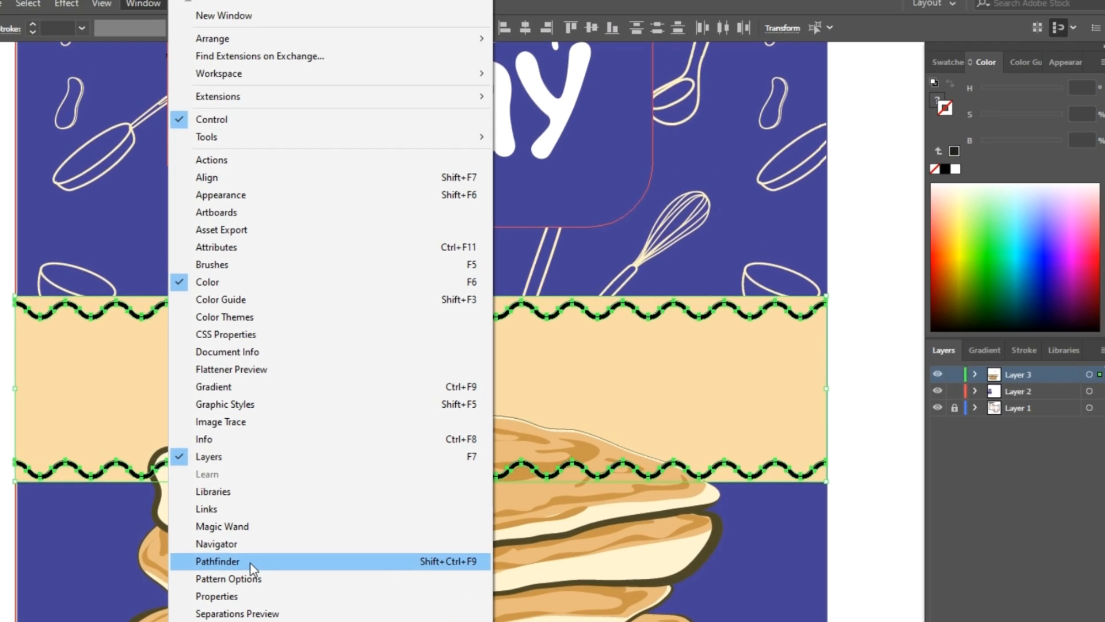
pyautogui.click(218, 561)
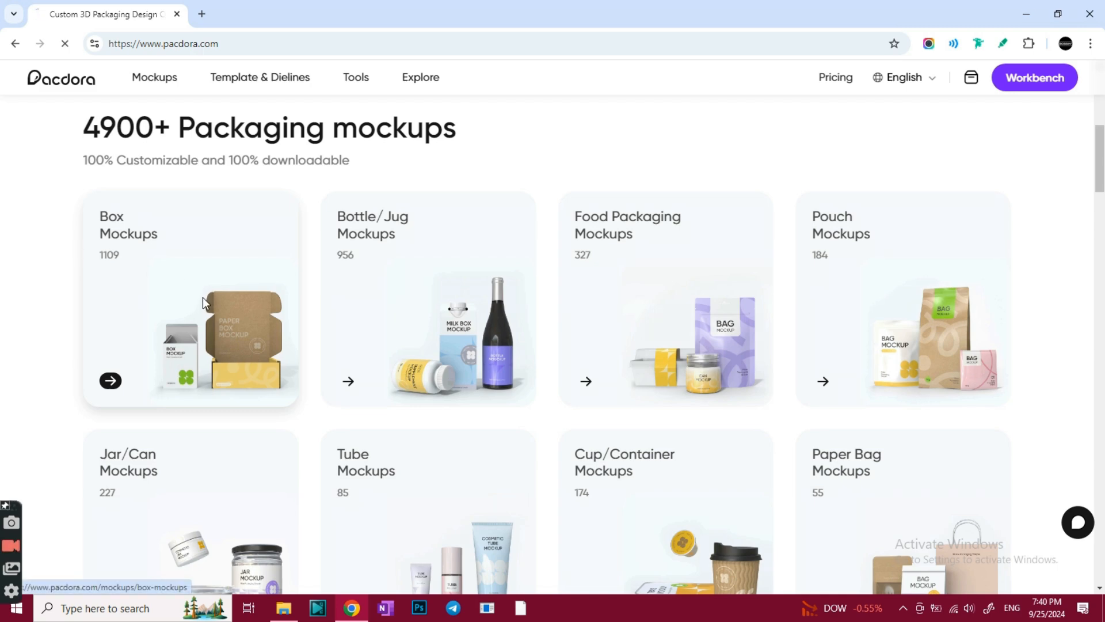
# - Open the tuck end auto bottom snap lock box mockup and apply the uploaded Blueberry artwork to its dieline
pyautogui.click(110, 381)
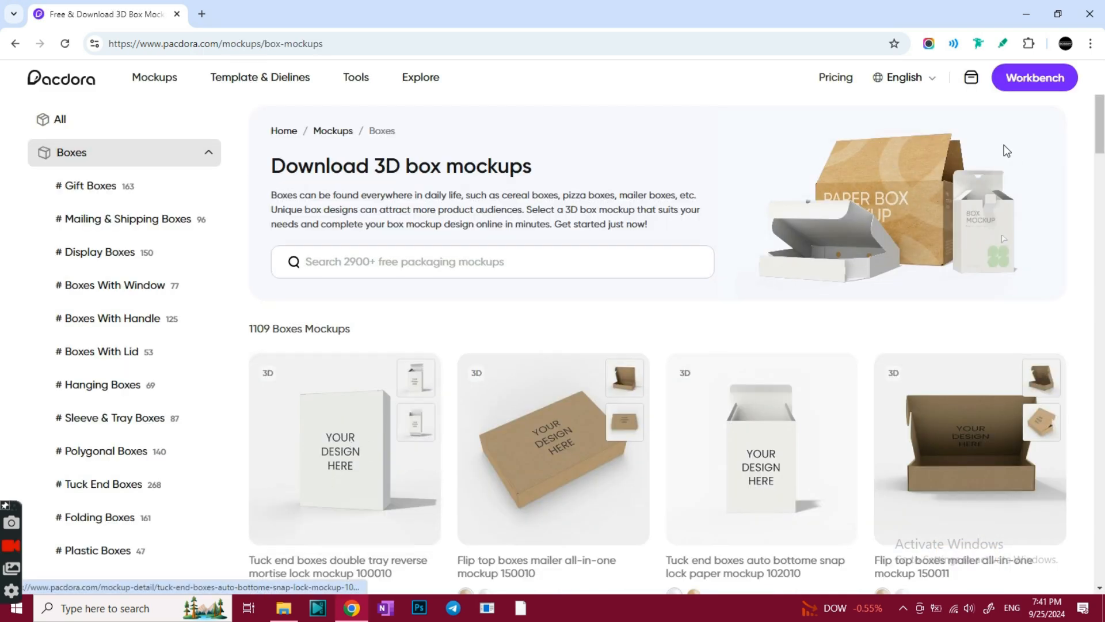
pyautogui.click(343, 449)
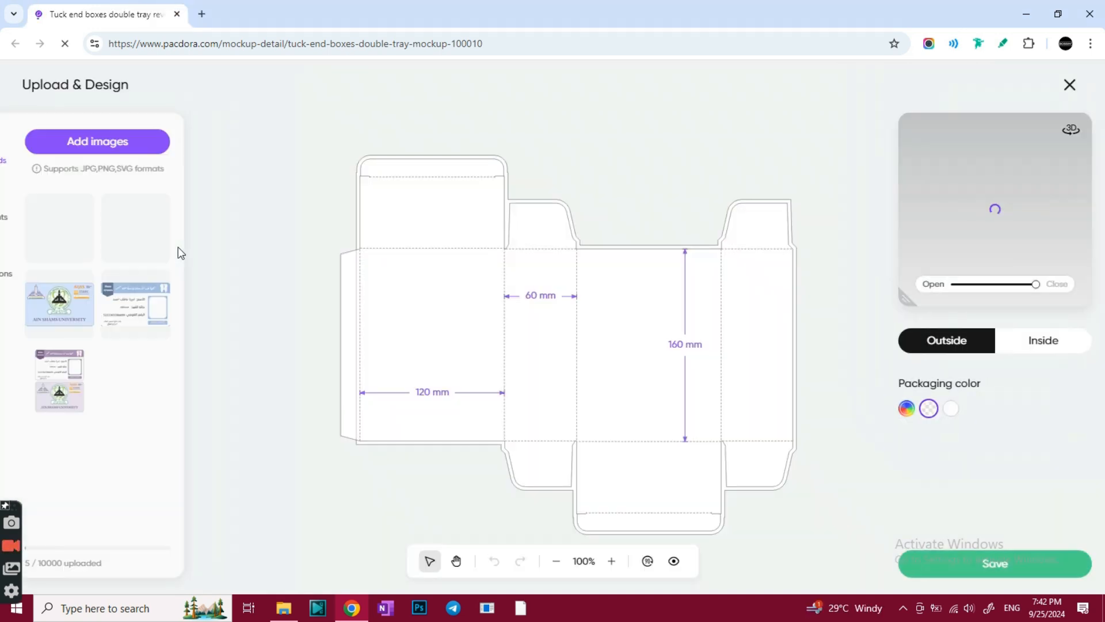
pyautogui.click(186, 228)
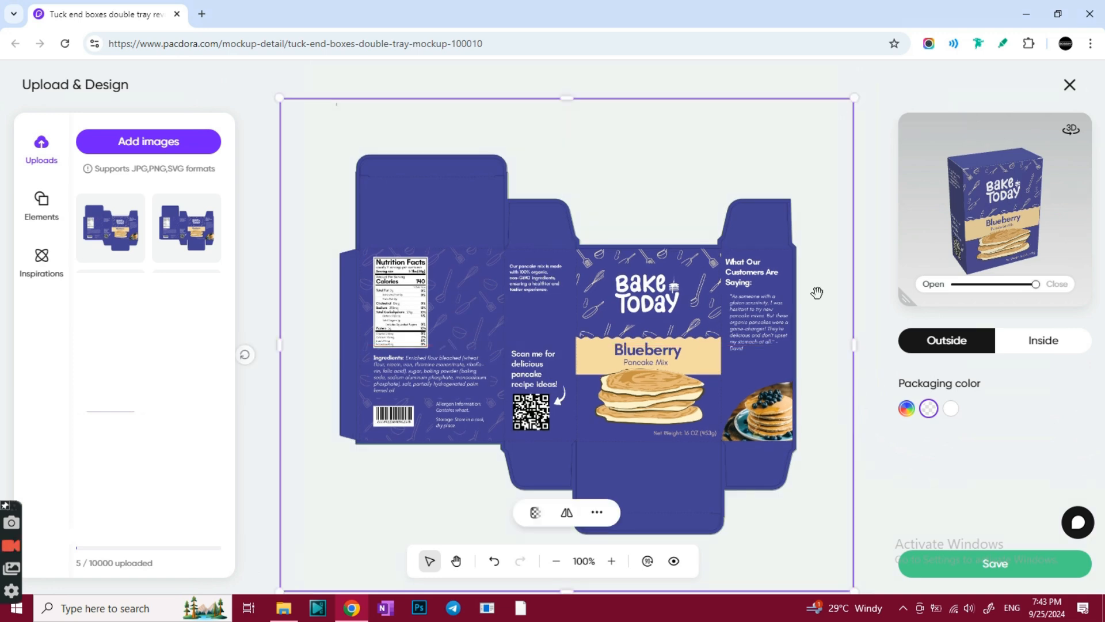
# - Save the Blueberry box design and open it in the 3D Design workspace in a new tab
pyautogui.click(646, 561)
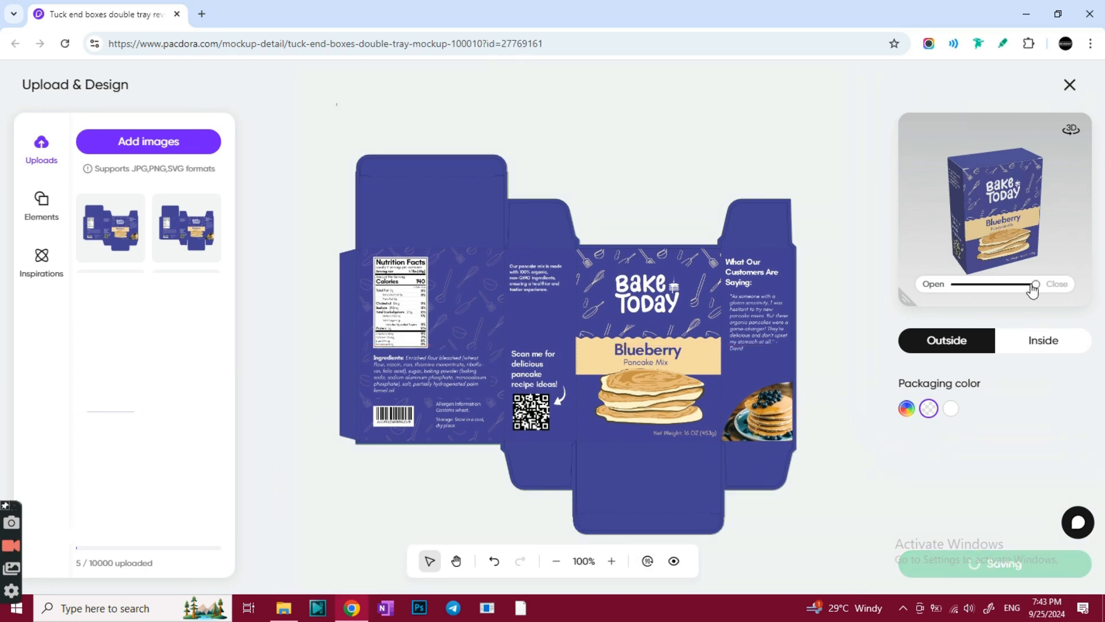
pyautogui.click(1068, 84)
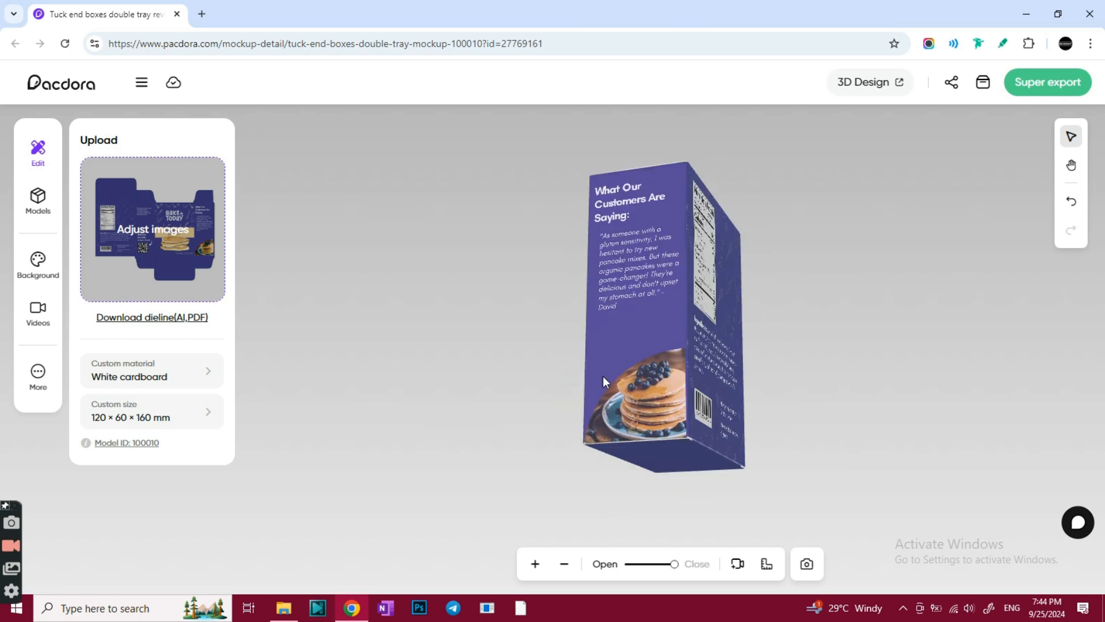
pyautogui.click(37, 269)
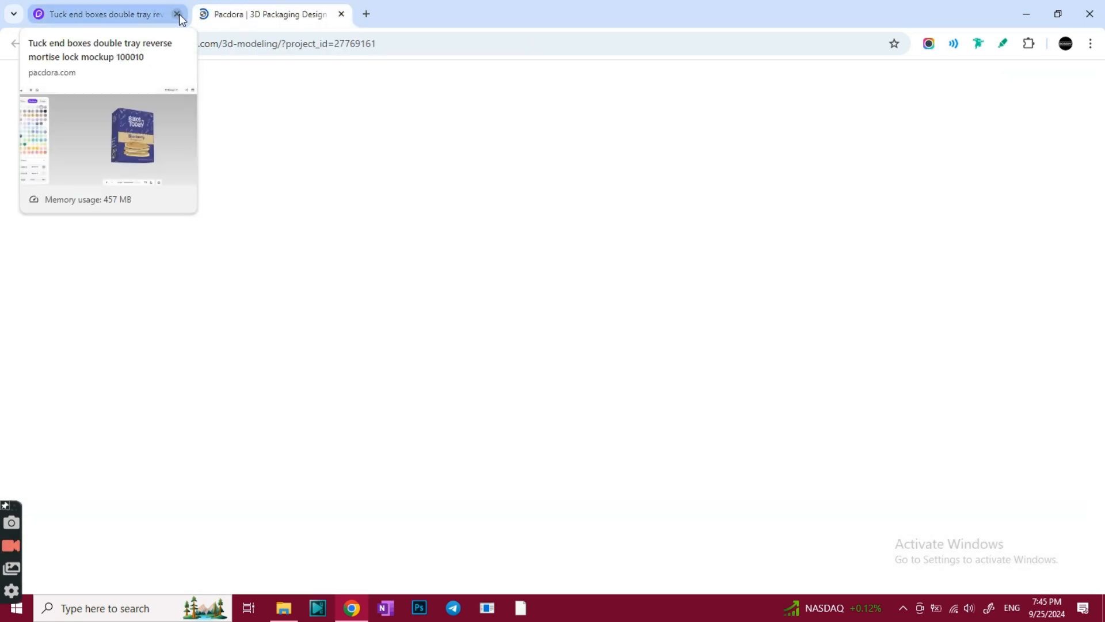
# - Close the old mockup tab and turn the three-box scene to reveal a side panel
pyautogui.click(177, 14)
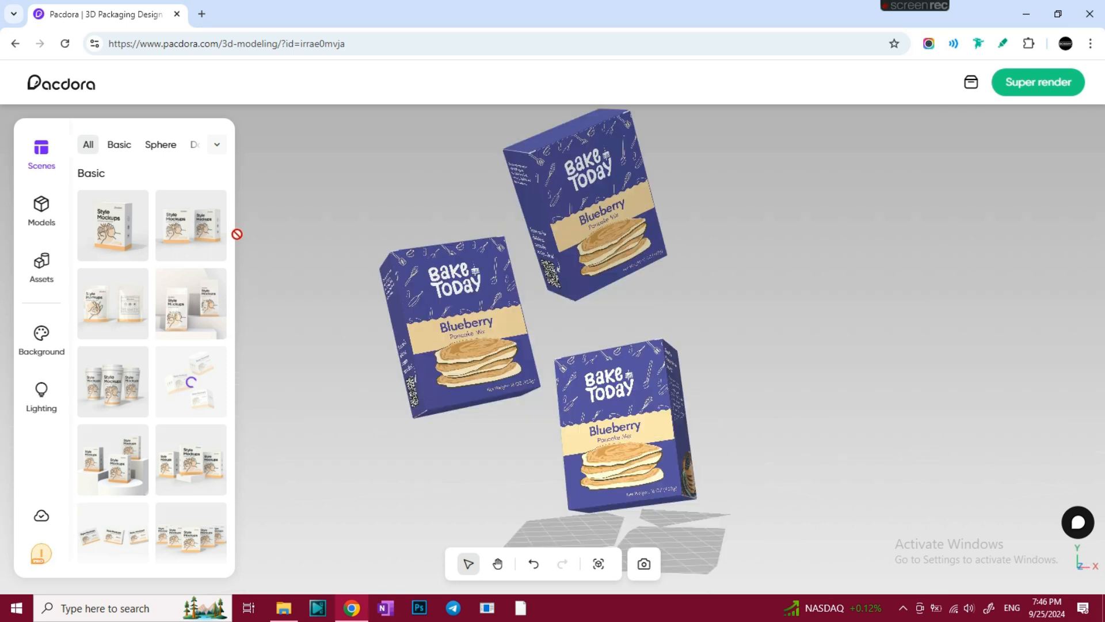
pyautogui.moveTo(635, 440)
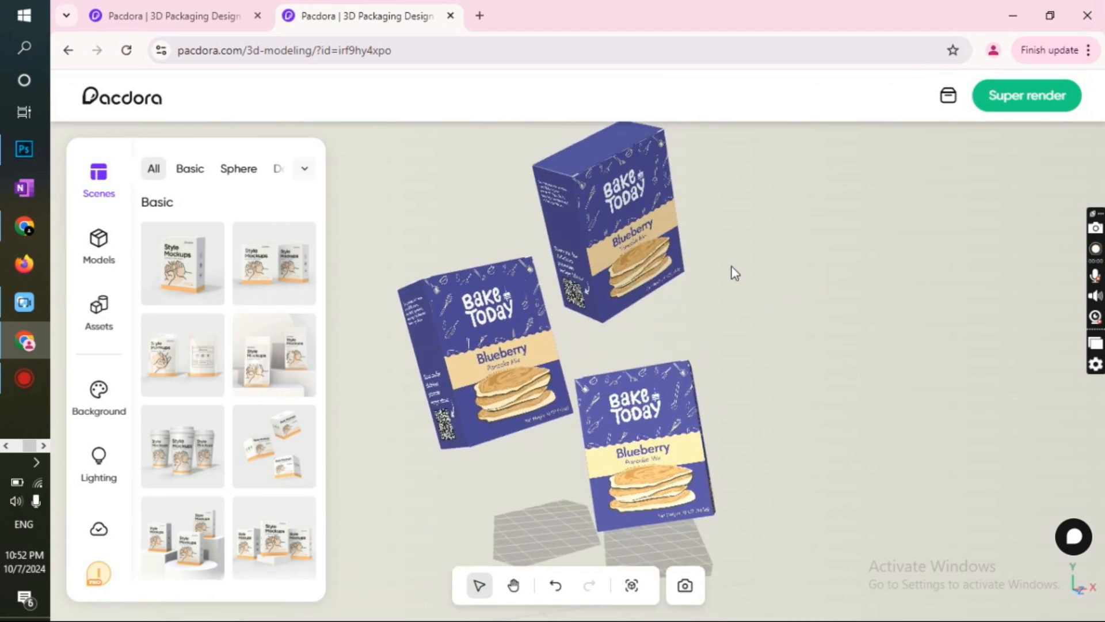
pyautogui.moveTo(735, 273); pyautogui.dragTo(569, 332)
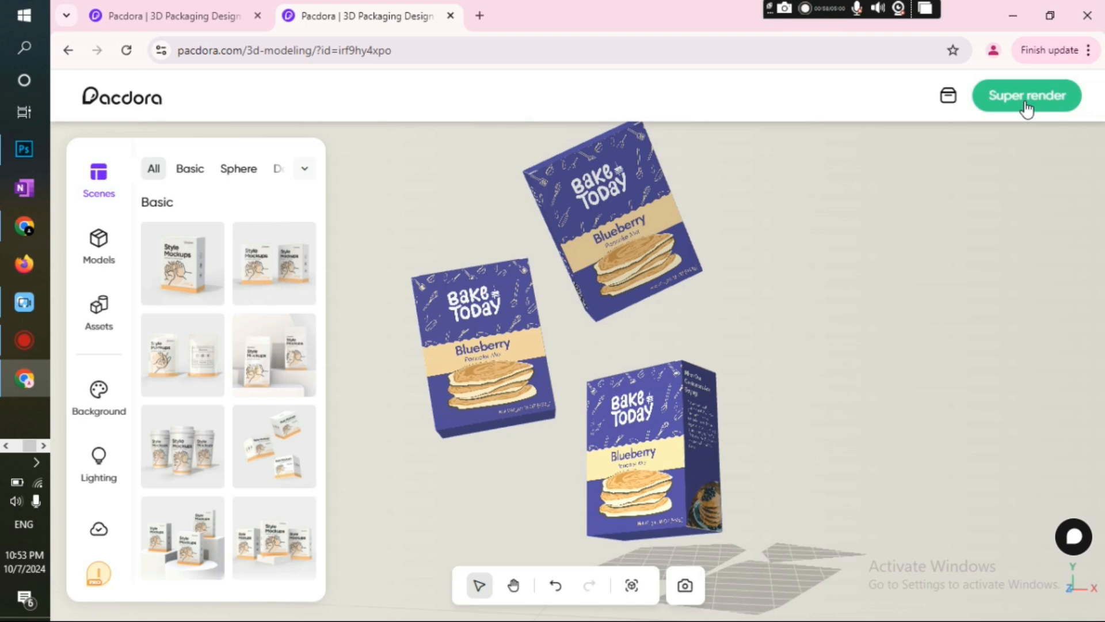
# - Export a Super render of the three Blueberry boxes as a 2K JPG
pyautogui.click(1025, 96)
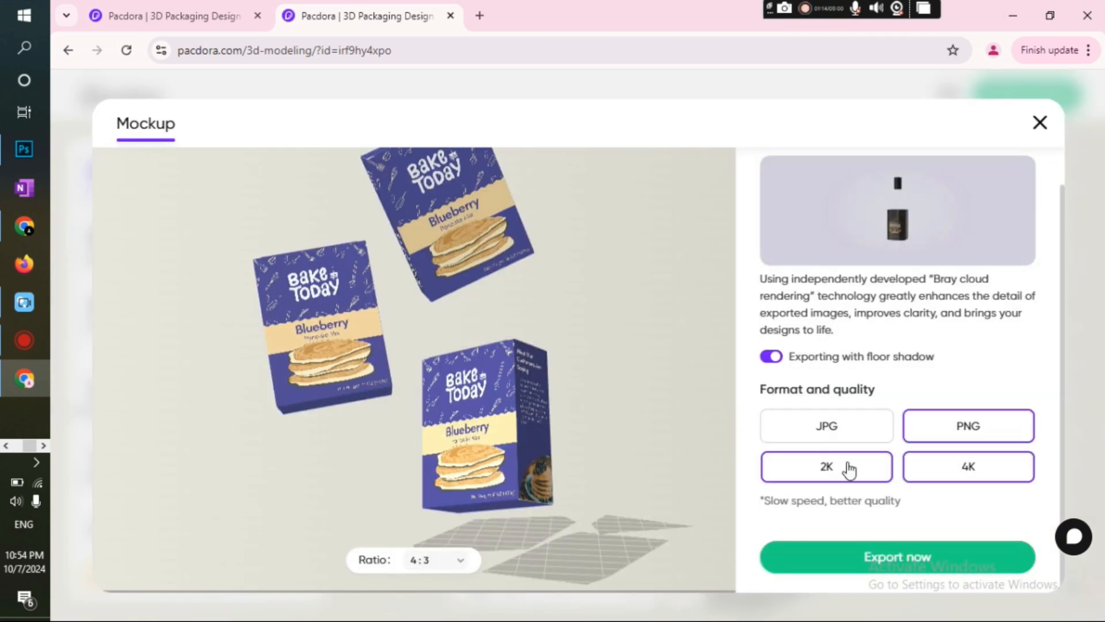
pyautogui.click(825, 425)
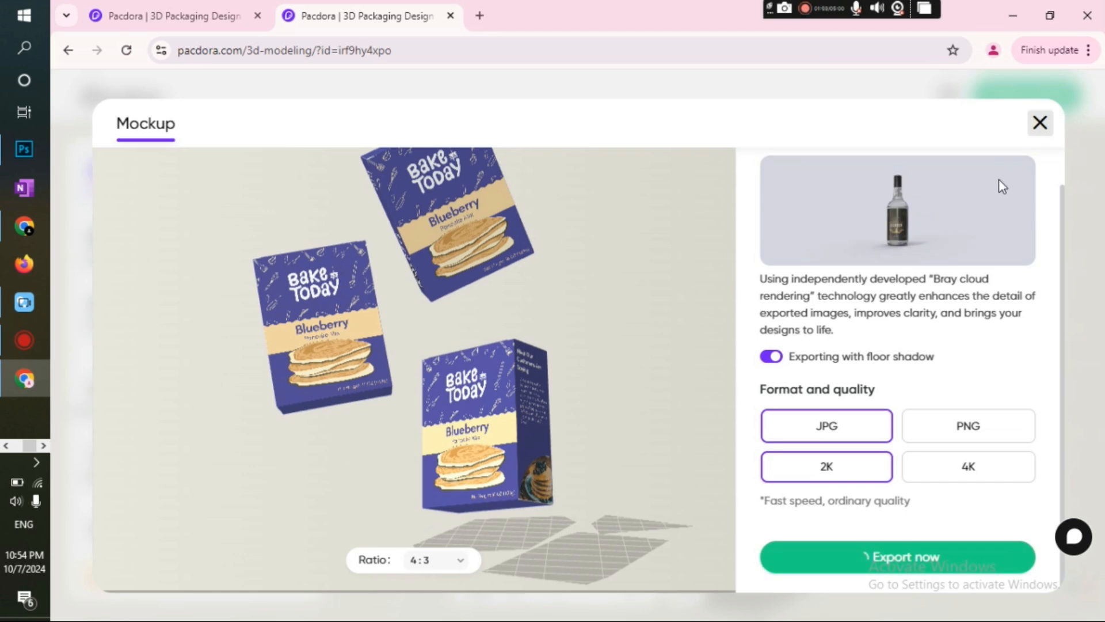
pyautogui.click(1038, 122)
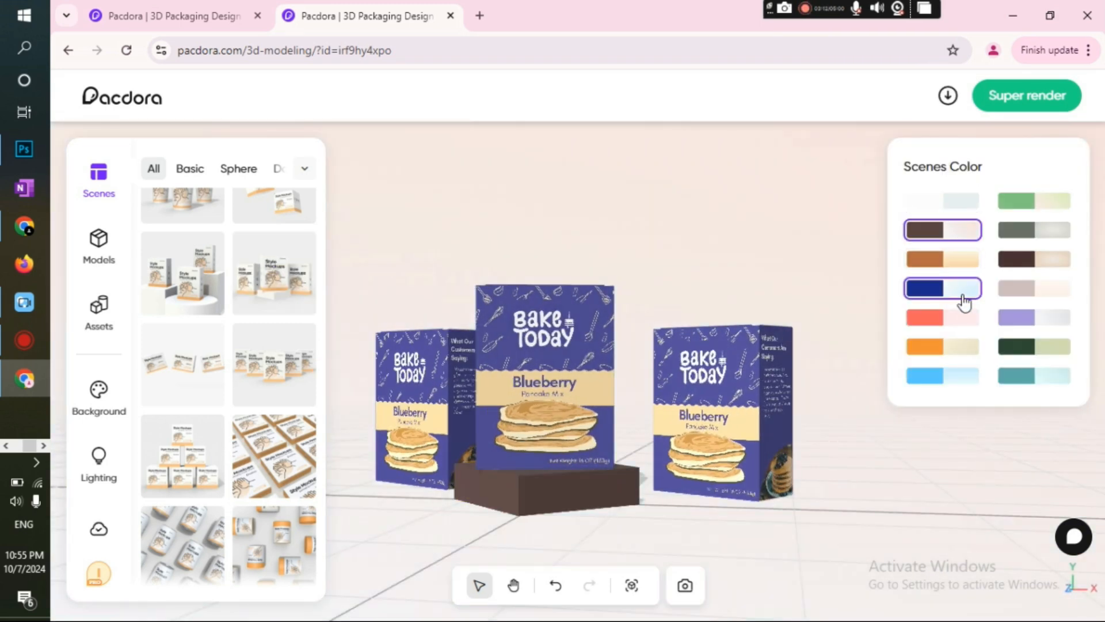
# - Try the blue scene colour scheme, then apply the dark brown one
pyautogui.click(942, 231)
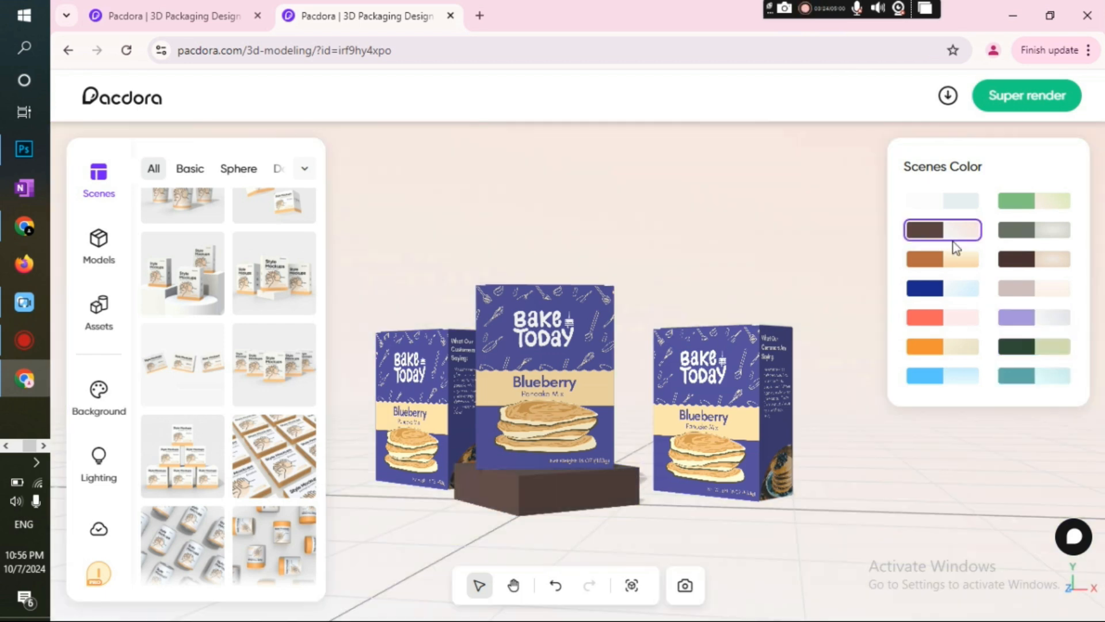
pyautogui.click(948, 96)
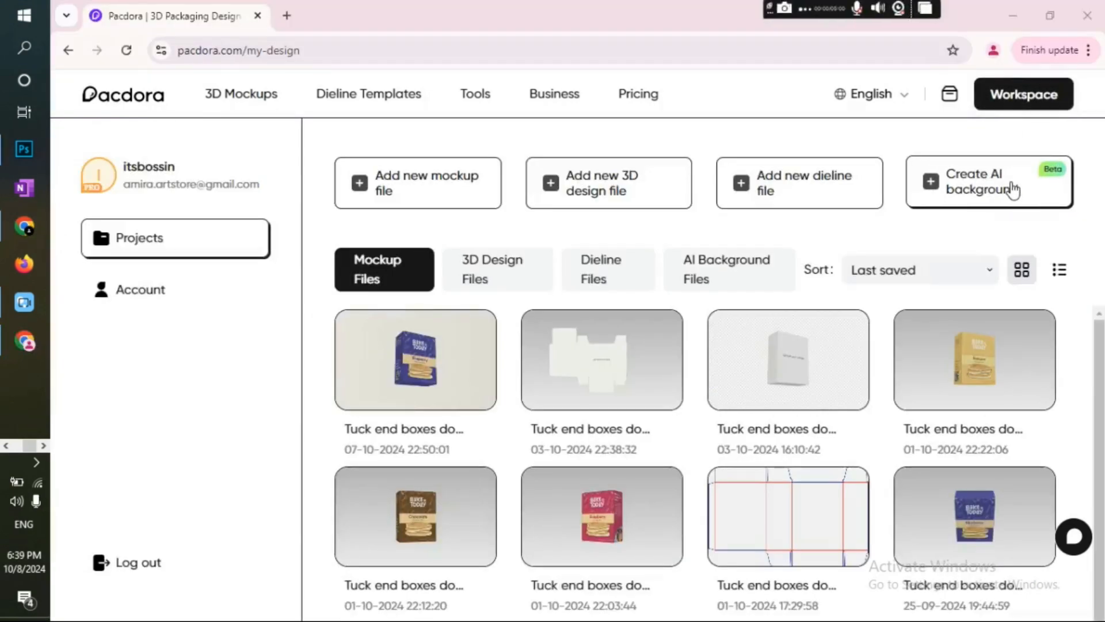
# - Start a new AI background and upload the Chocolate box render as the product
pyautogui.click(987, 181)
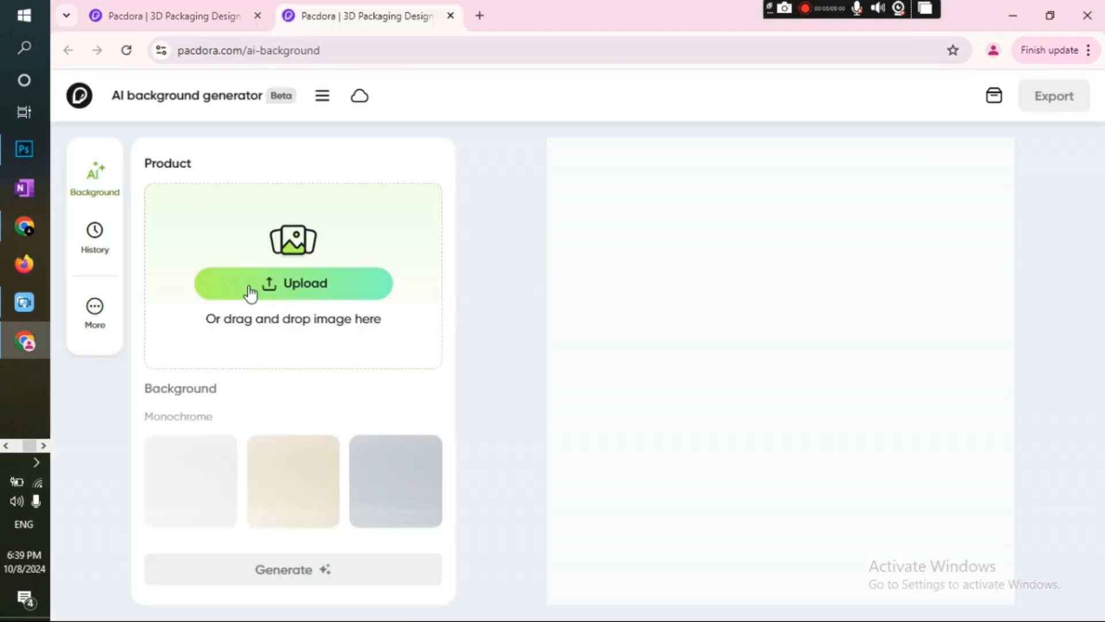
pyautogui.click(293, 284)
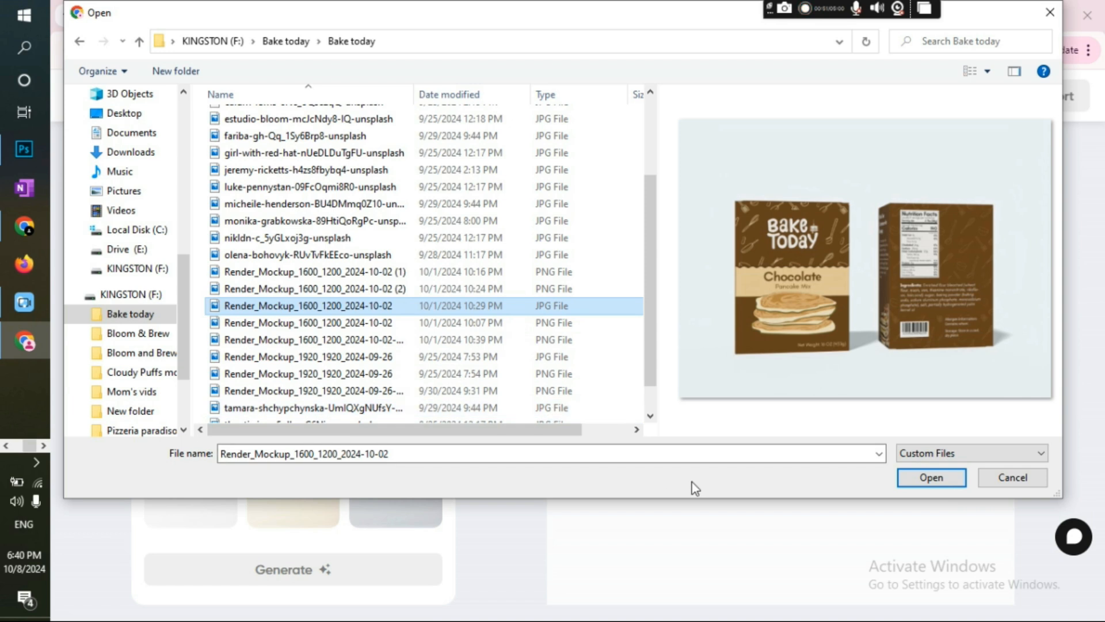
pyautogui.click(930, 476)
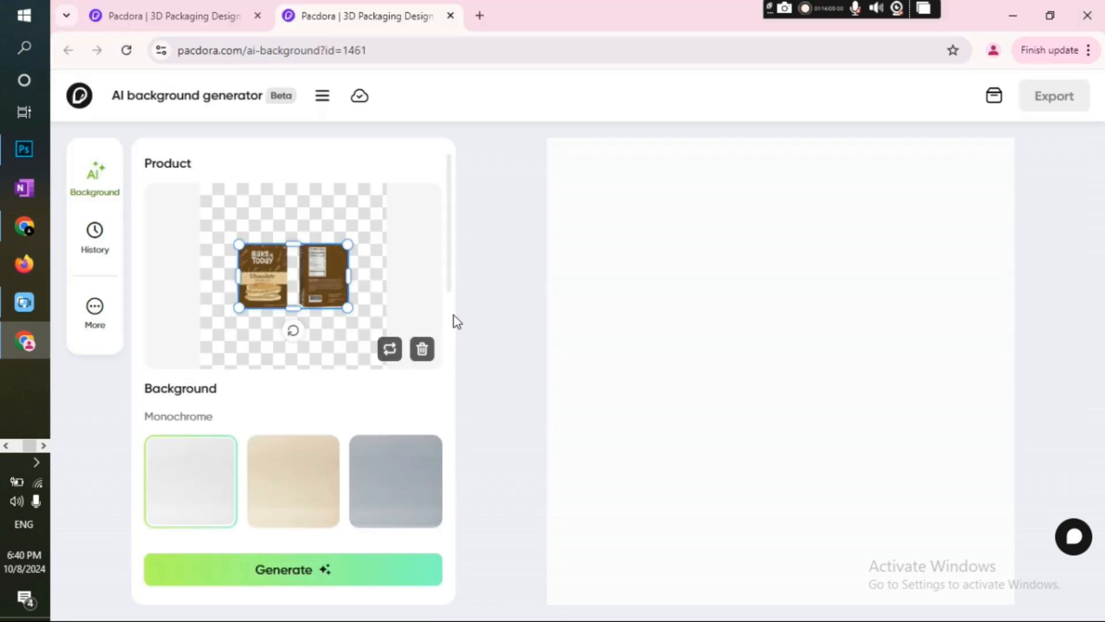
# - Browse the background styles and choose the first Tabletop backdrop
pyautogui.scroll(-3)
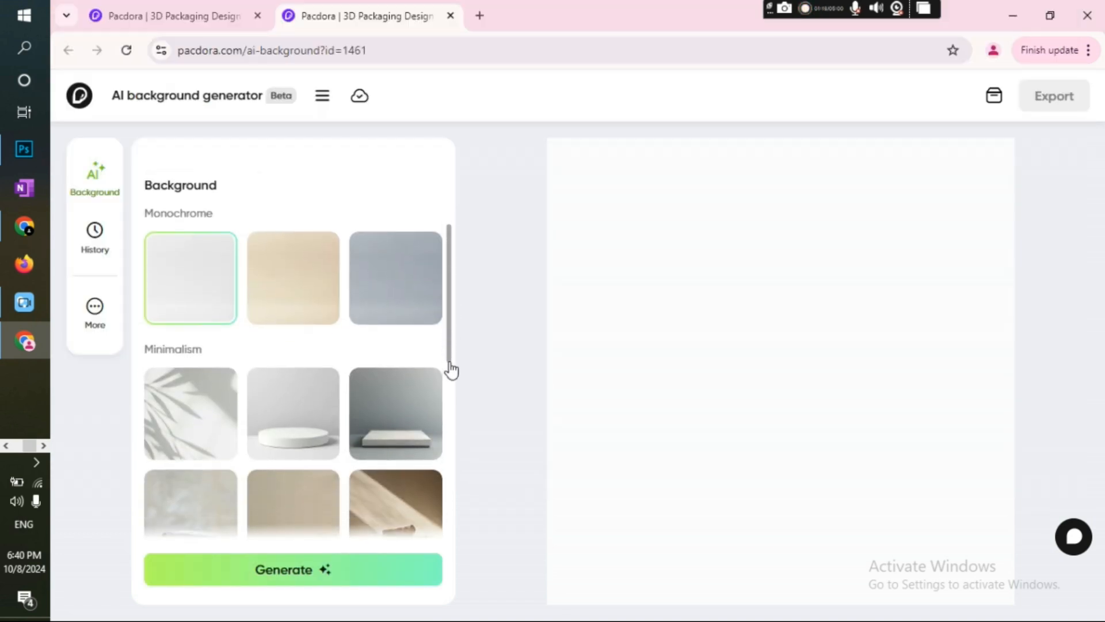
pyautogui.scroll(-3)
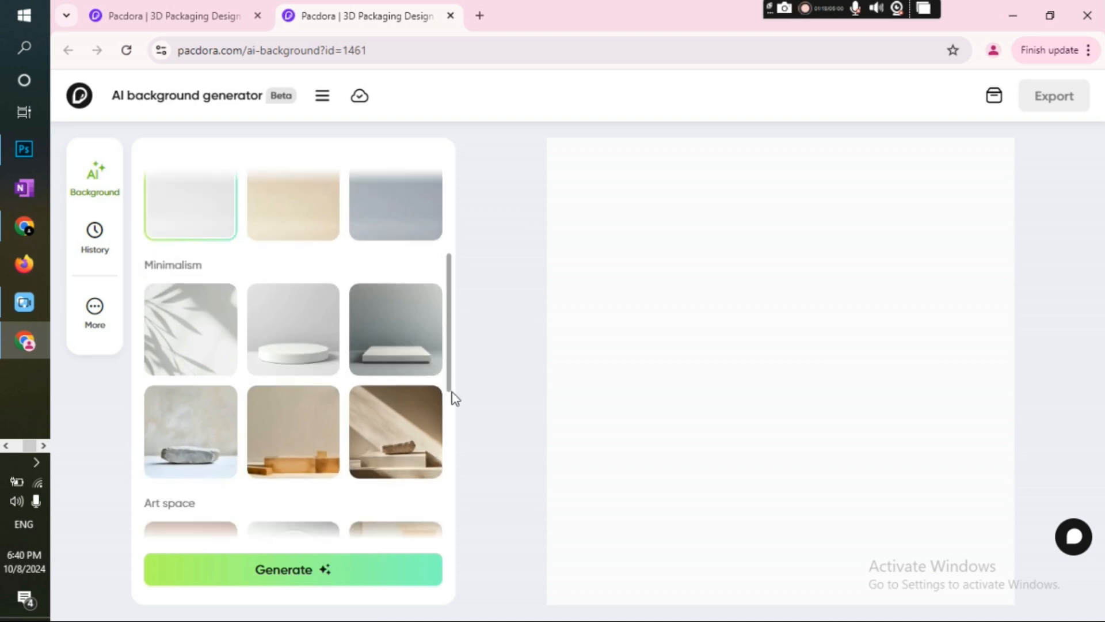
pyautogui.scroll(-3)
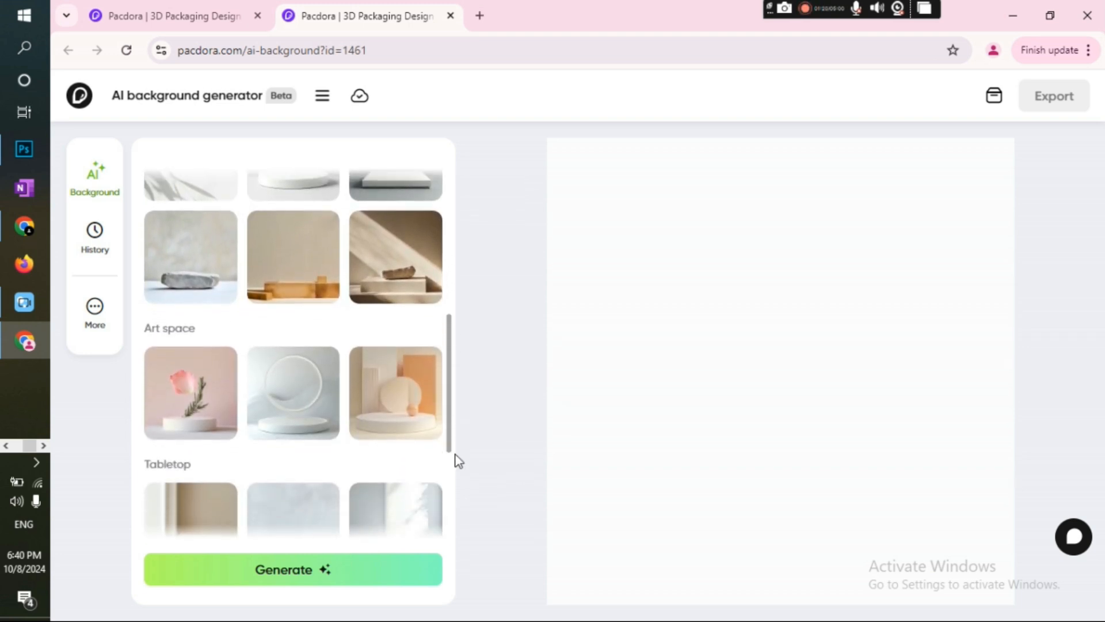
pyautogui.scroll(-3)
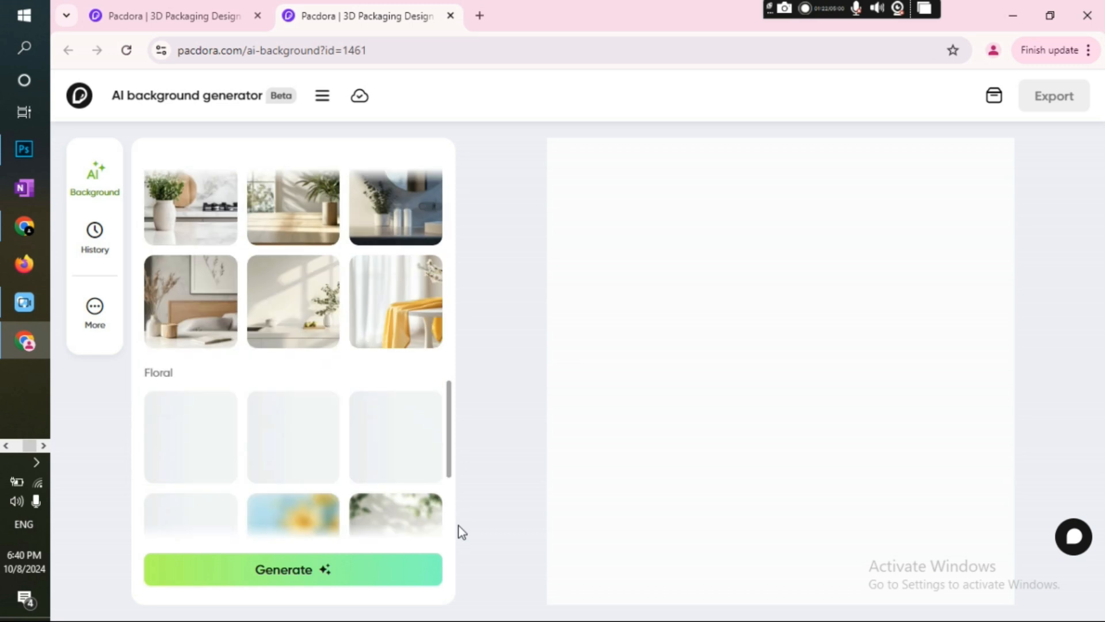
pyautogui.scroll(-3)
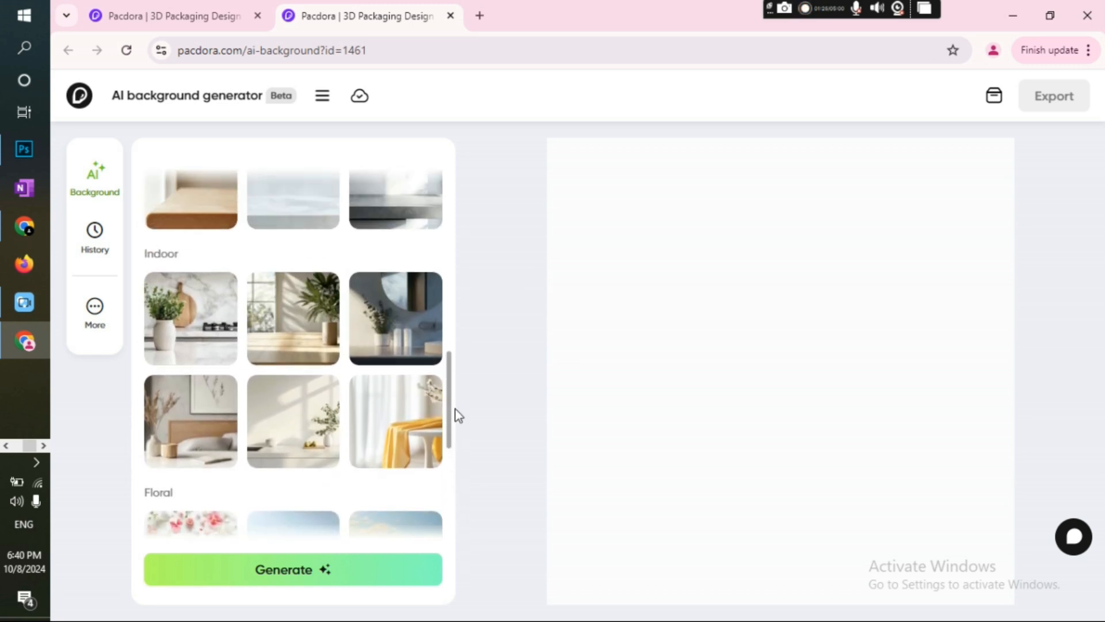
pyautogui.scroll(3)
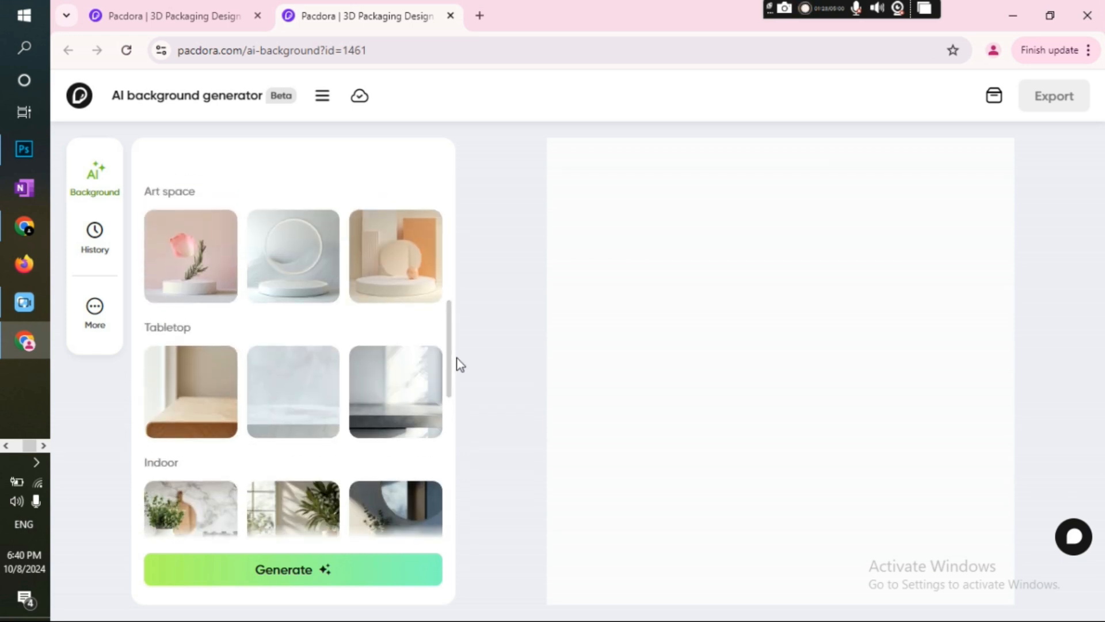
pyautogui.click(190, 392)
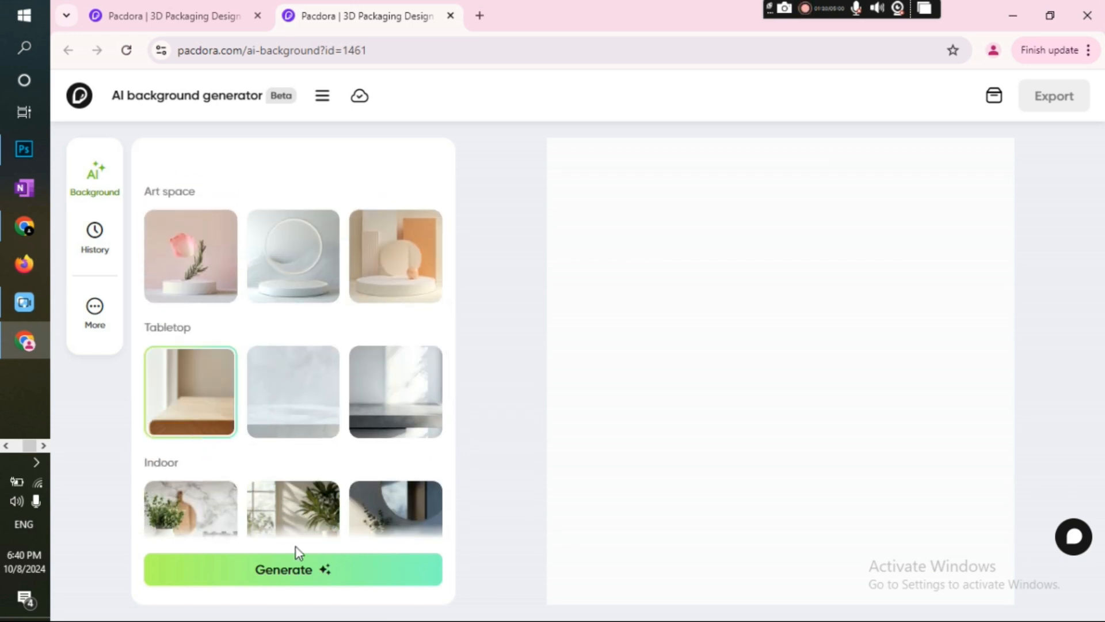
# - Generate the AI background, then rotate the Banana box to arrange the three-flavor scene
pyautogui.click(293, 569)
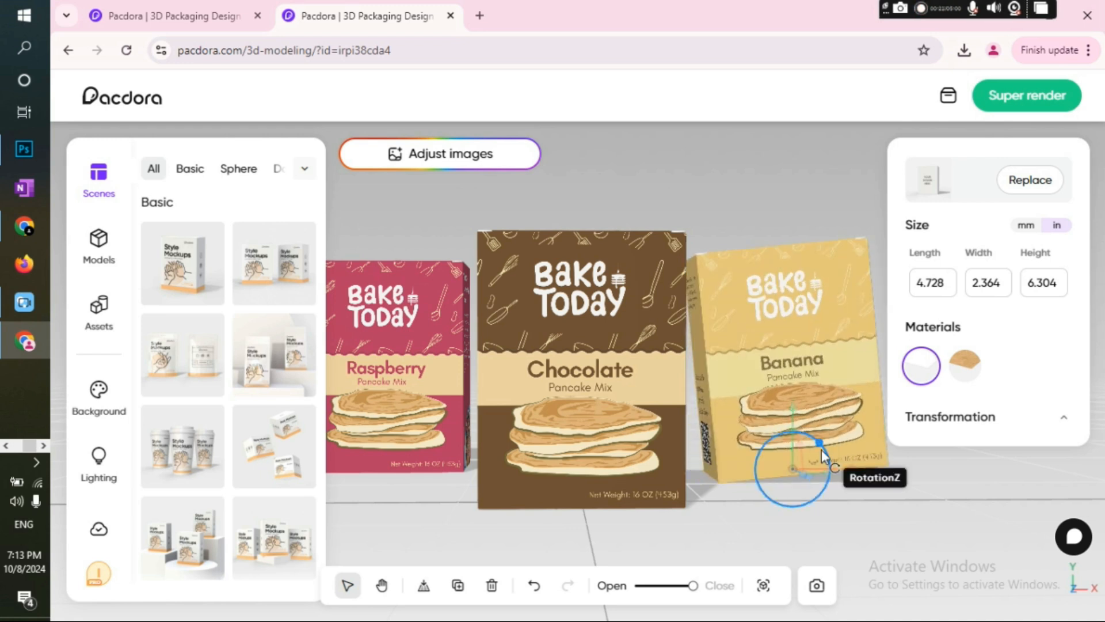
pyautogui.moveTo(811, 451); pyautogui.dragTo(854, 479)
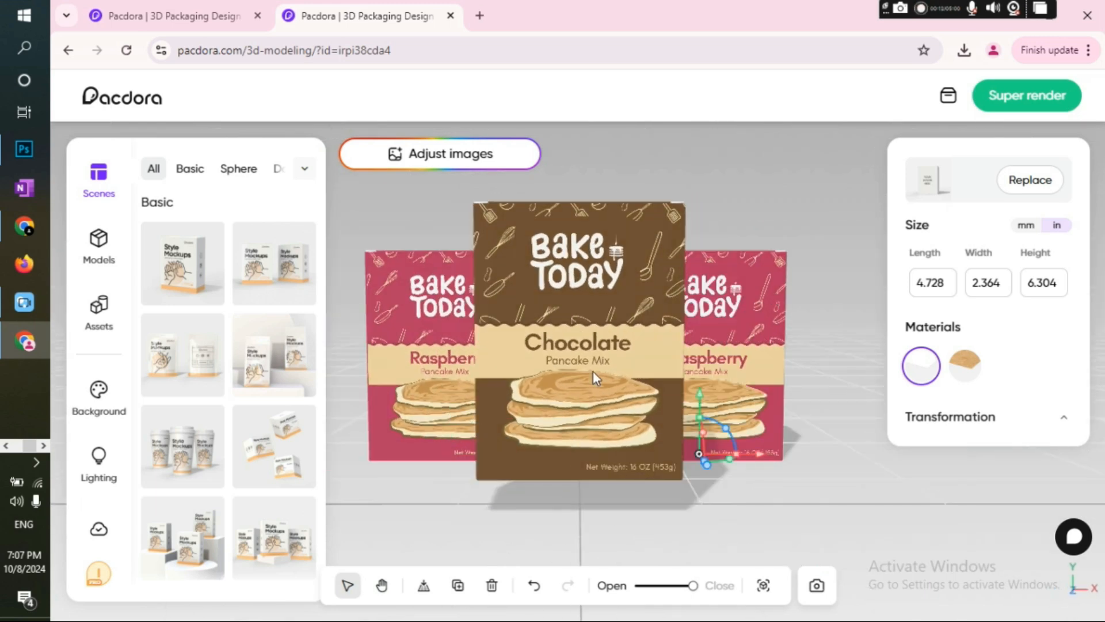
pyautogui.click(1028, 180)
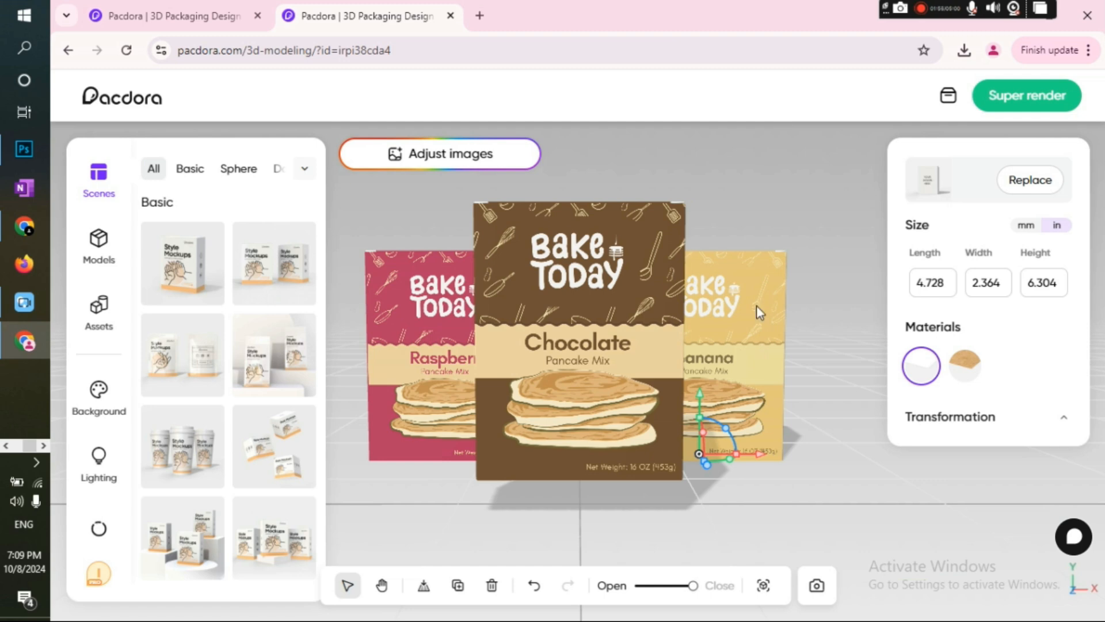
pyautogui.moveTo(541, 542)
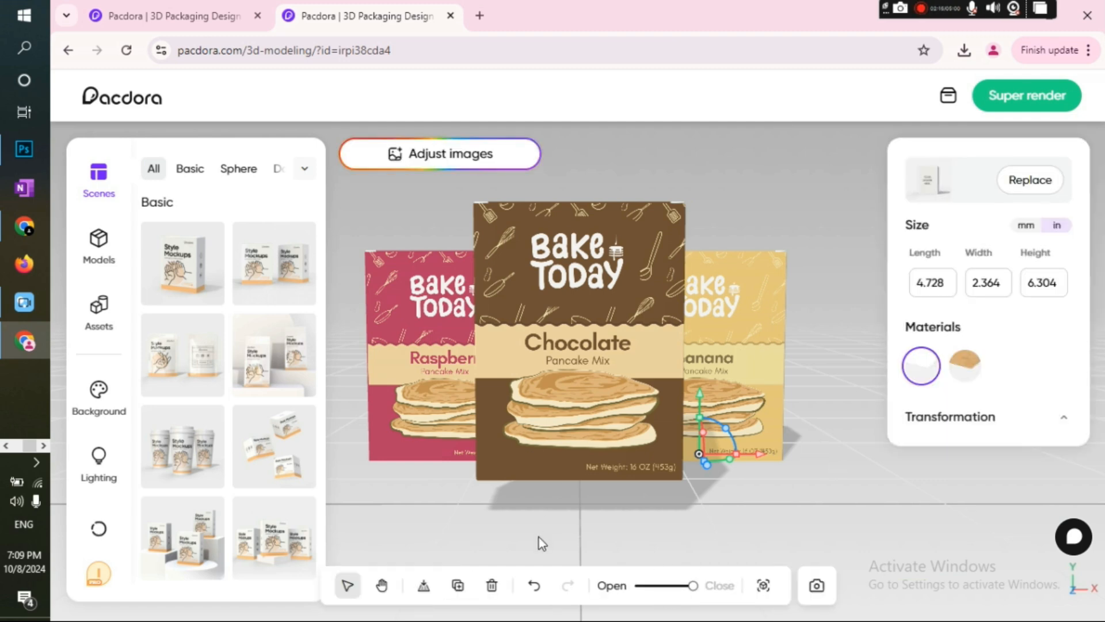